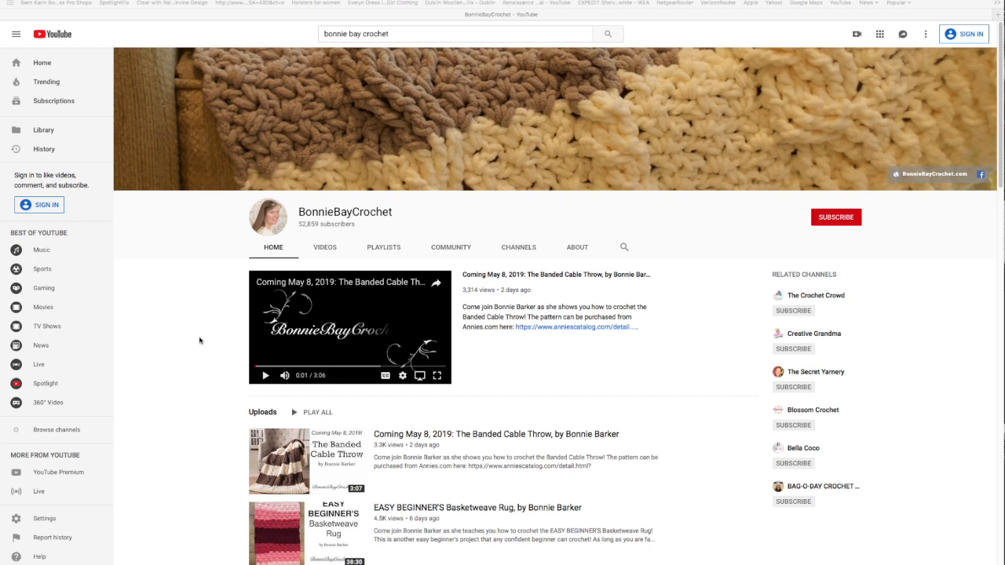
mouse_move(183, 341)
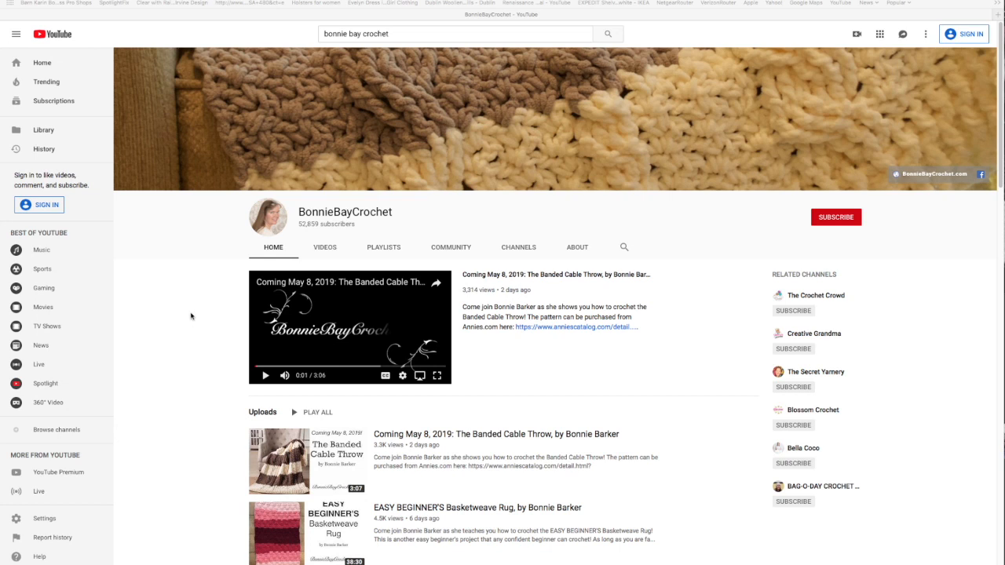
mouse_move(253, 318)
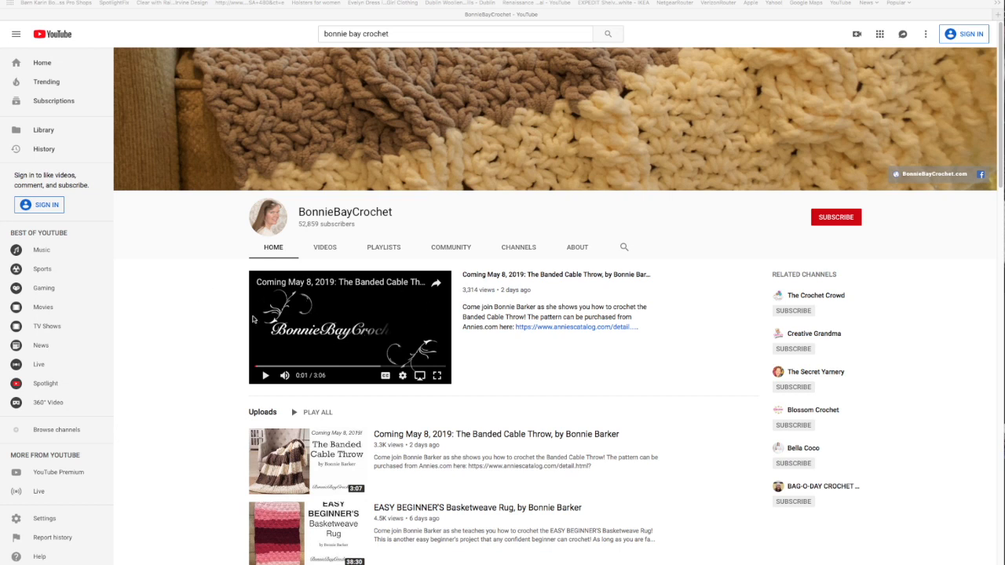
mouse_move(230, 372)
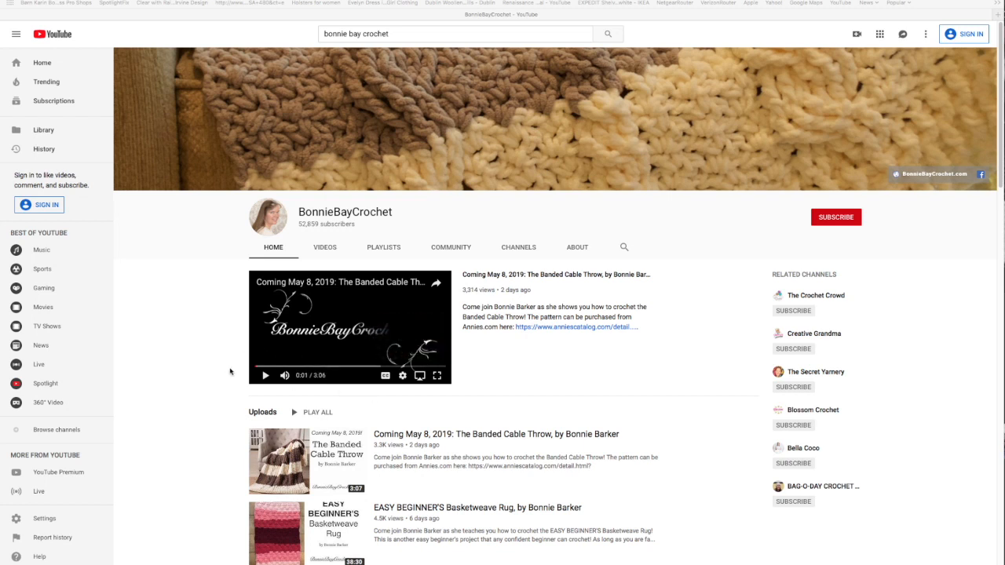
mouse_move(505, 399)
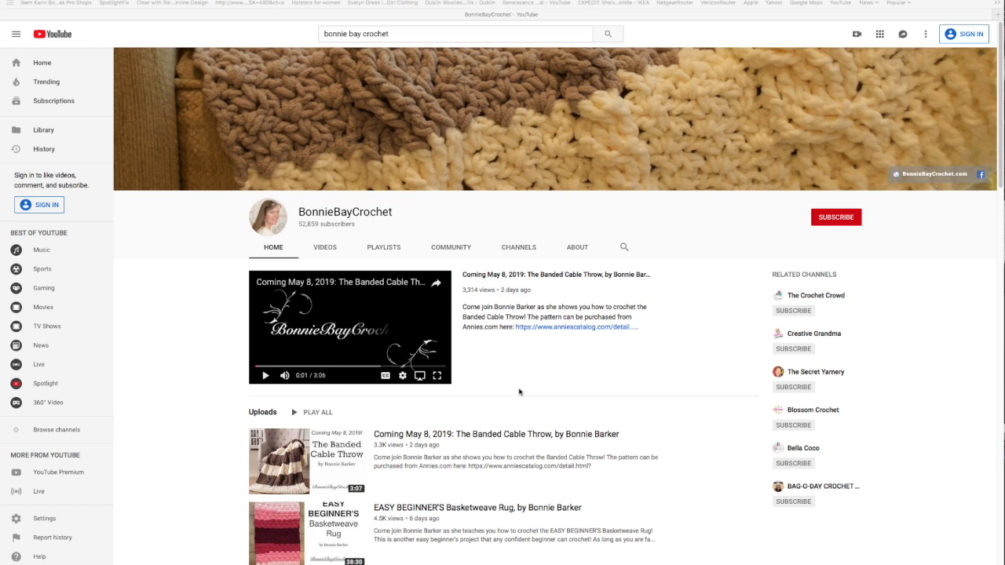
mouse_move(686, 369)
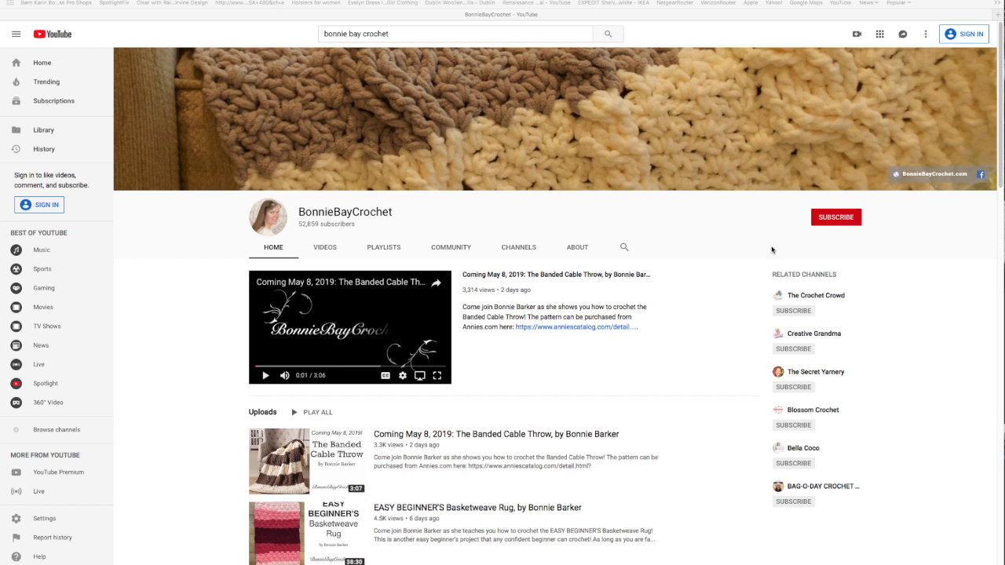
mouse_move(845, 237)
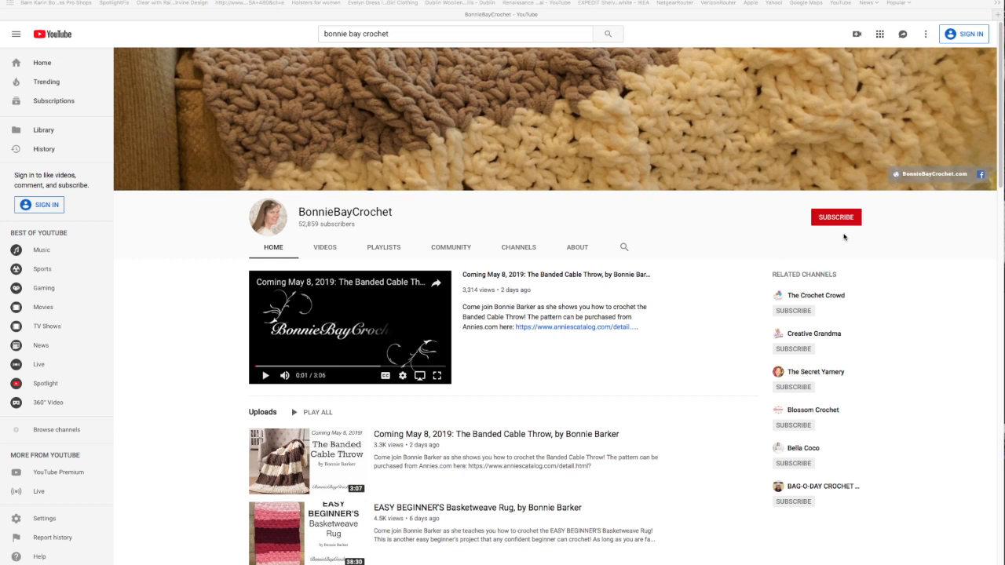
mouse_move(761, 240)
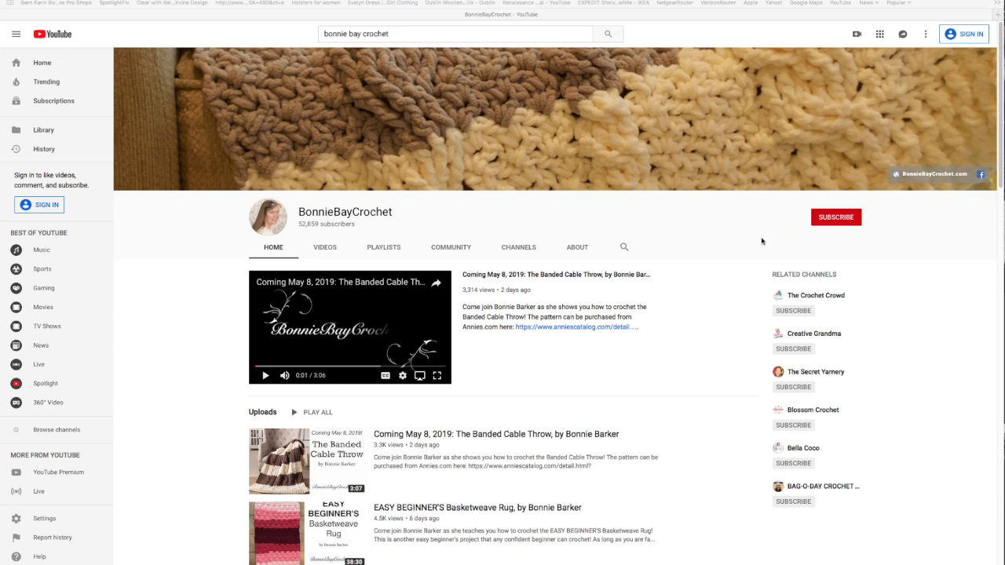
Scroll down the channel Home tab and expand Uploads with SHOW MORE
scroll("down", 3)
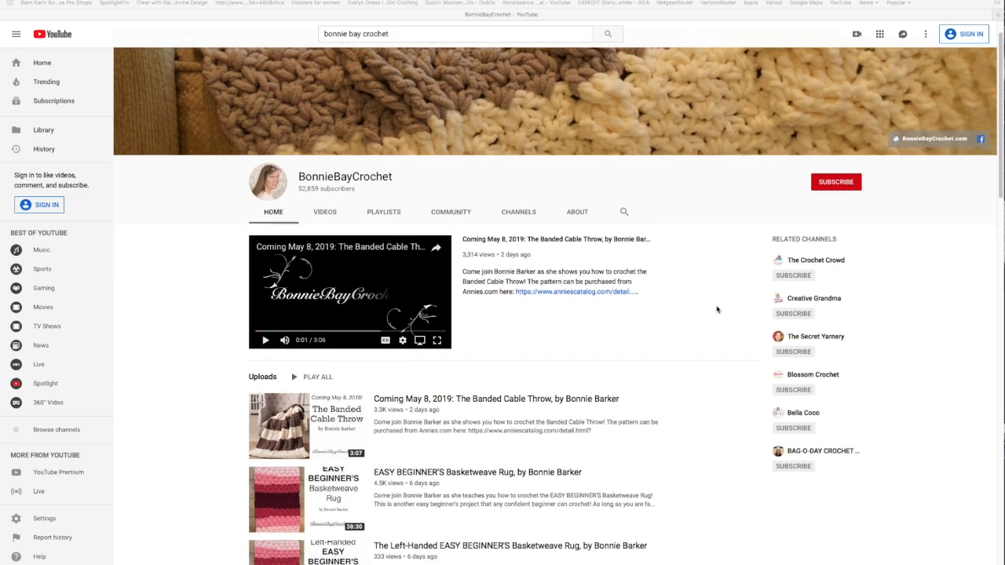
scroll("down", 3)
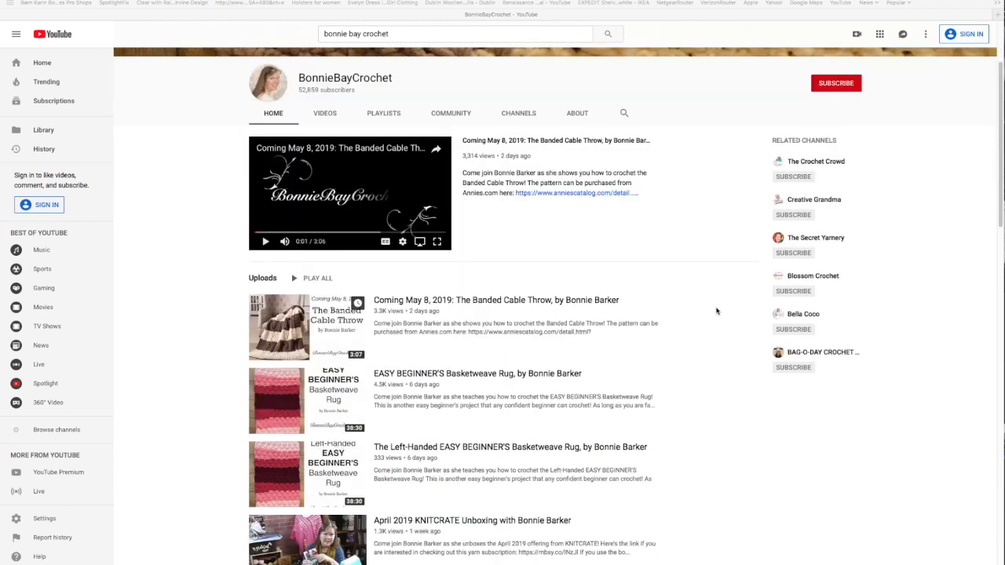
scroll("down", 3)
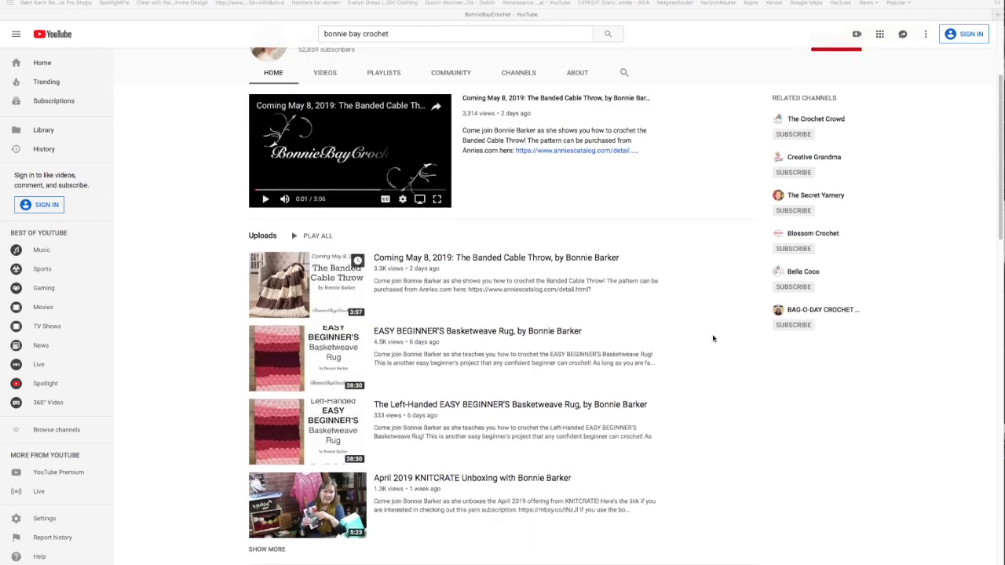
scroll("down", 3)
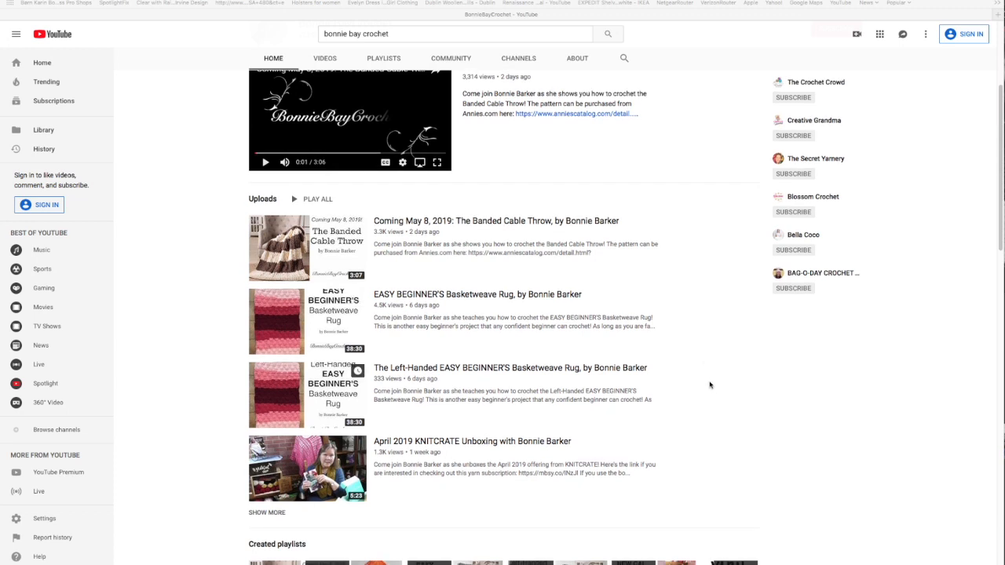
mouse_move(723, 464)
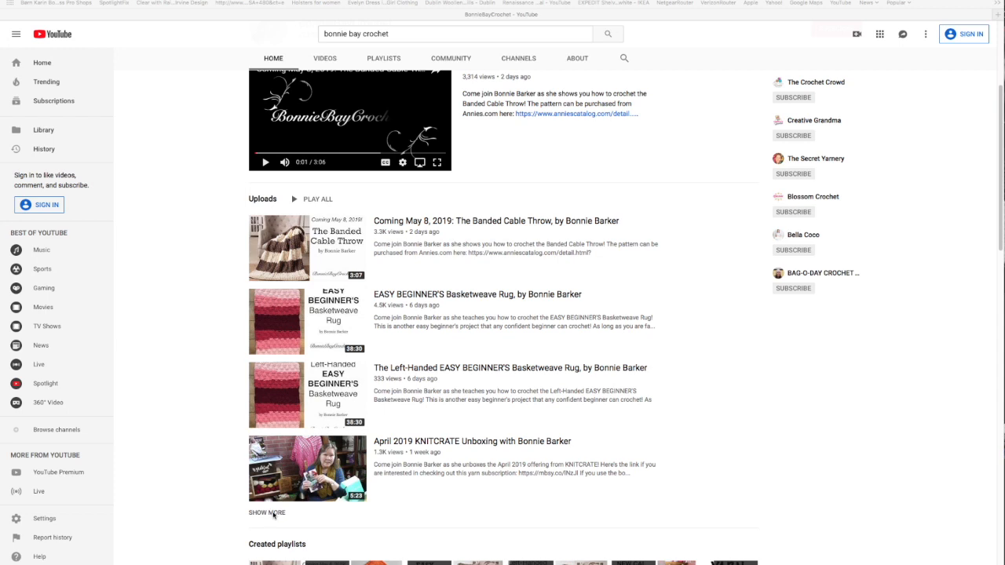
mouse_move(698, 493)
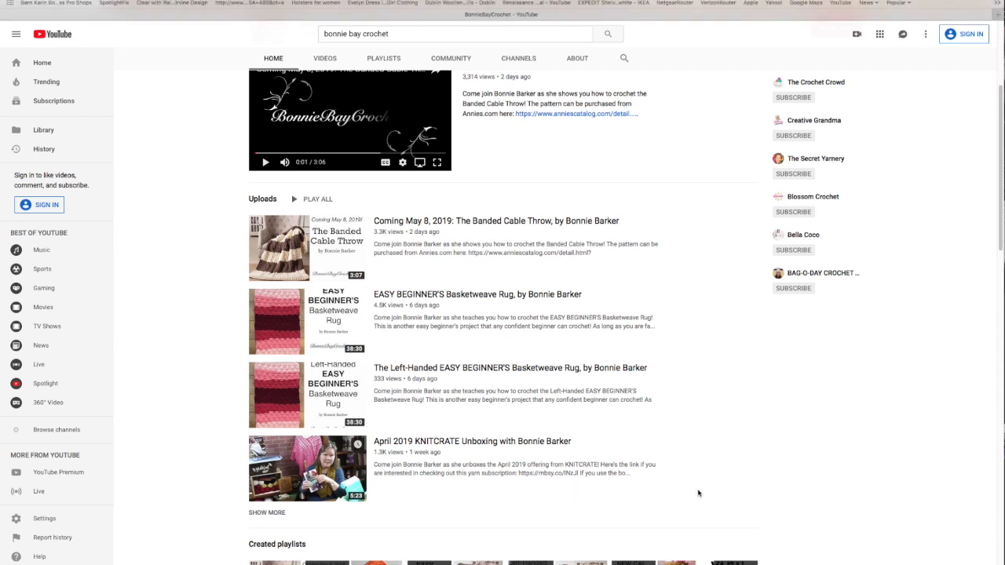
scroll("down", 3)
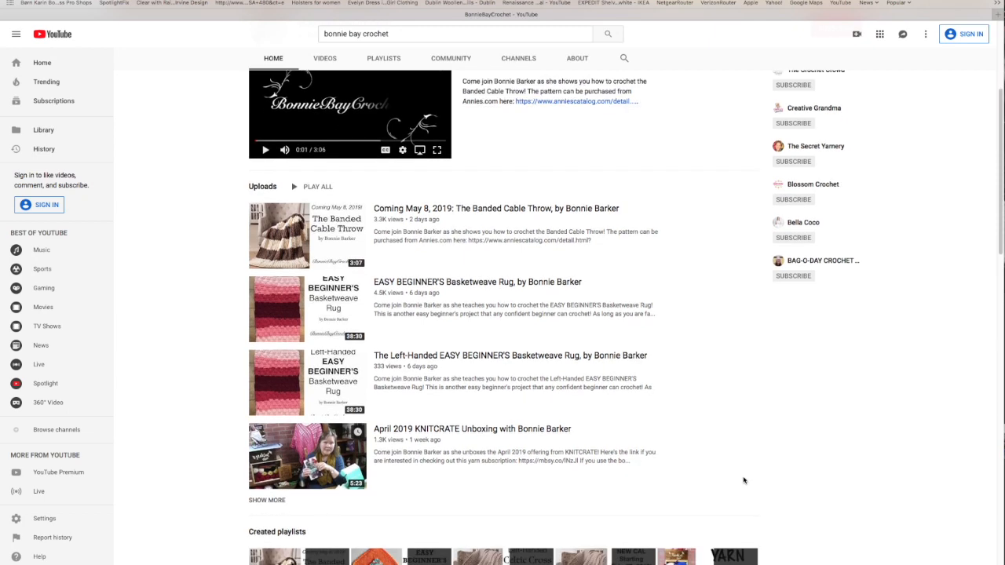
left_click(267, 500)
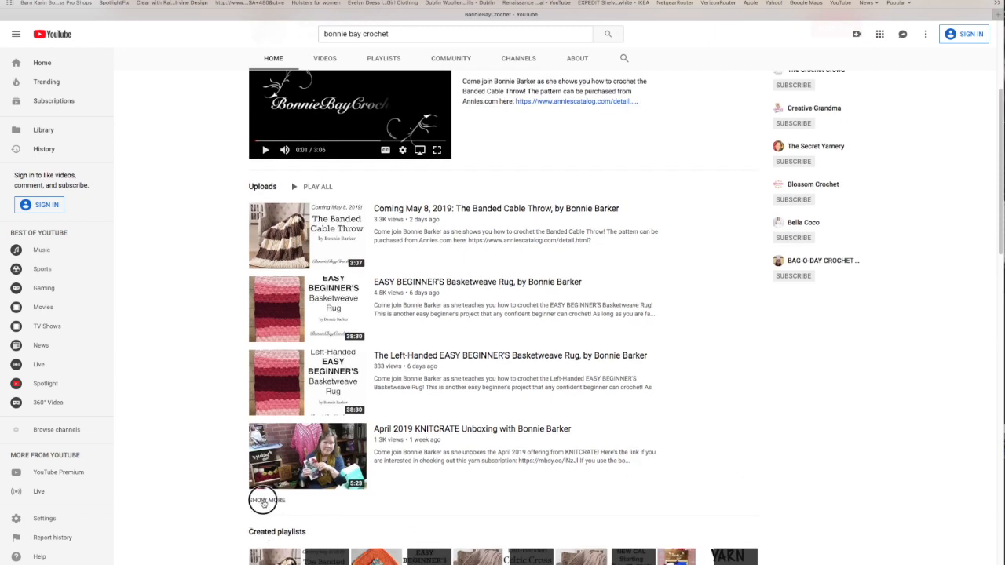
Scroll further down to the Created playlists and Popular uploads shelves
scroll("down", 3)
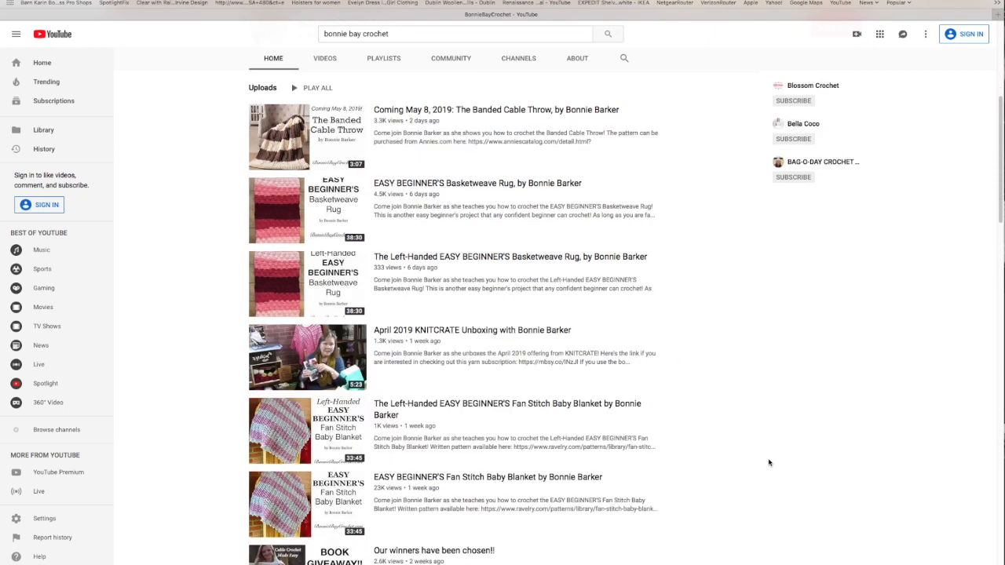
scroll("down", 3)
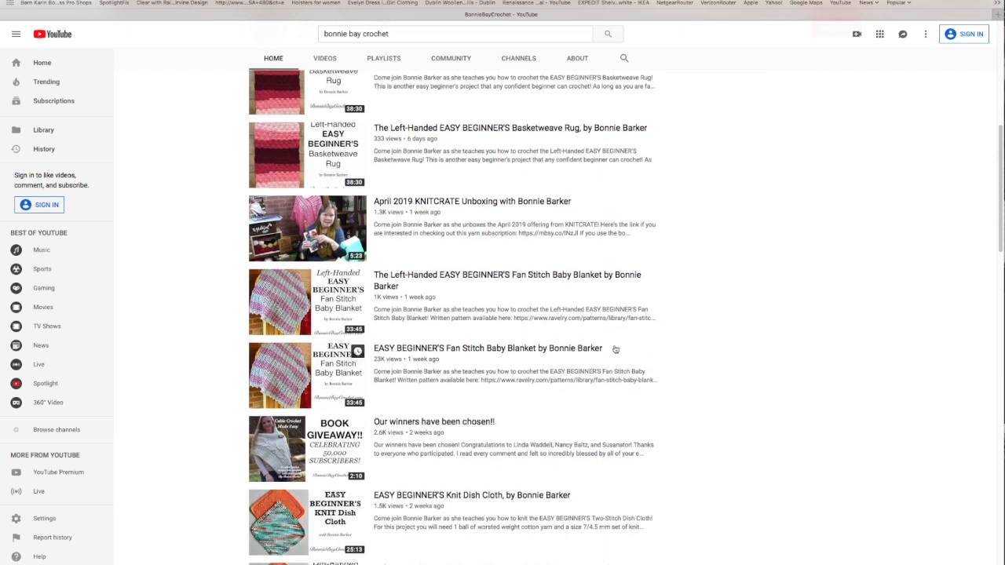
mouse_move(444, 359)
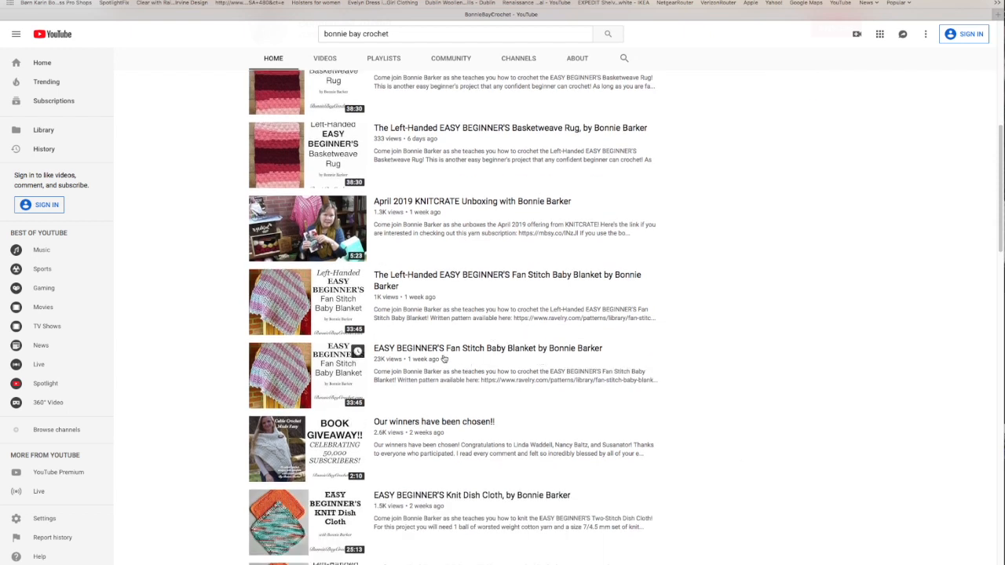
mouse_move(559, 363)
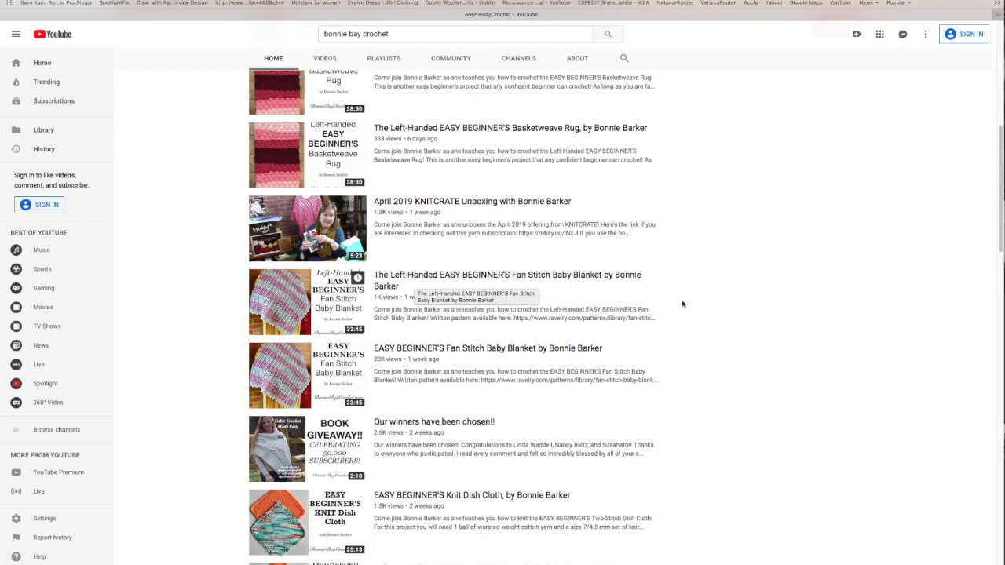
mouse_move(557, 364)
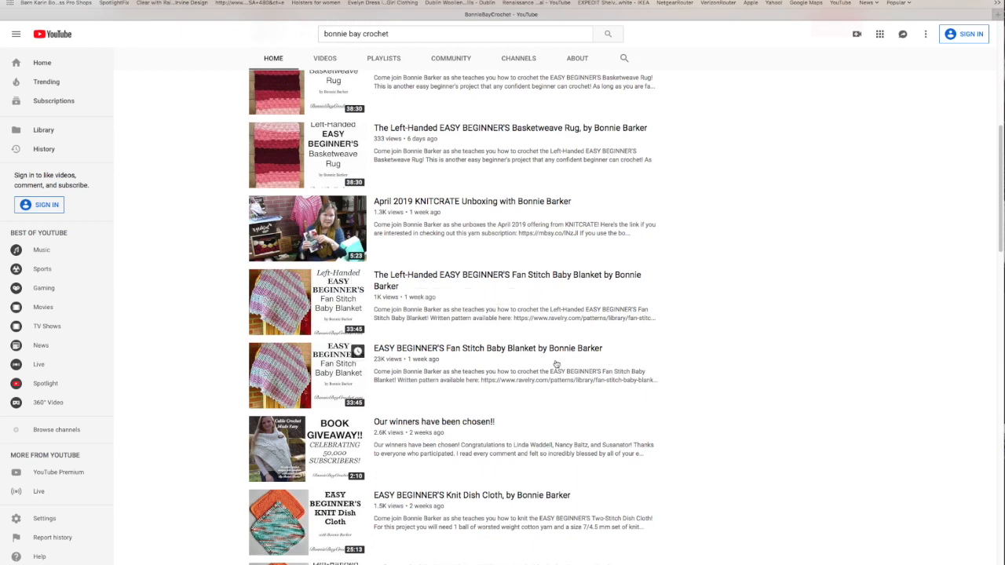
scroll("down", 3)
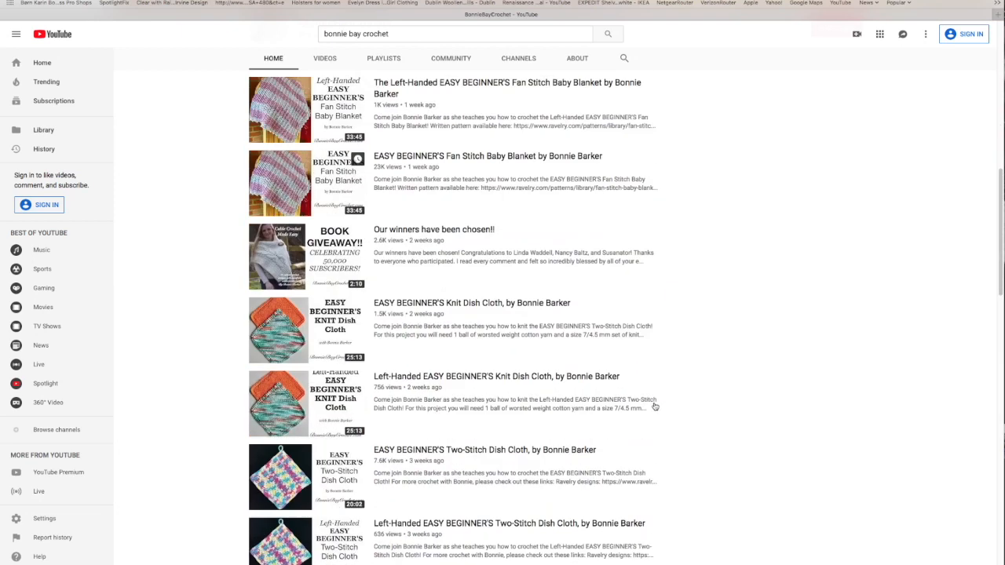
scroll("down", 3)
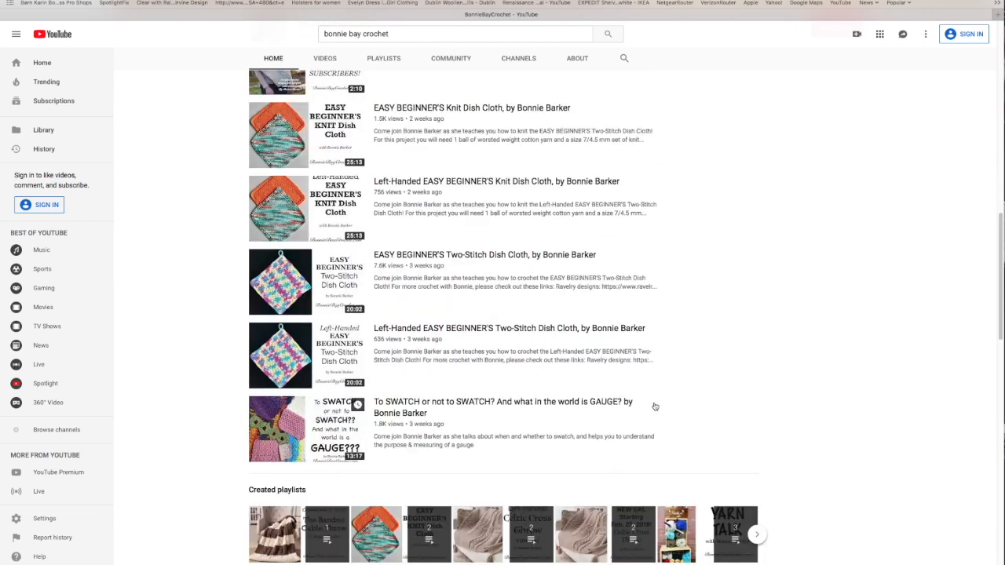
scroll("down", 3)
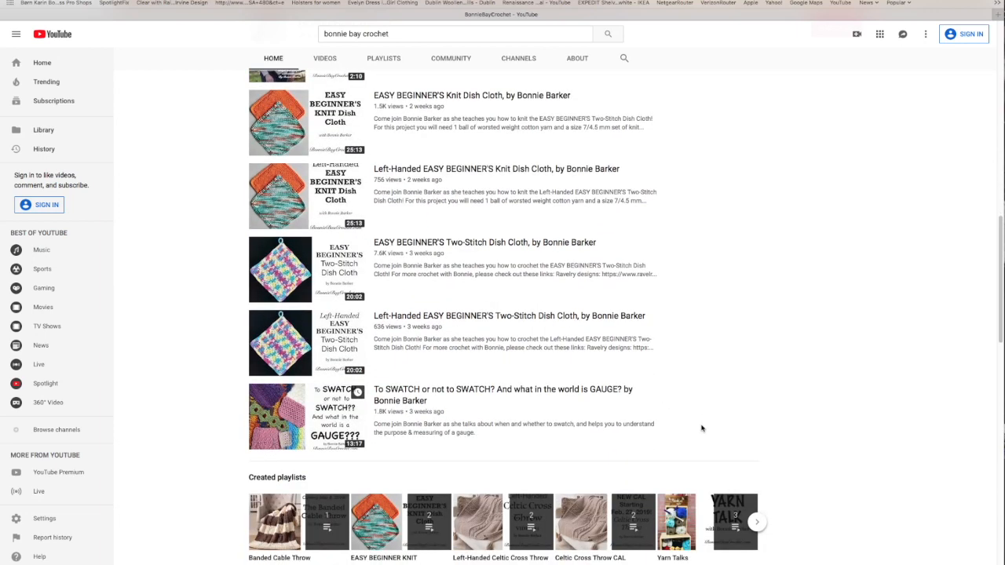
scroll("down", 3)
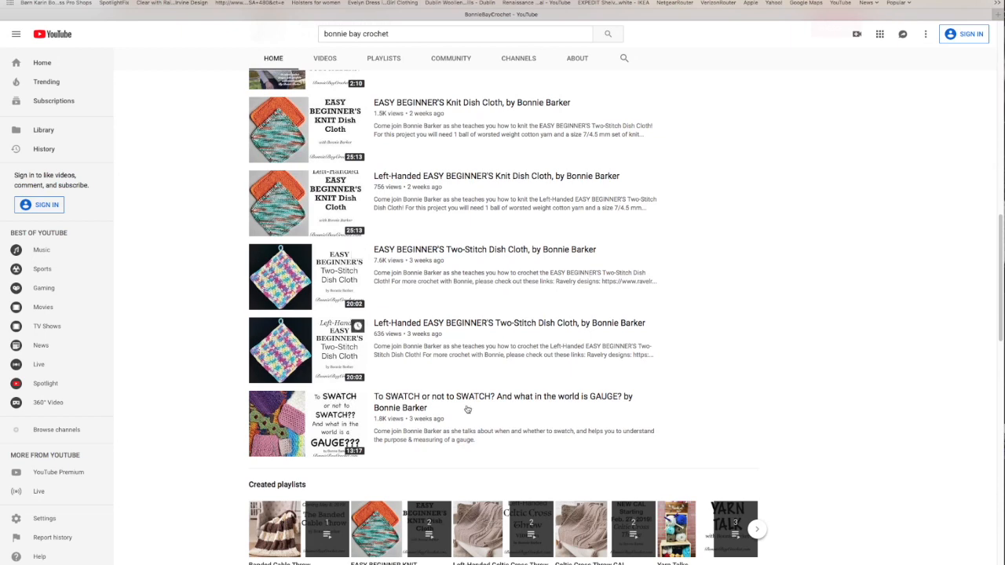
mouse_move(762, 370)
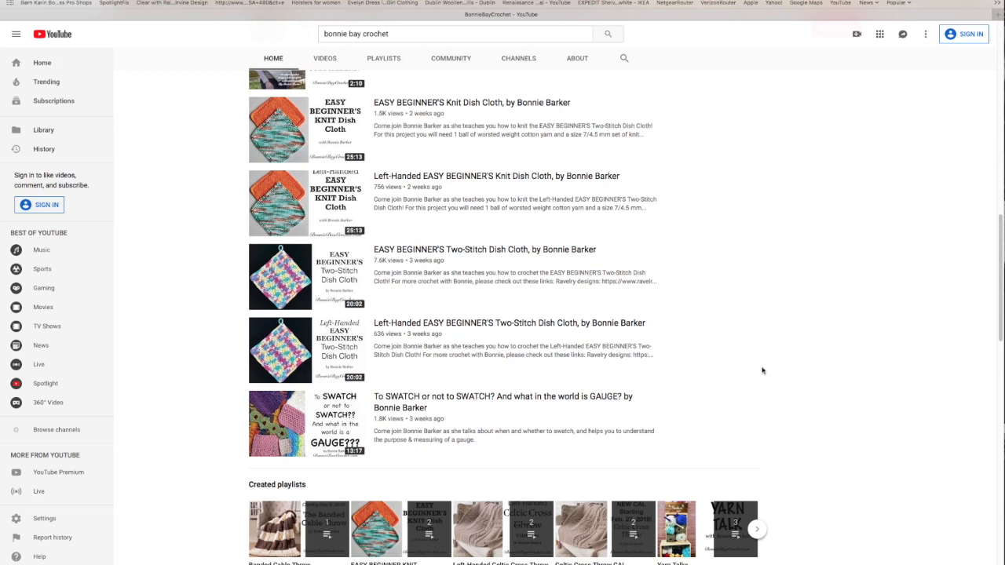
scroll("down", 3)
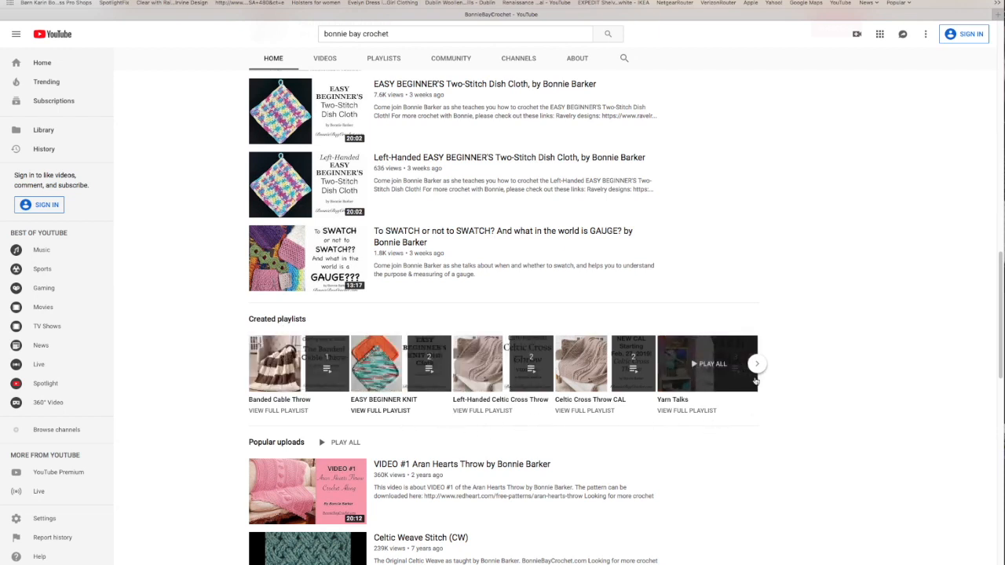
Page the Created playlists shelf right four times, then open the channel's Playlists tab
left_click(756, 364)
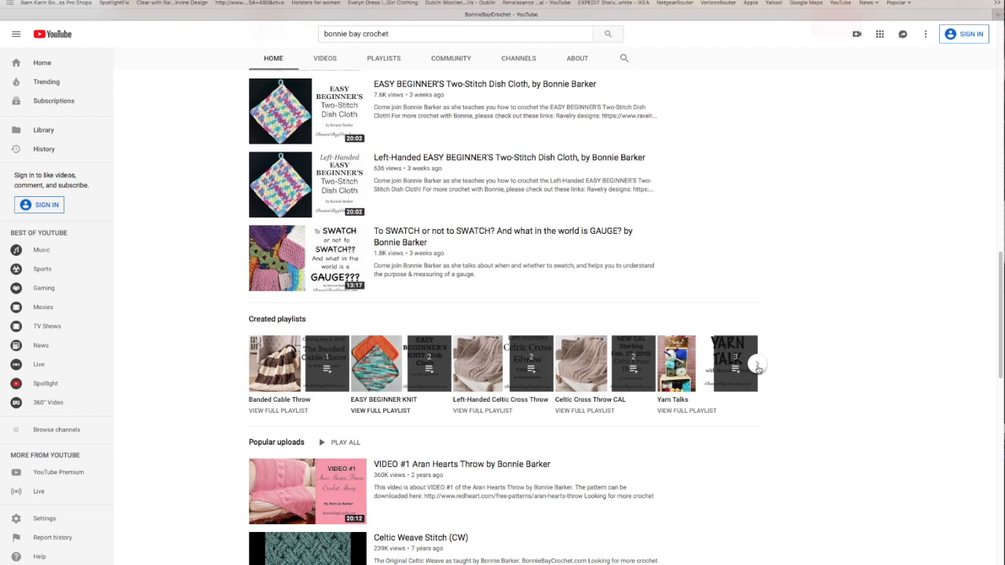
left_click(757, 363)
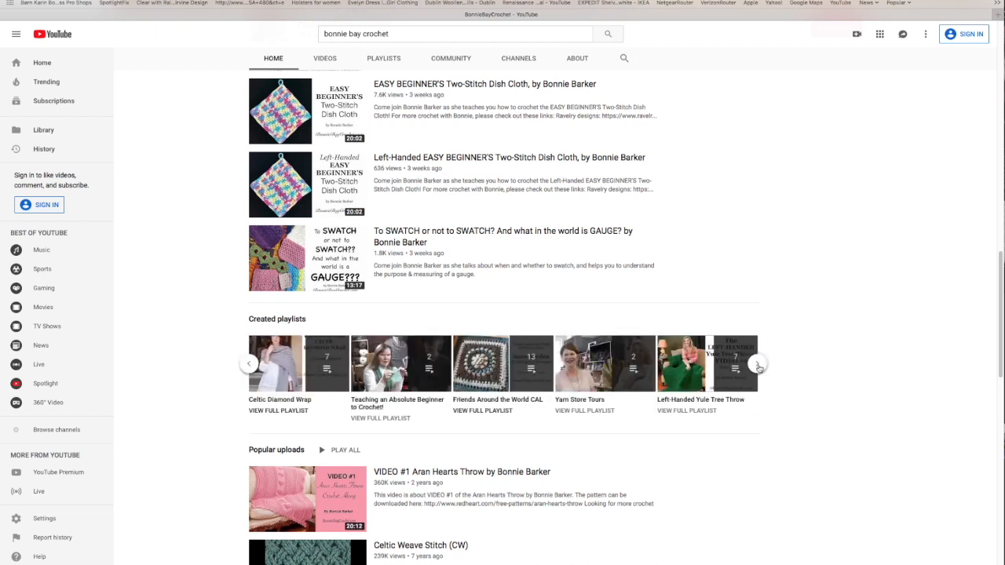
left_click(756, 363)
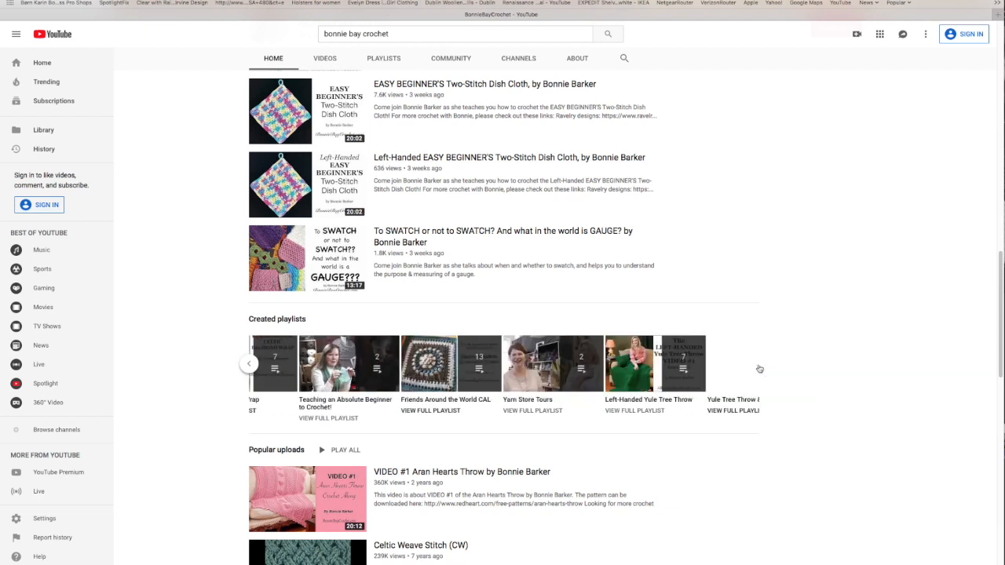
left_click(759, 363)
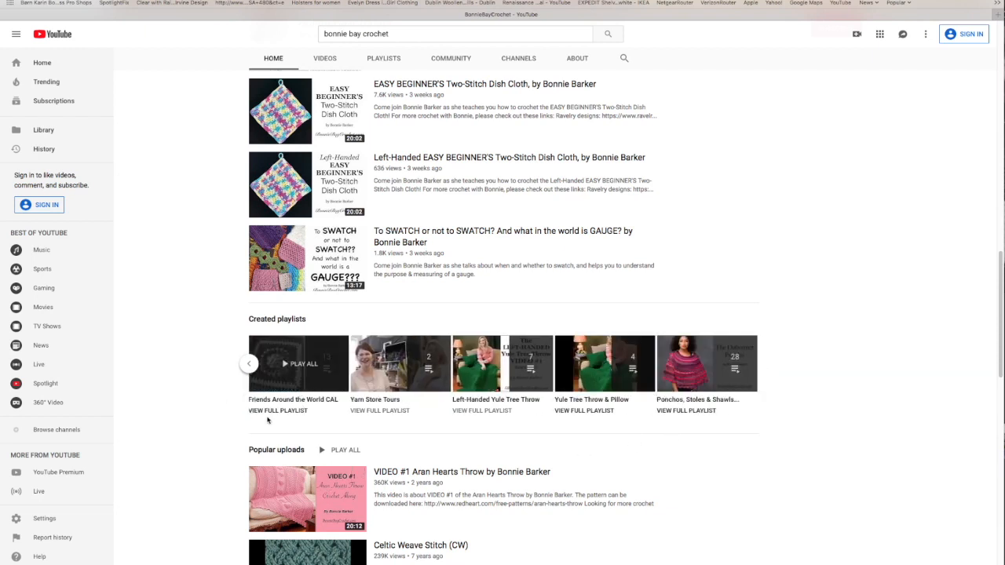
mouse_move(276, 349)
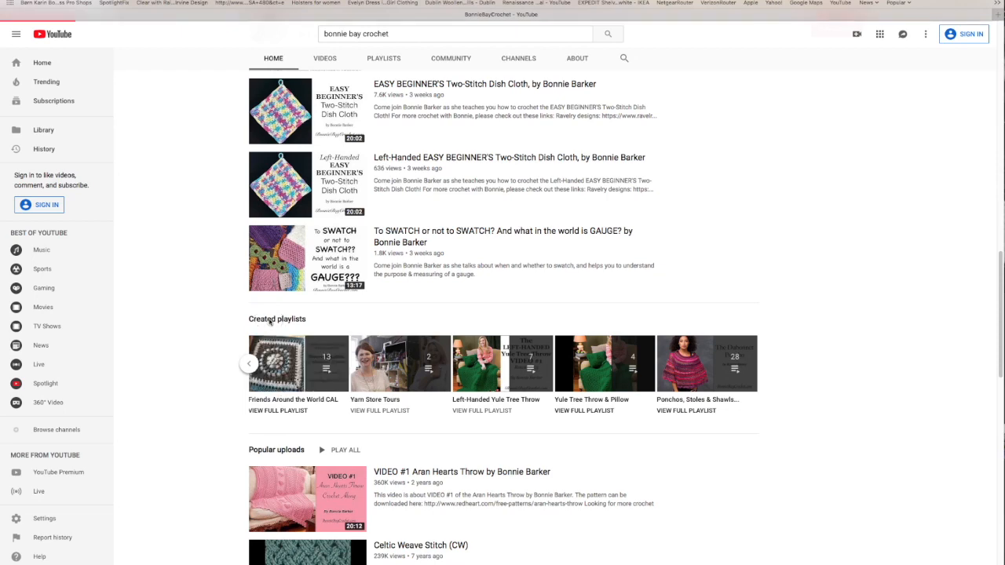
left_click(384, 58)
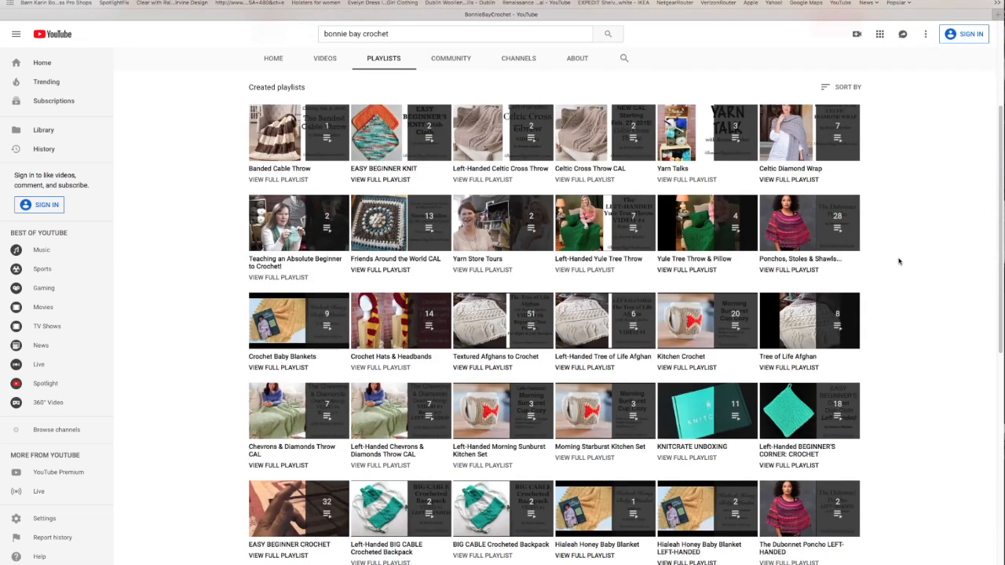
mouse_move(604, 132)
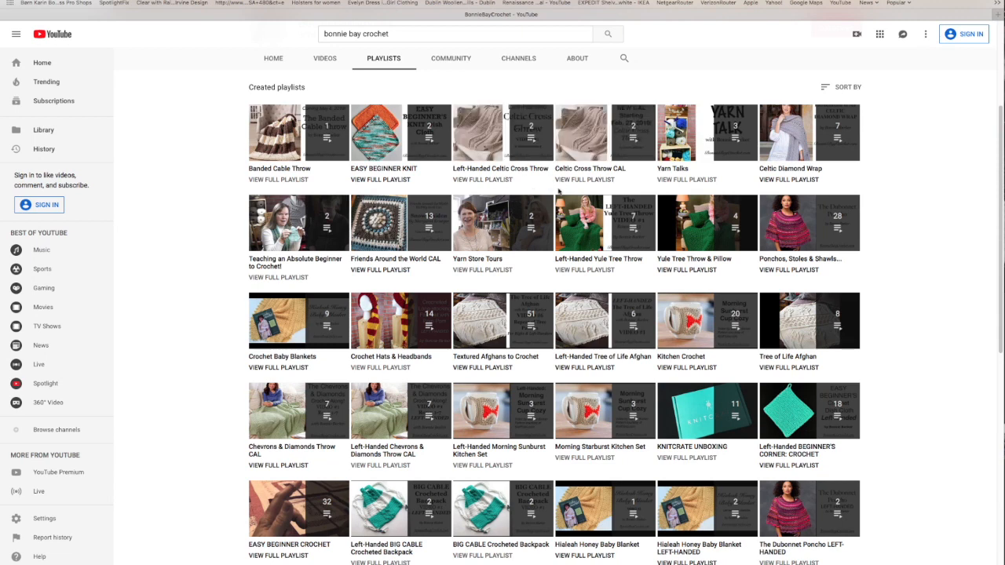
mouse_move(605, 132)
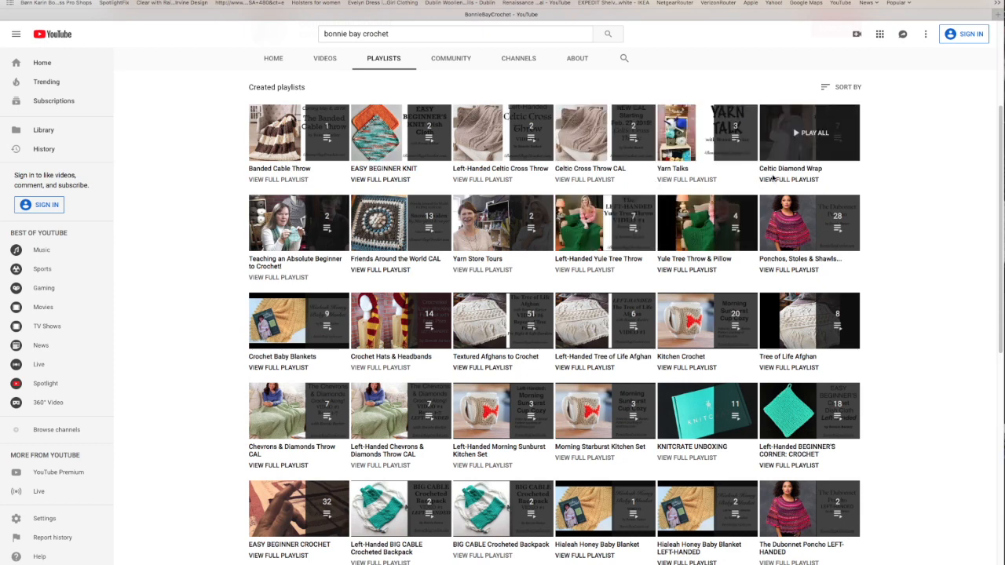
mouse_move(544, 277)
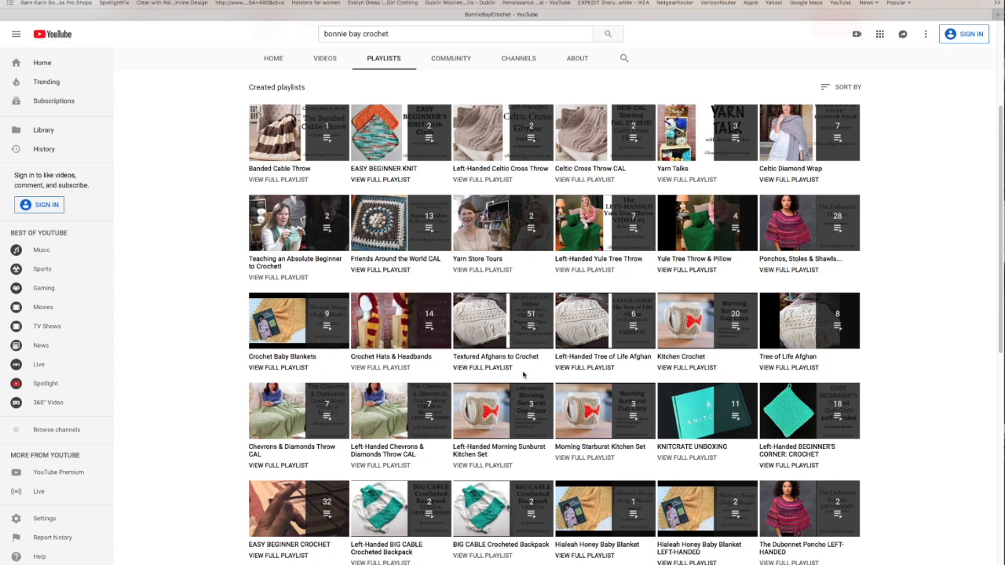
mouse_move(502, 321)
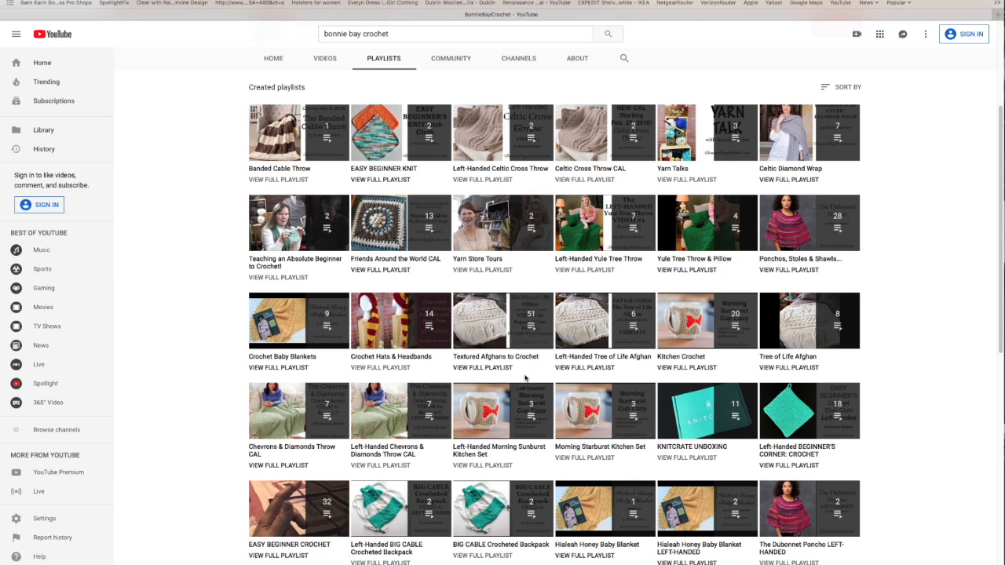
mouse_move(503, 320)
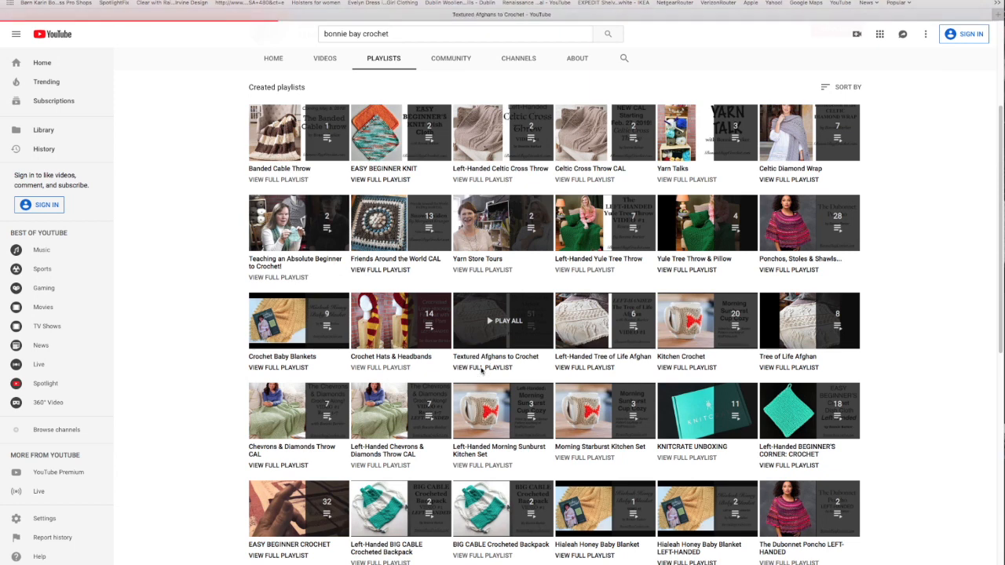
Open the Textured Afghans to Crochet playlist and scroll through its first videos
left_click(502, 320)
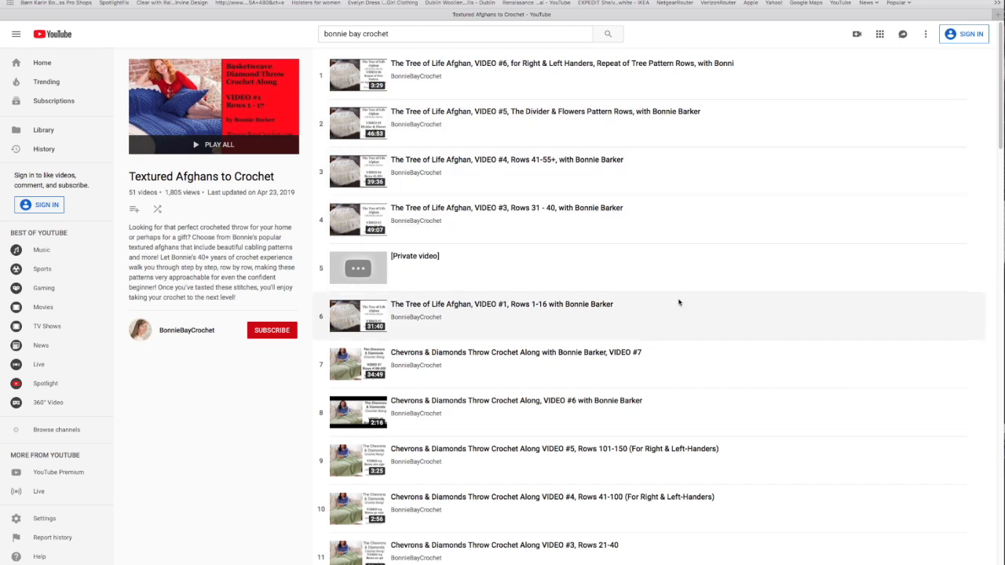
mouse_move(676, 249)
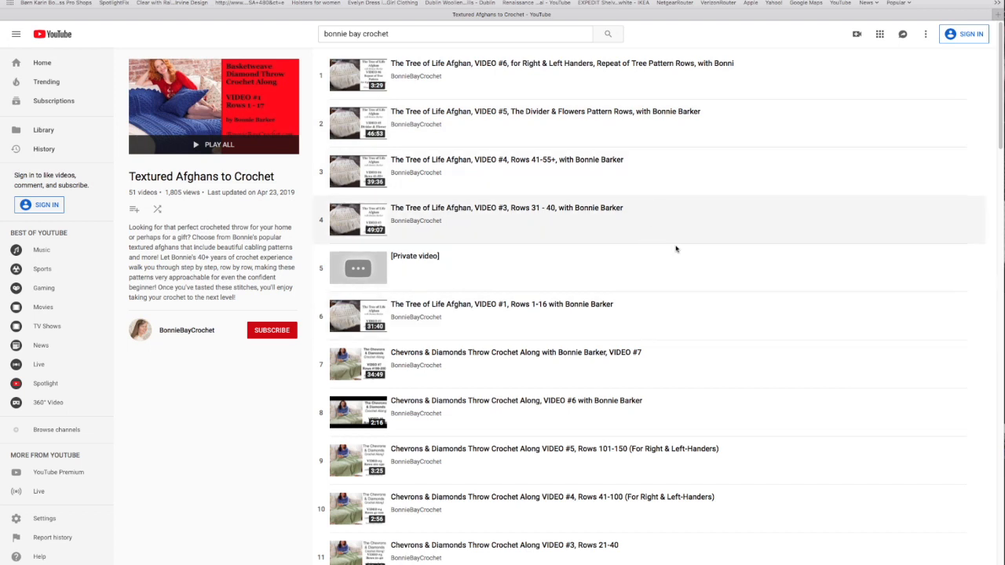
mouse_move(674, 235)
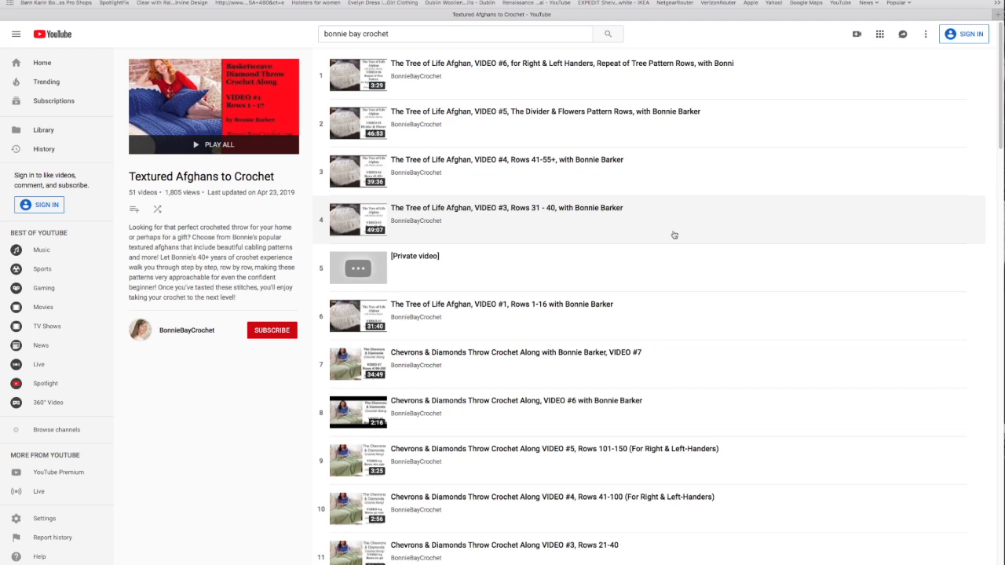
mouse_move(698, 326)
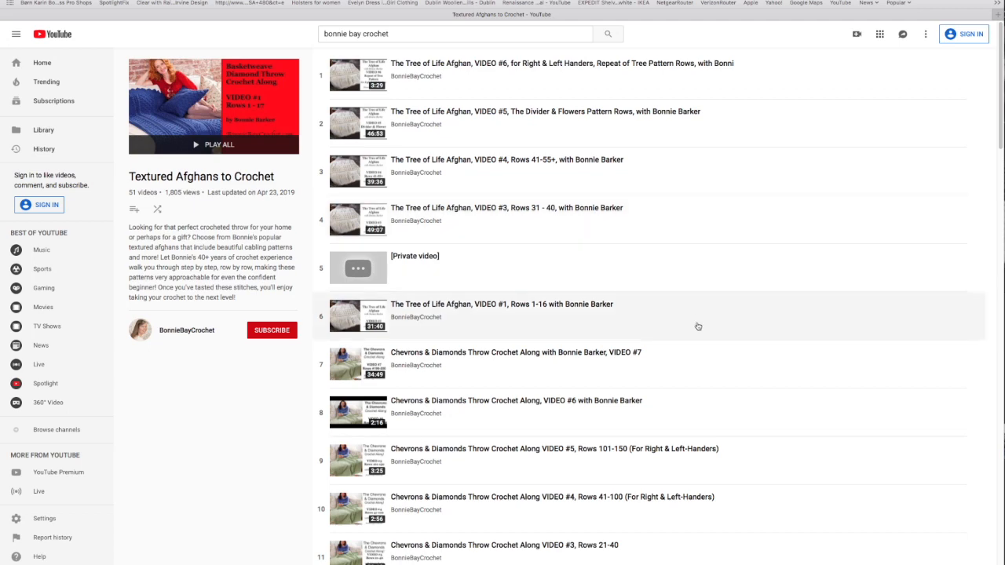
scroll("down", 3)
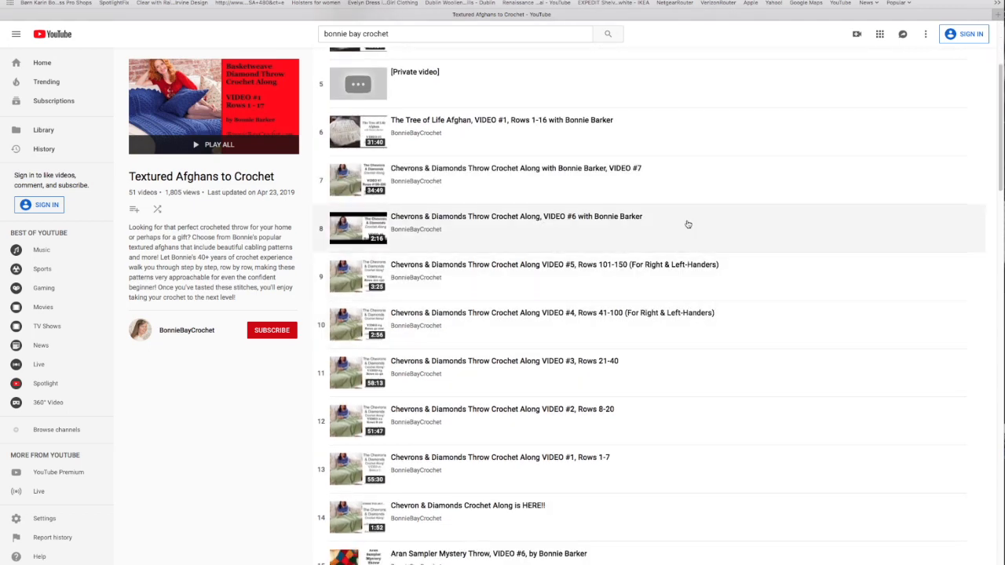
mouse_move(672, 414)
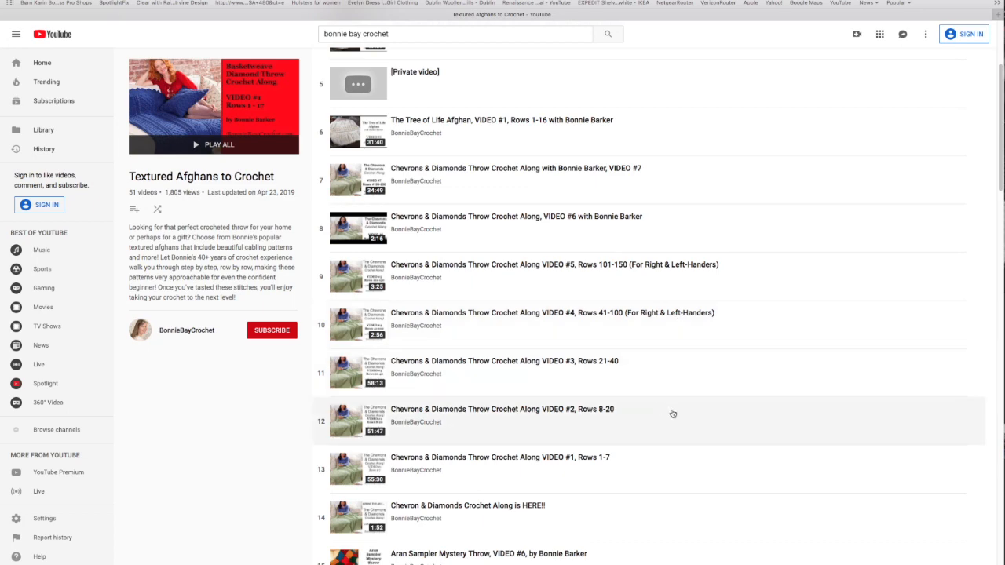
scroll("down", 3)
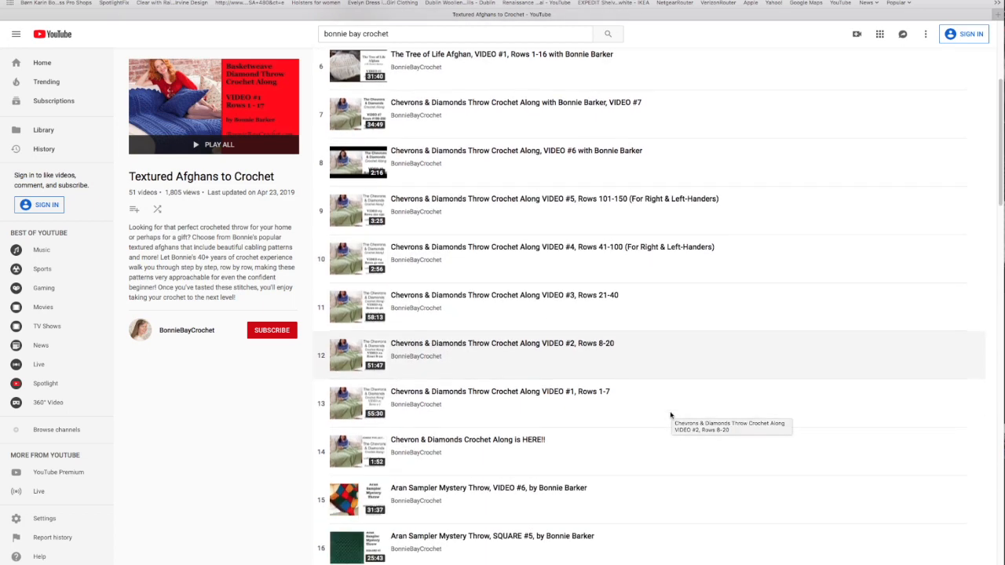
scroll("down", 3)
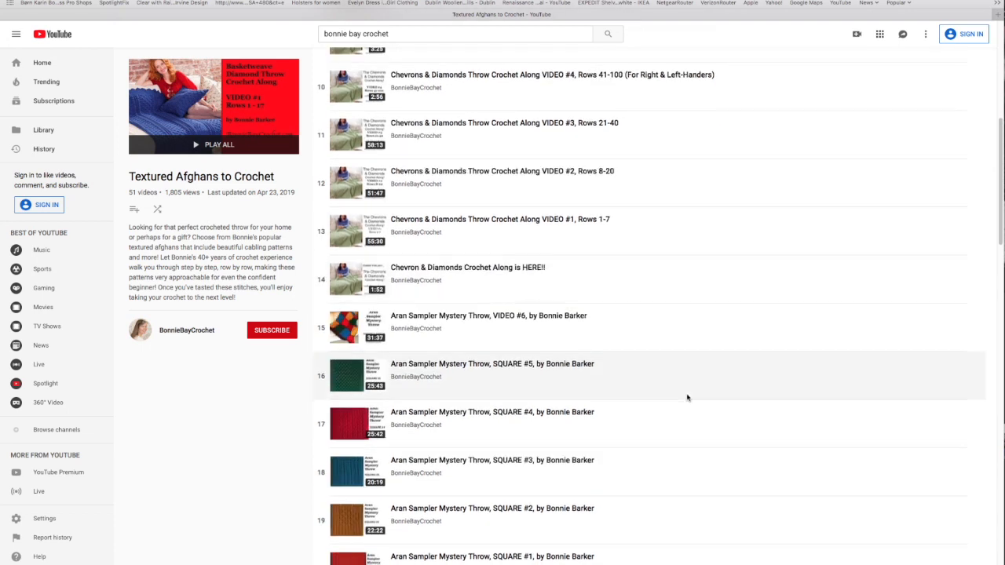
scroll("down", 3)
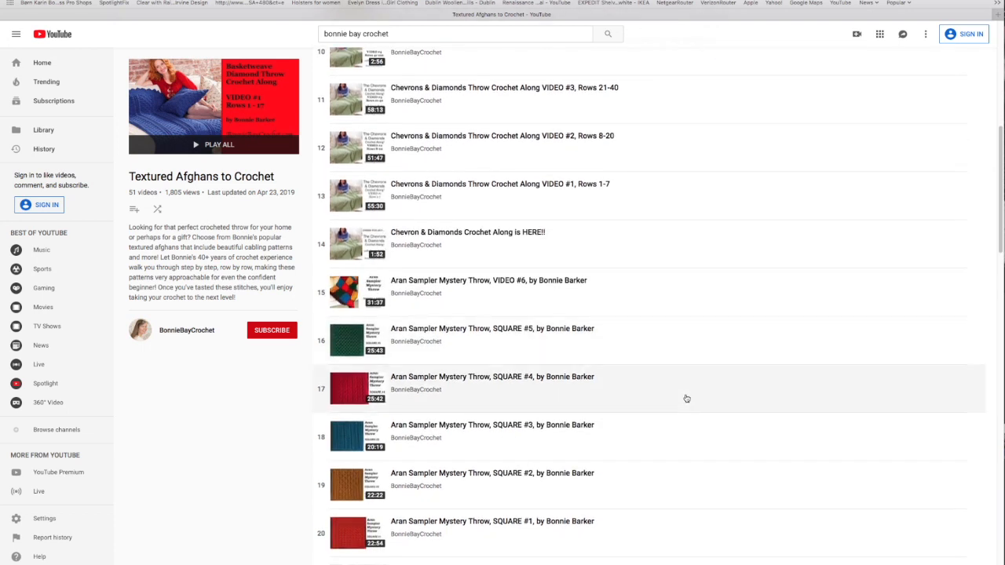
mouse_move(681, 401)
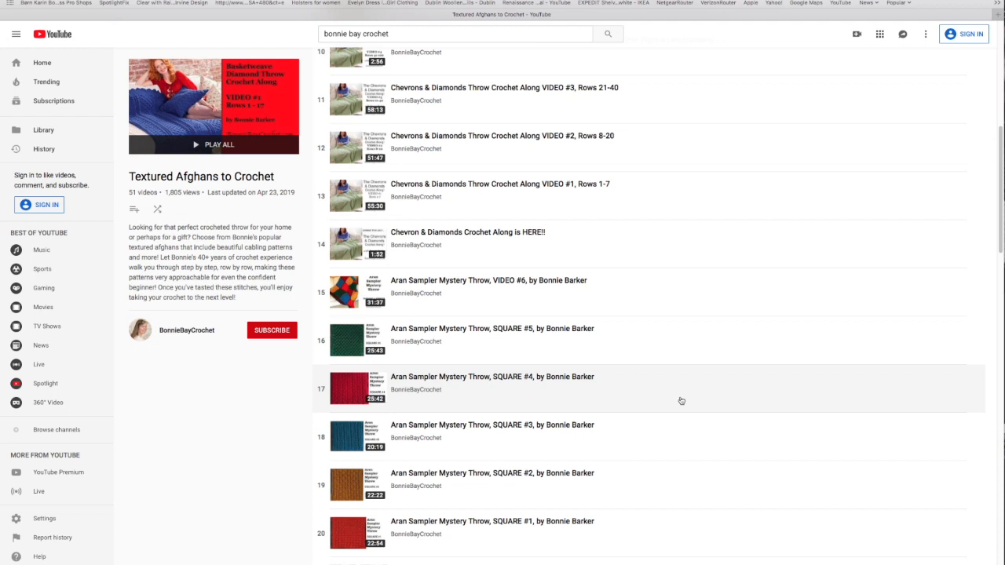
scroll("down", 3)
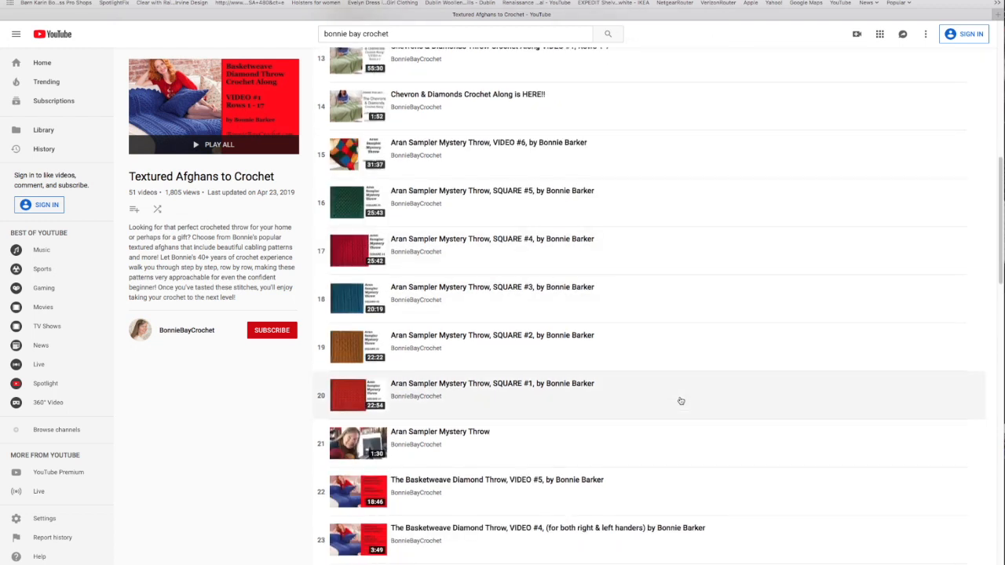
mouse_move(658, 284)
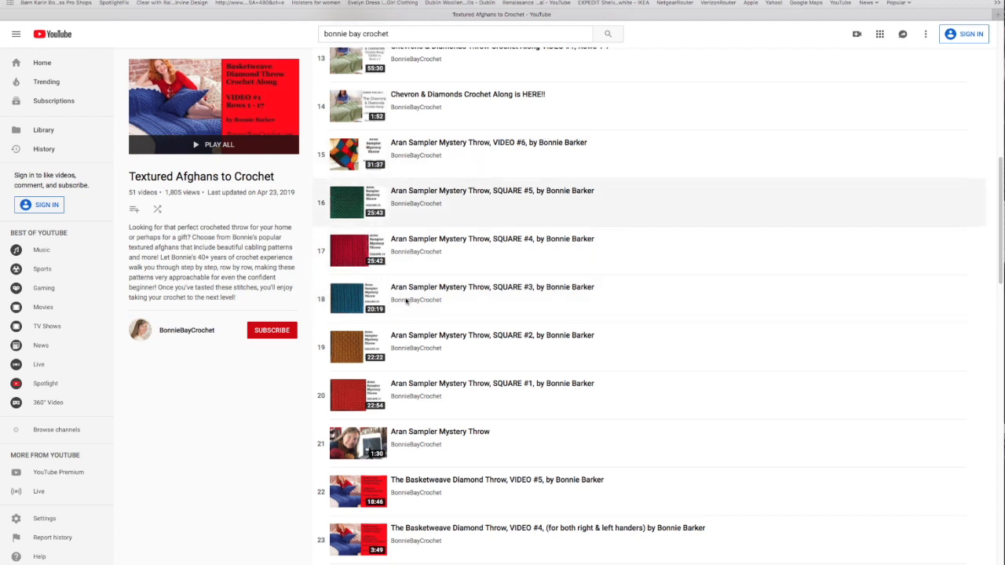
mouse_move(486, 408)
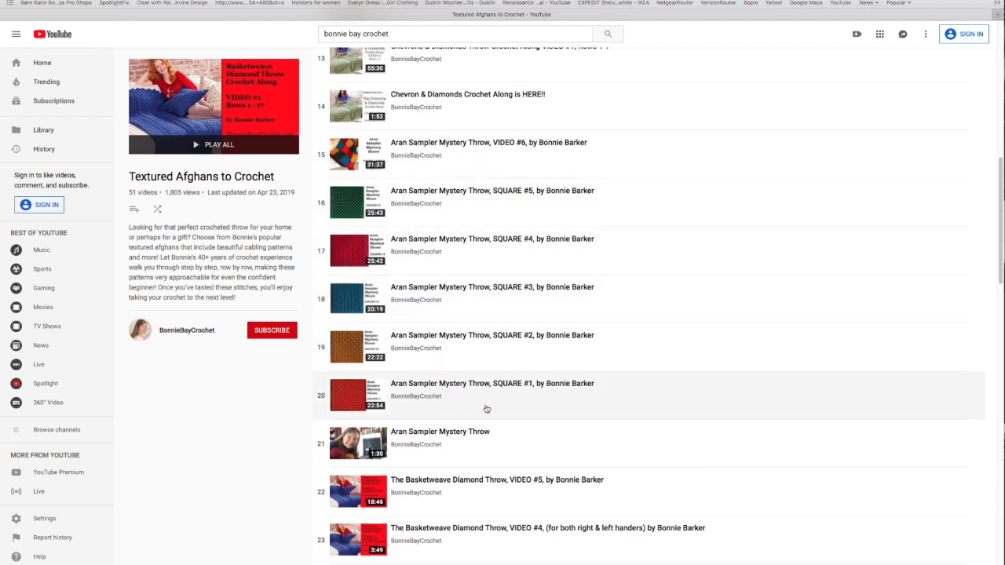
mouse_move(521, 402)
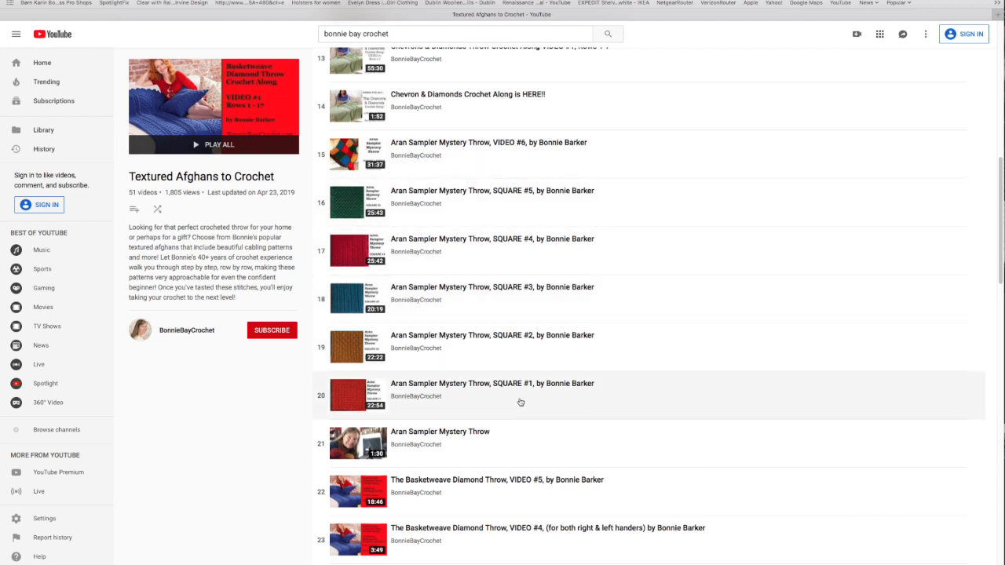
mouse_move(548, 164)
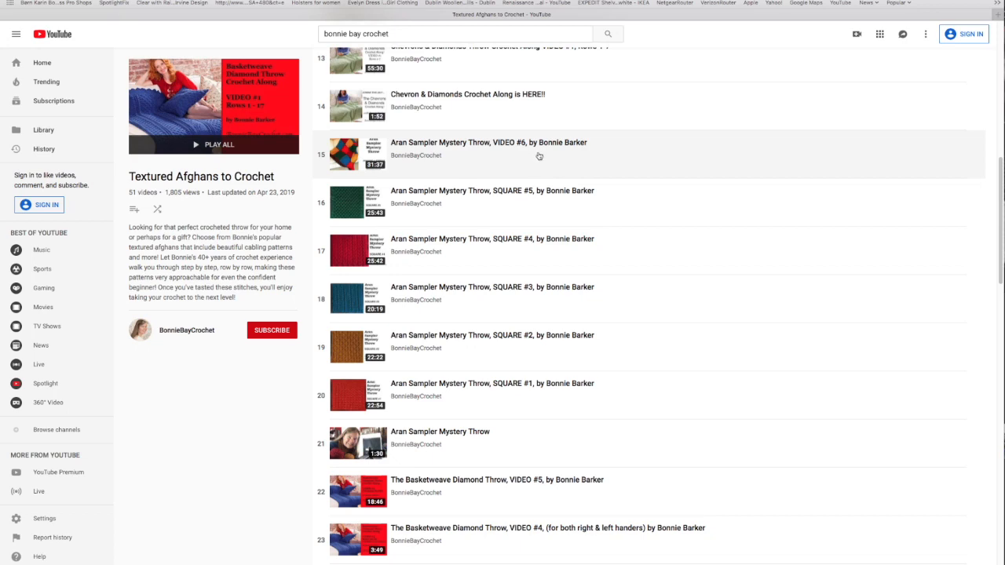
mouse_move(634, 428)
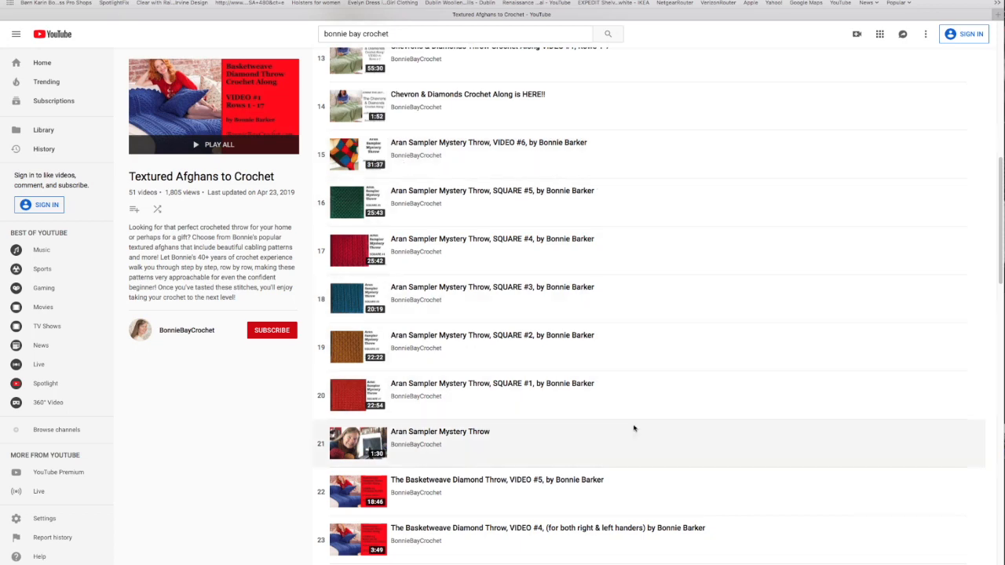
Keep scrolling to the last of the playlist's 51 videos
scroll("down", 3)
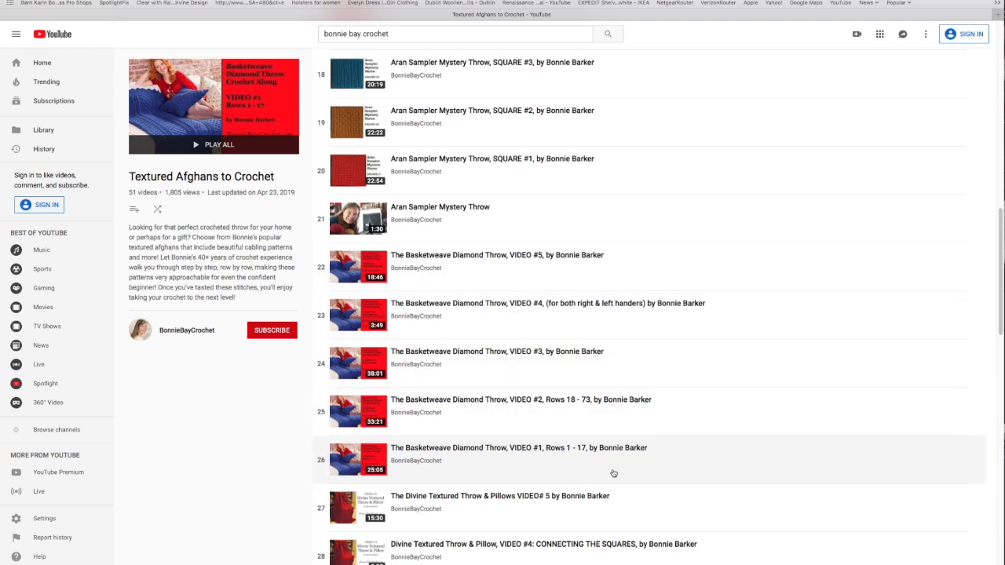
scroll("down", 3)
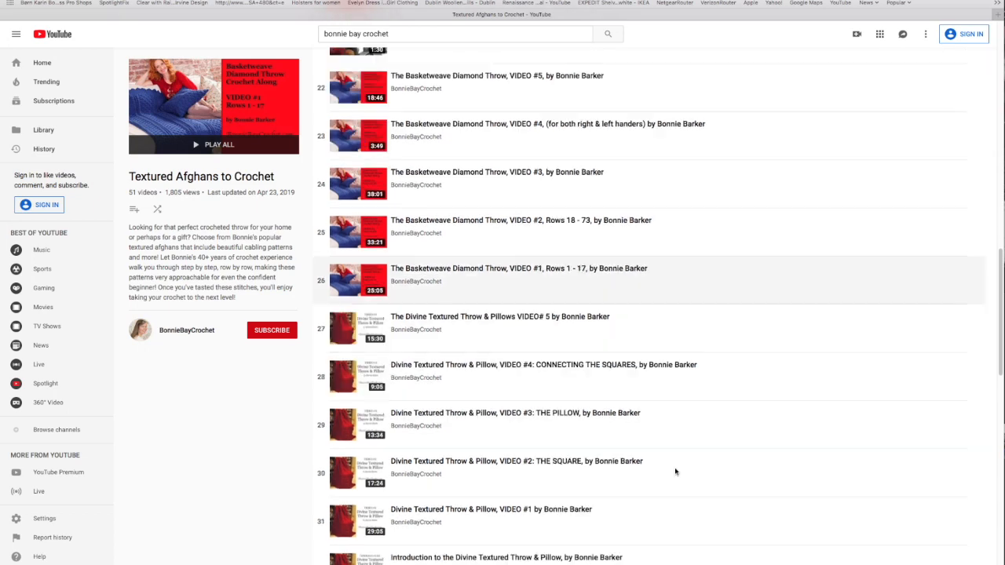
scroll("down", 3)
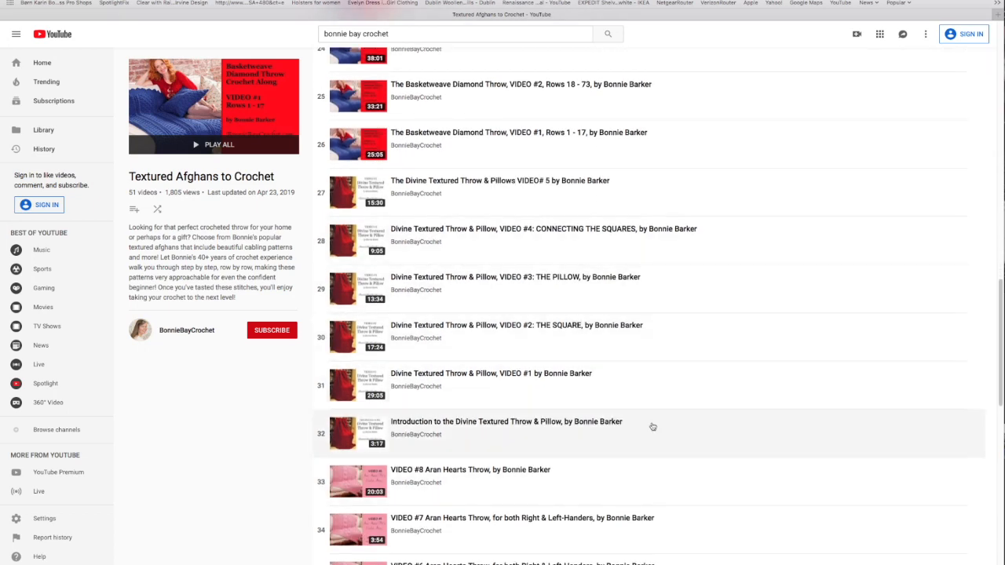
mouse_move(542, 373)
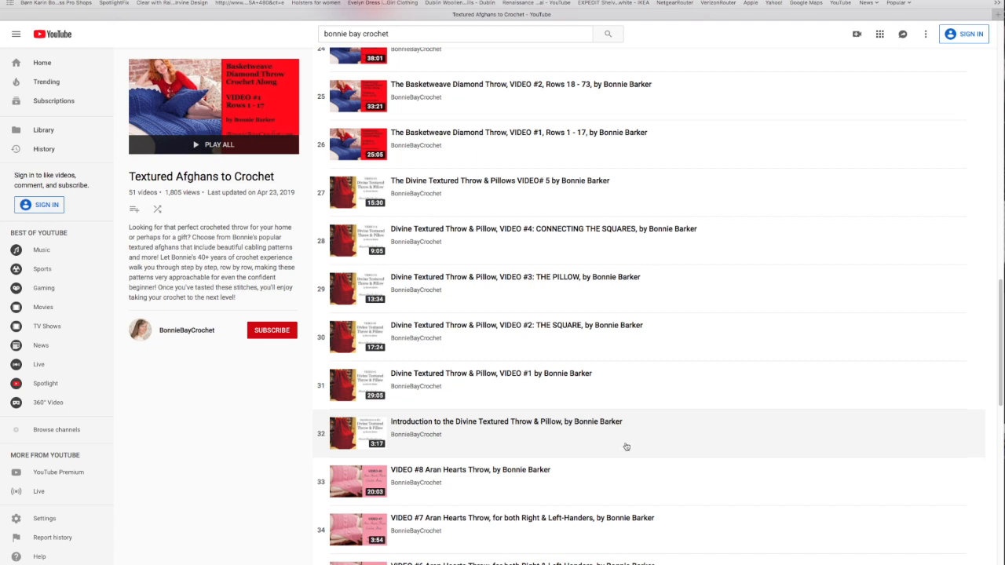
mouse_move(654, 447)
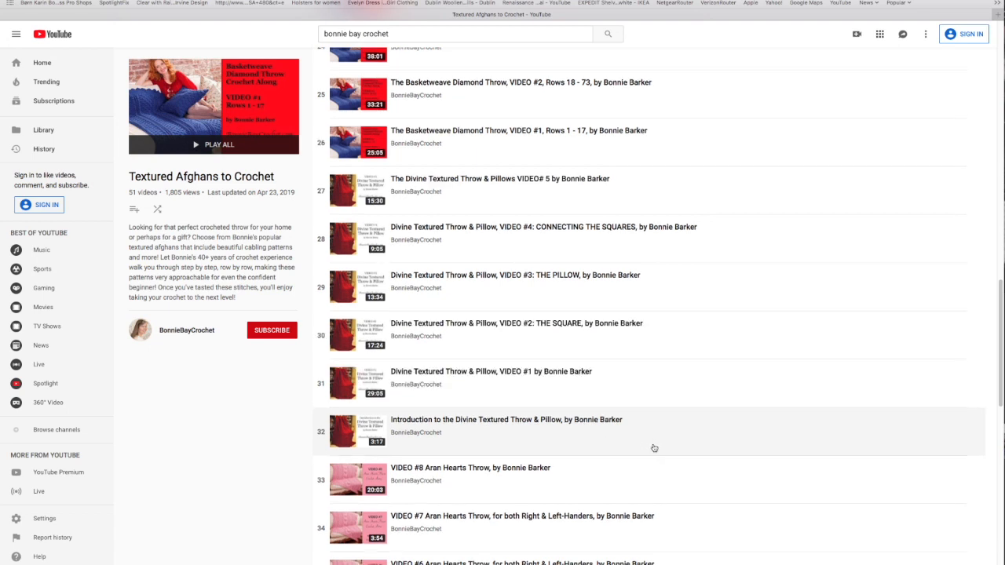
scroll("down", 3)
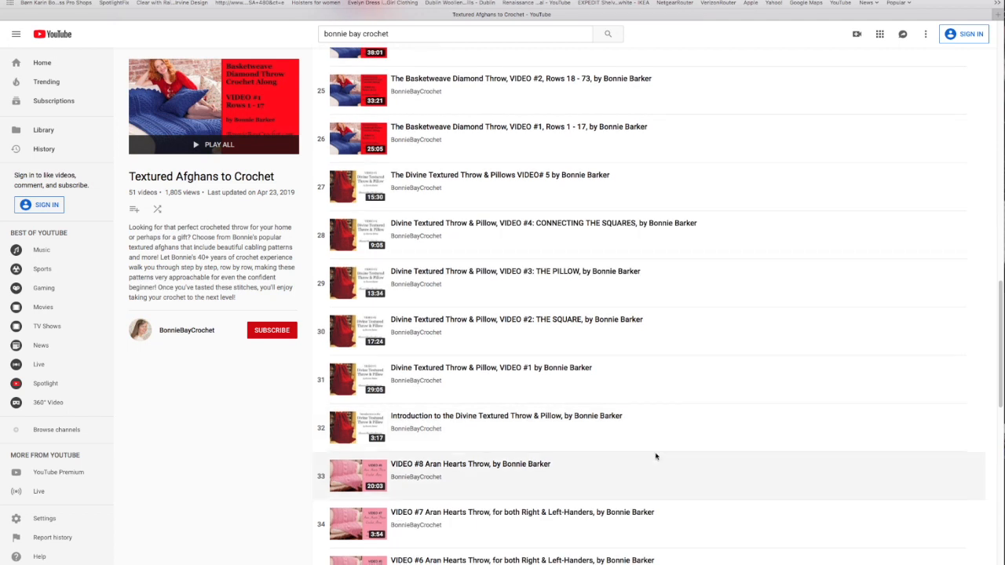
scroll("down", 3)
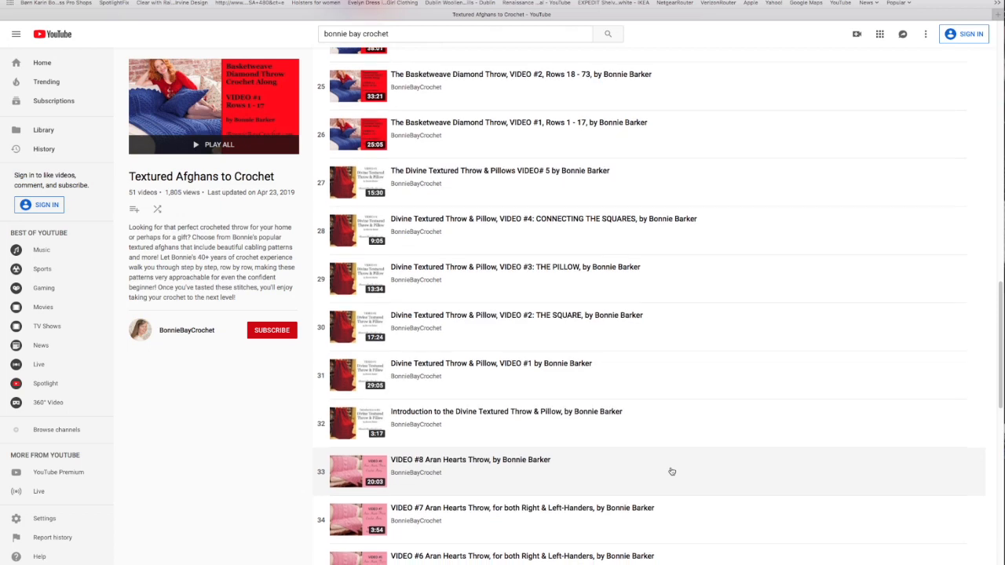
scroll("down", 3)
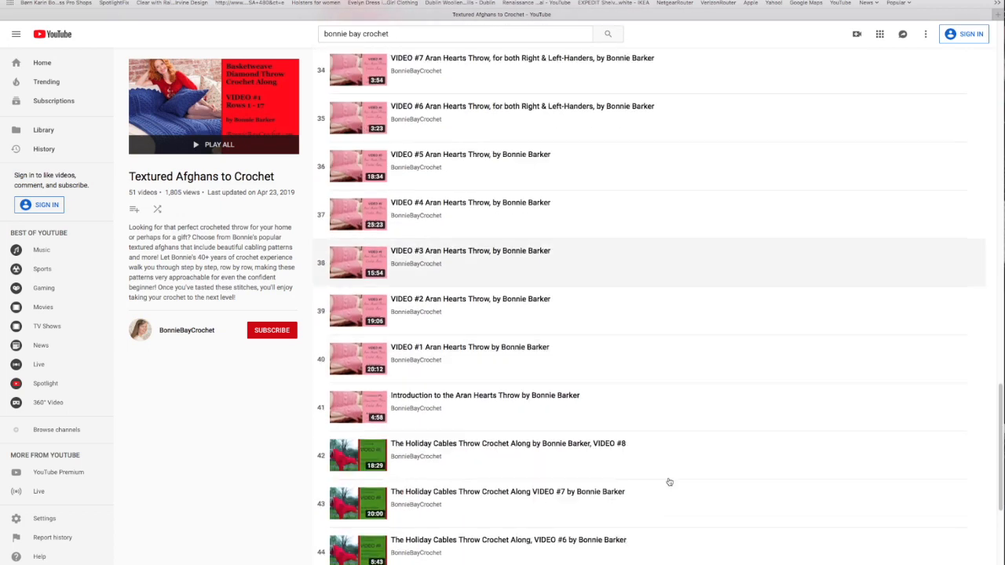
mouse_move(575, 236)
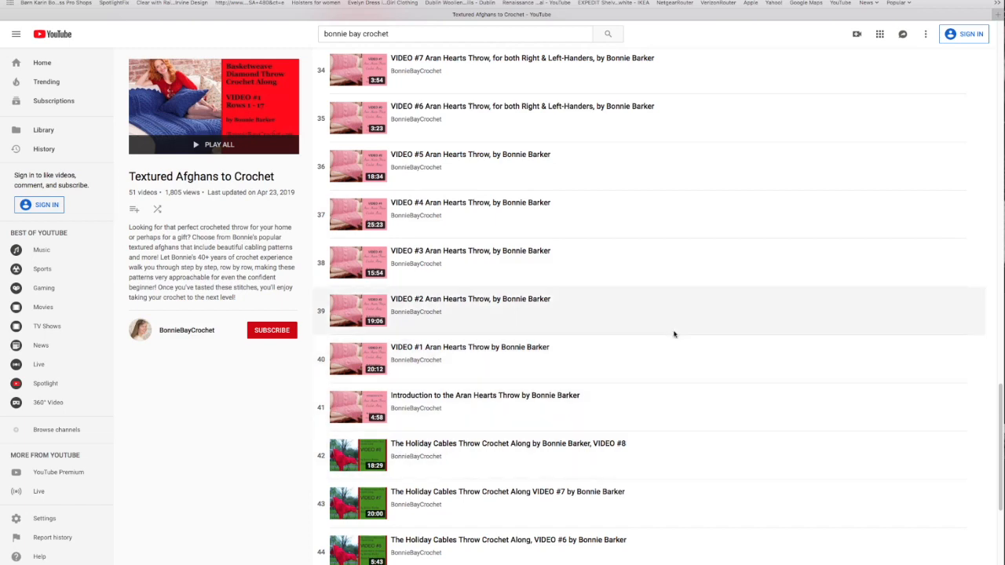
scroll("down", 3)
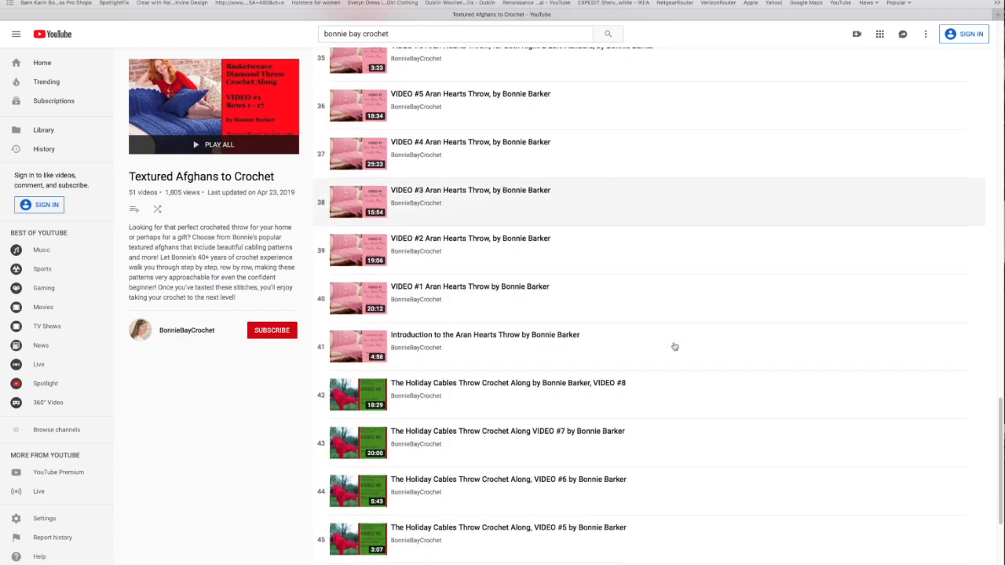
scroll("down", 3)
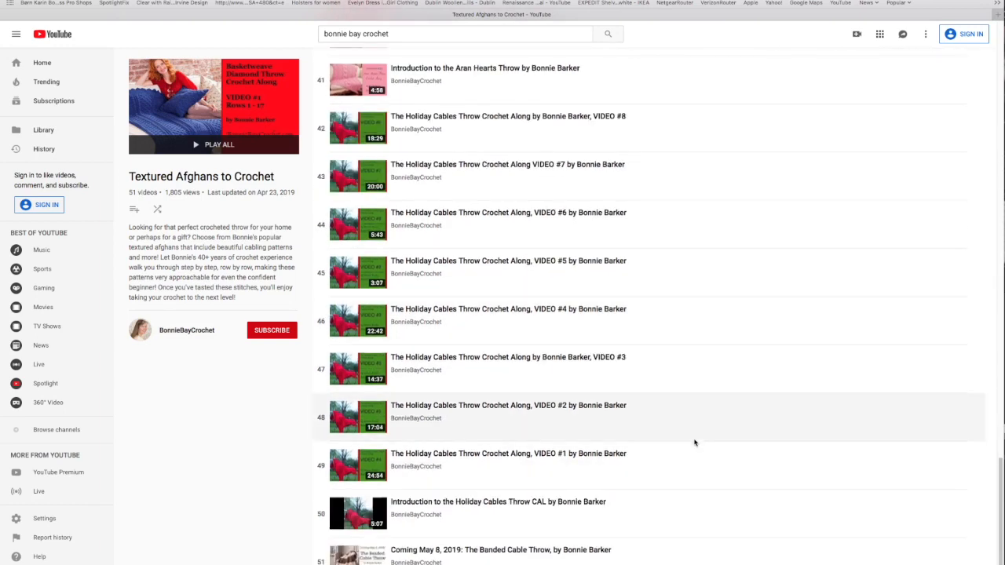
scroll("up", 3)
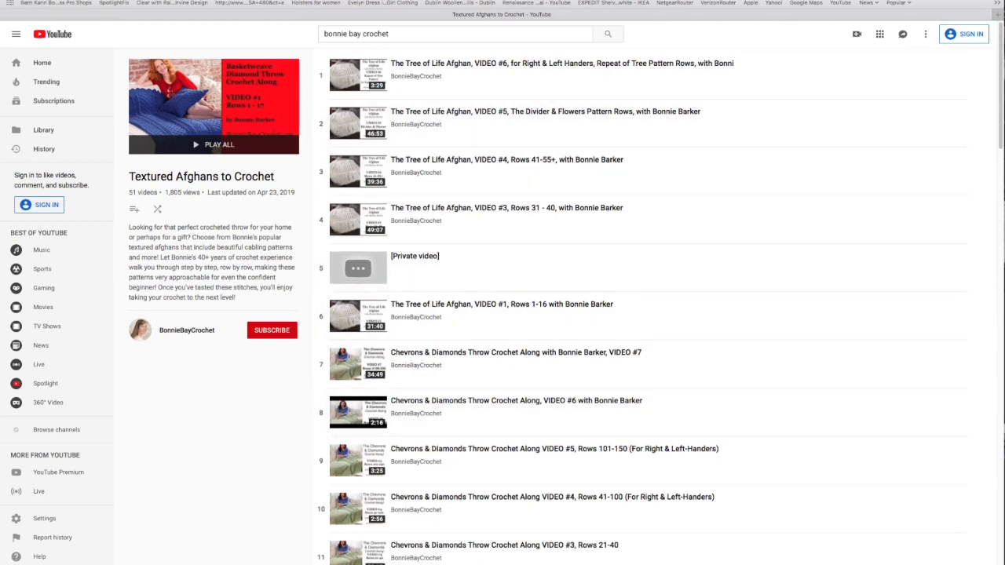
Go back to the Playlists grid and scroll down to Celtic Cable Crochet and Project Videos
left_click(384, 58)
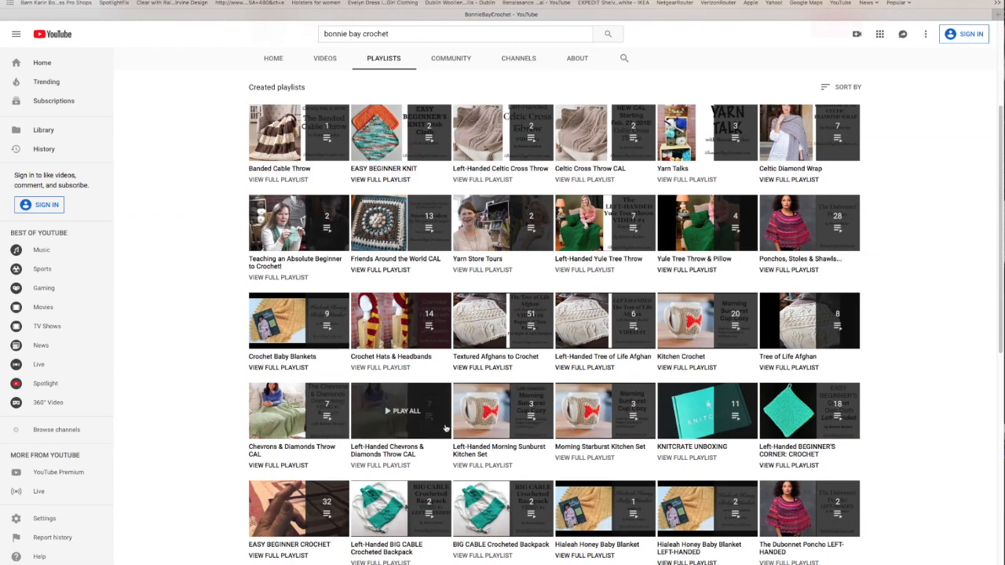
scroll("down", 3)
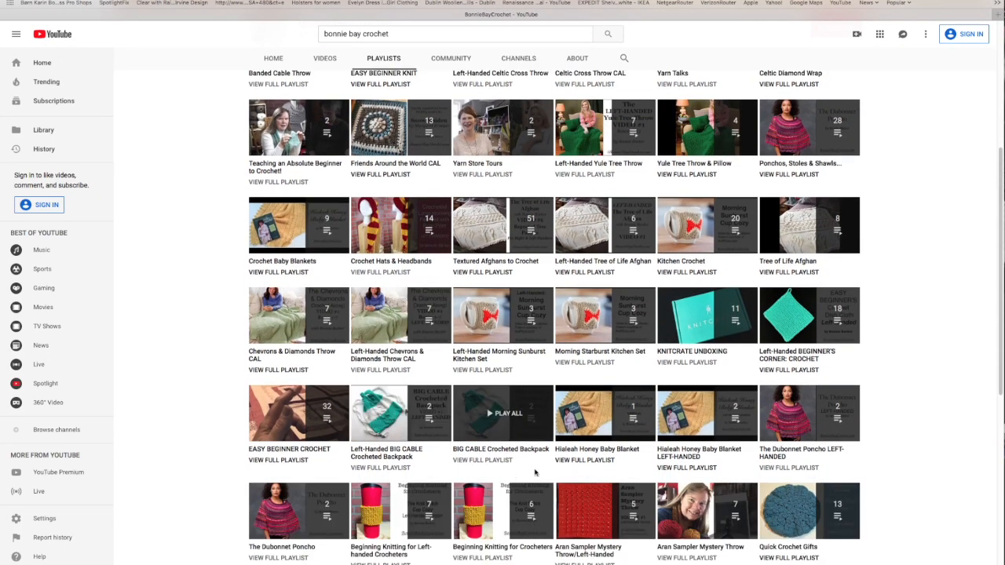
scroll("down", 3)
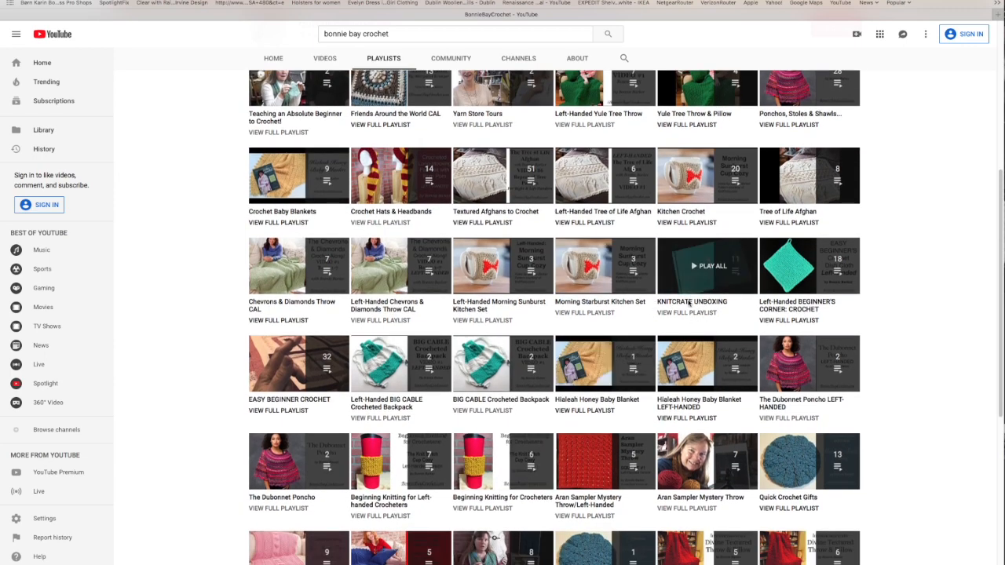
scroll("down", 3)
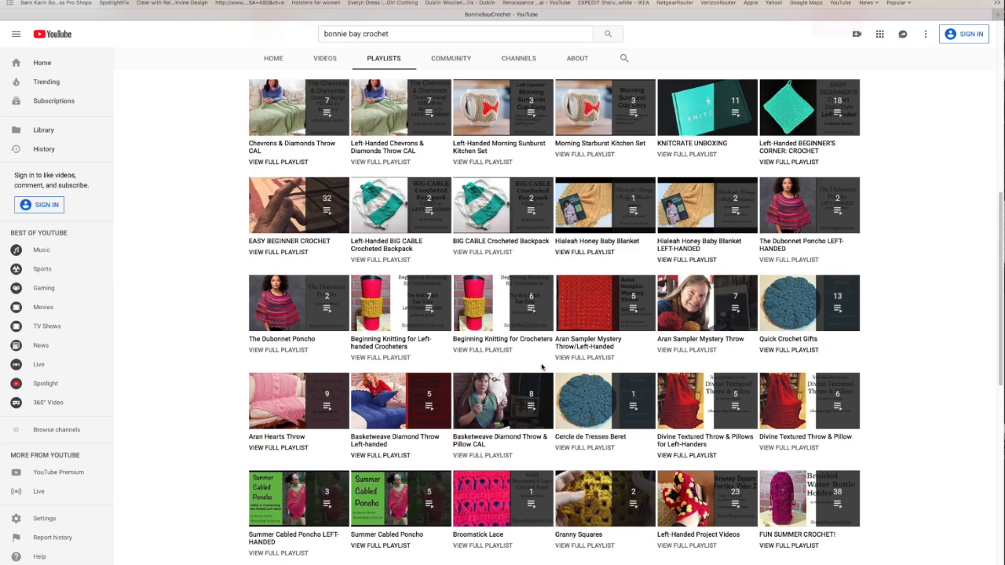
scroll("down", 3)
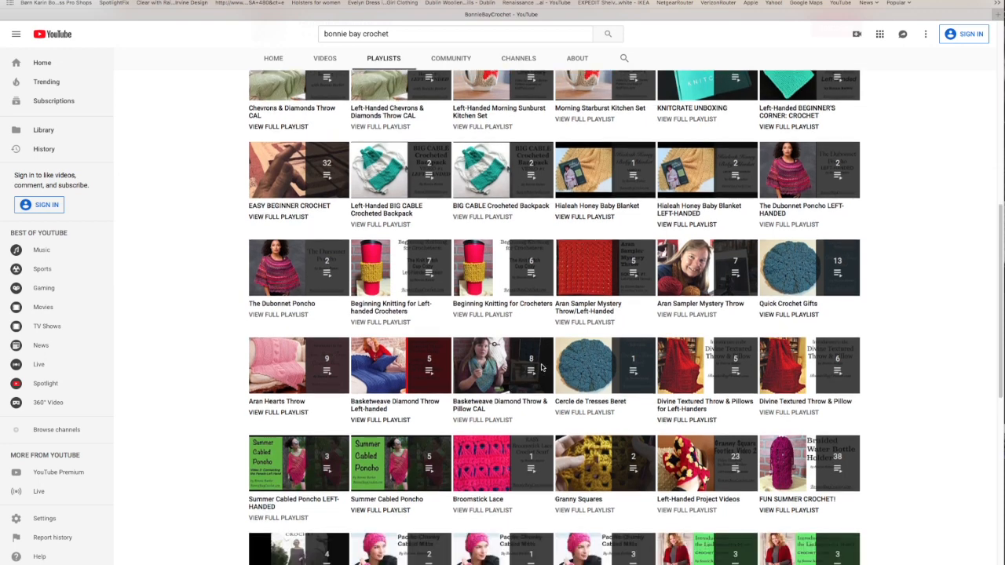
scroll("down", 3)
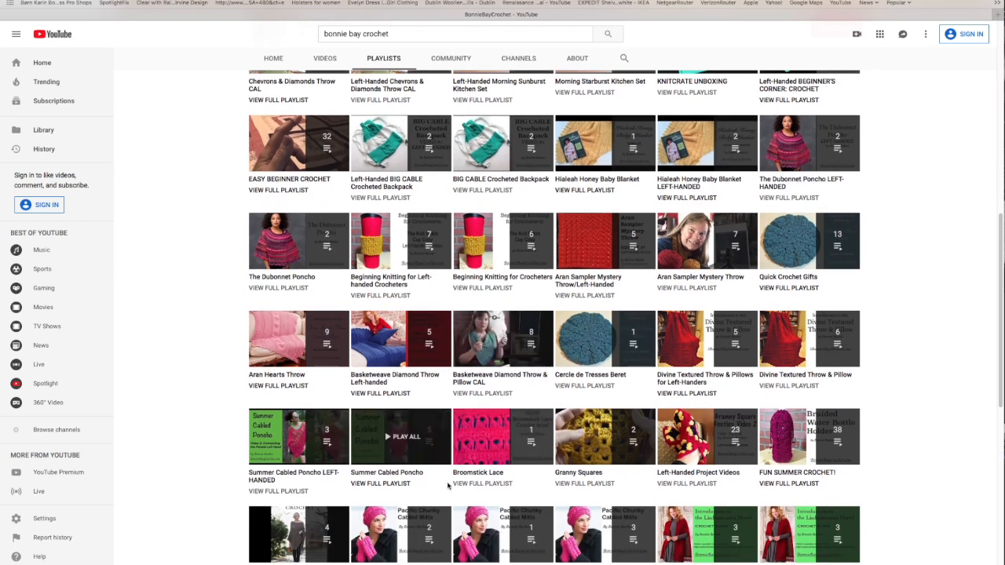
mouse_move(385, 479)
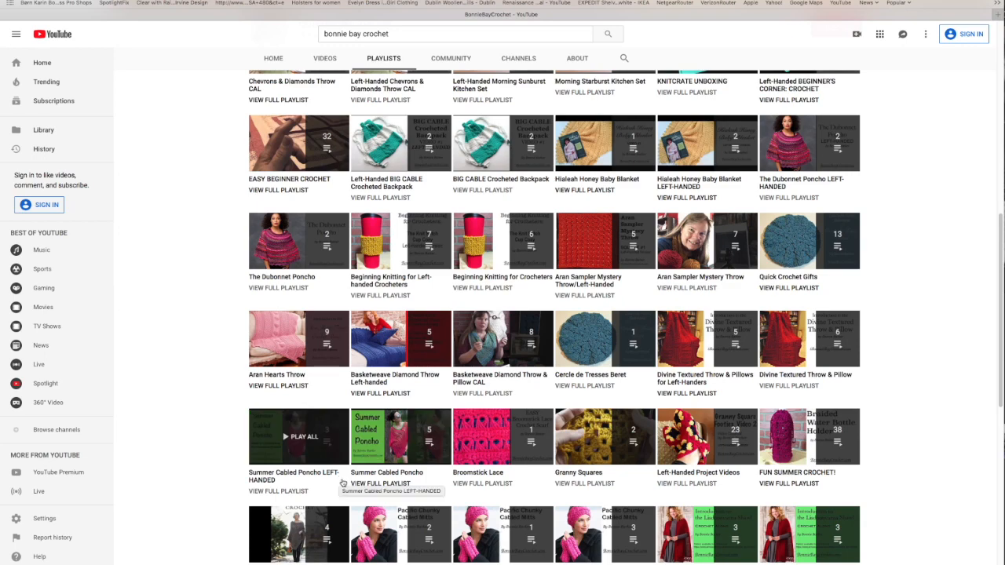
scroll("down", 3)
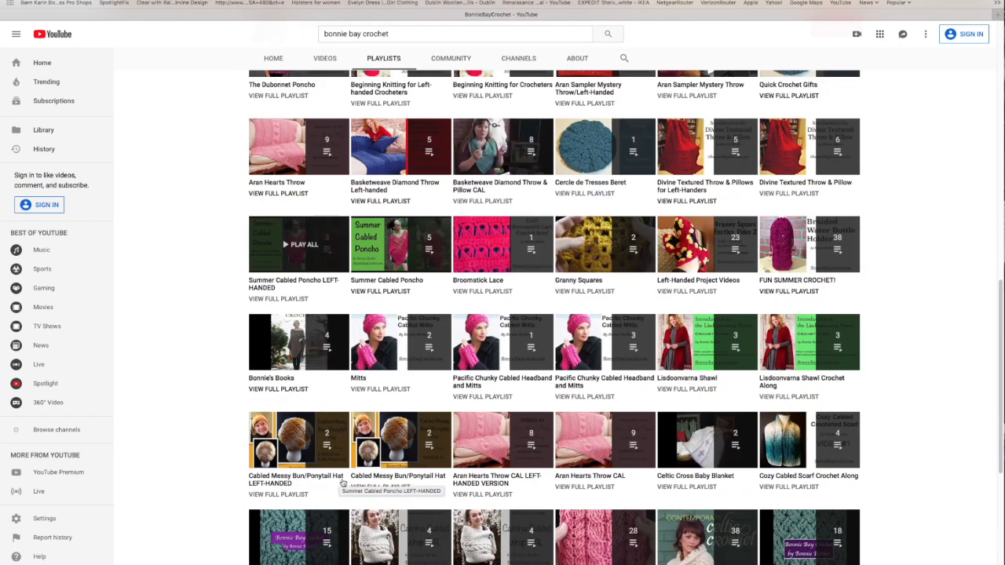
scroll("down", 3)
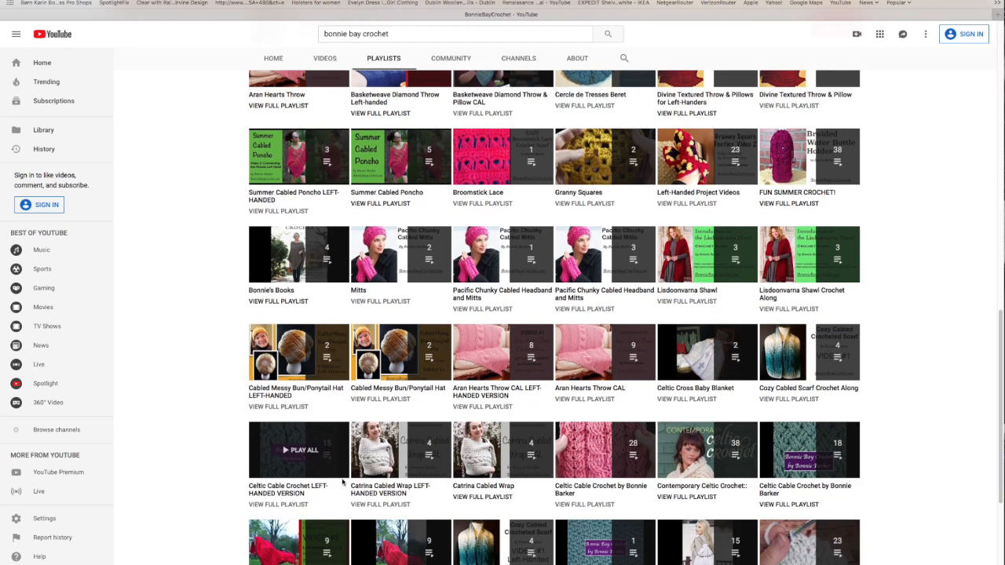
mouse_move(901, 436)
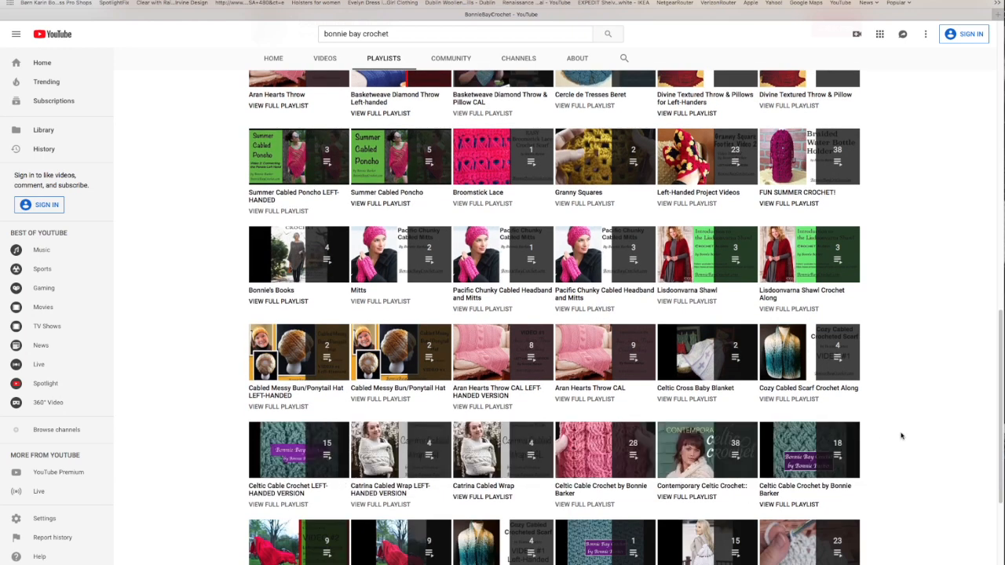
scroll("down", 3)
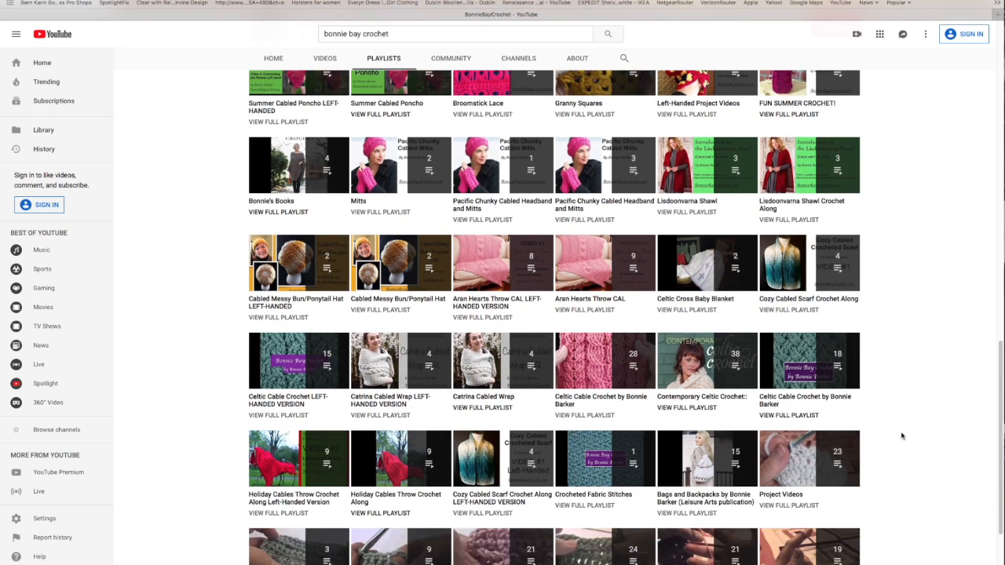
mouse_move(706, 361)
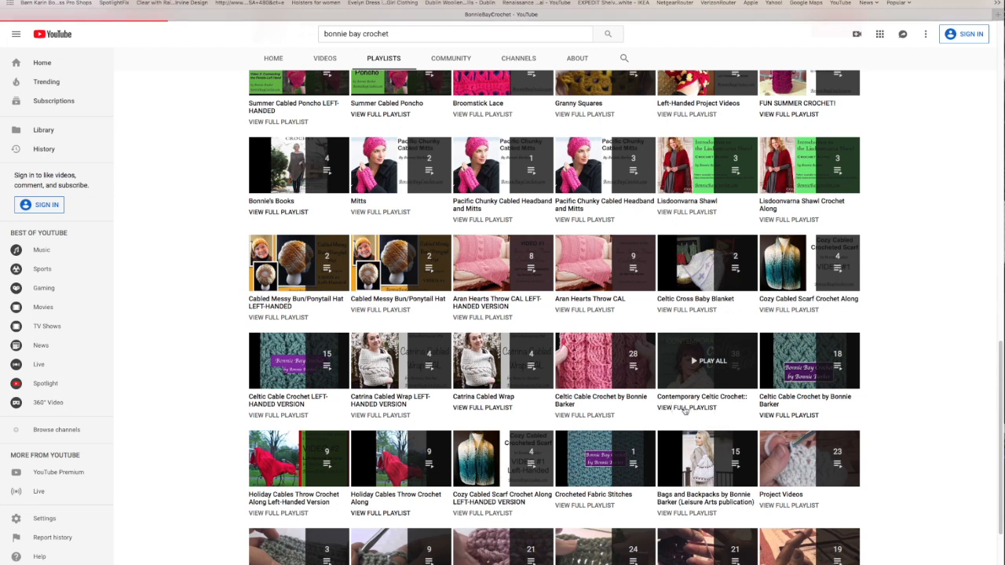
Open Contemporary Celtic Crochet and scroll to the bottom of its 38 videos
left_click(706, 360)
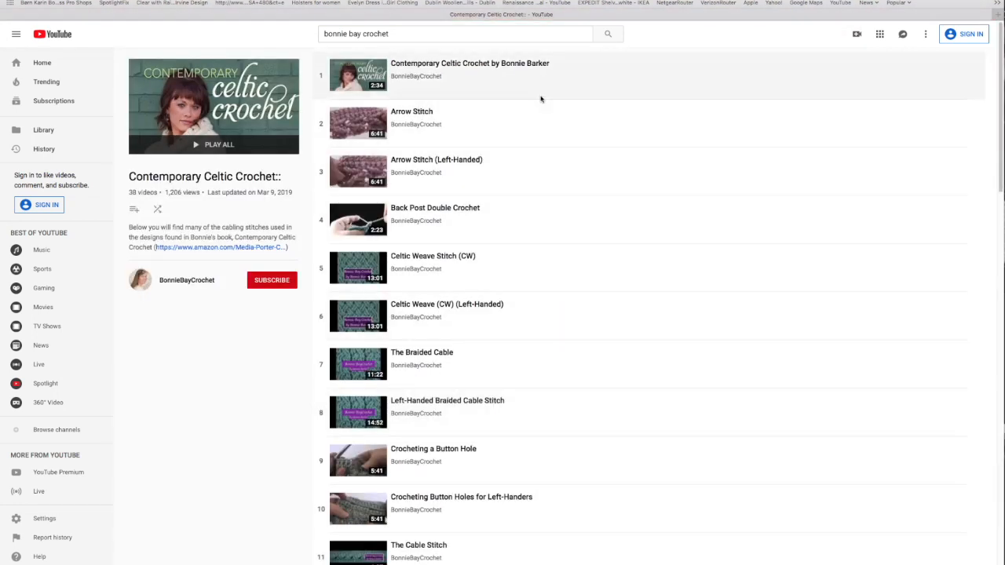
mouse_move(548, 73)
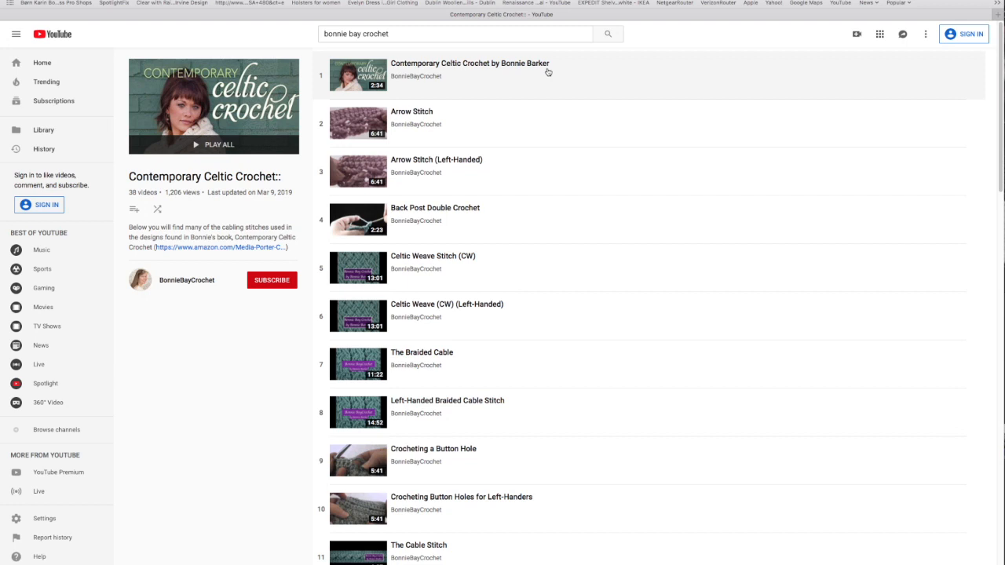
mouse_move(548, 75)
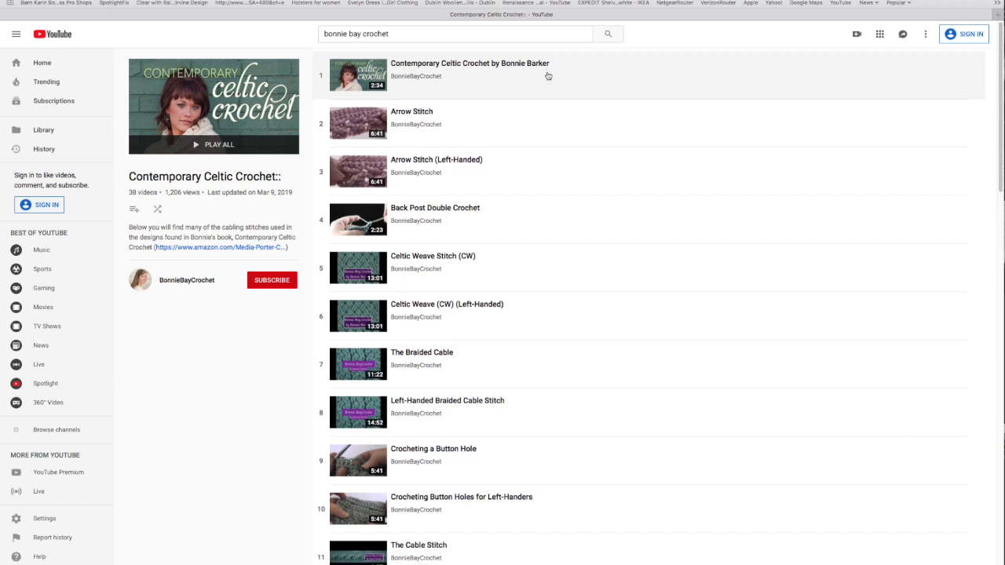
mouse_move(551, 86)
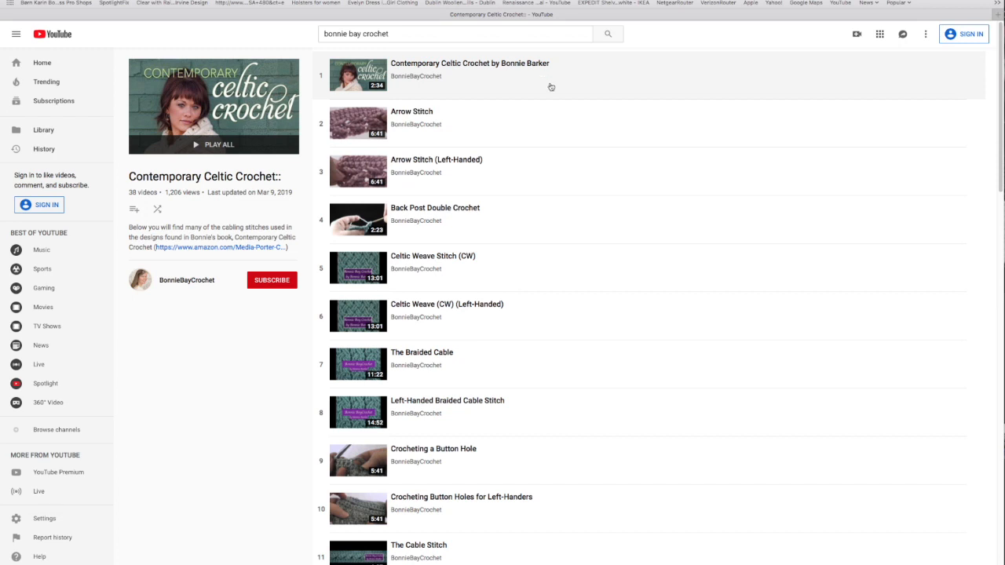
mouse_move(551, 95)
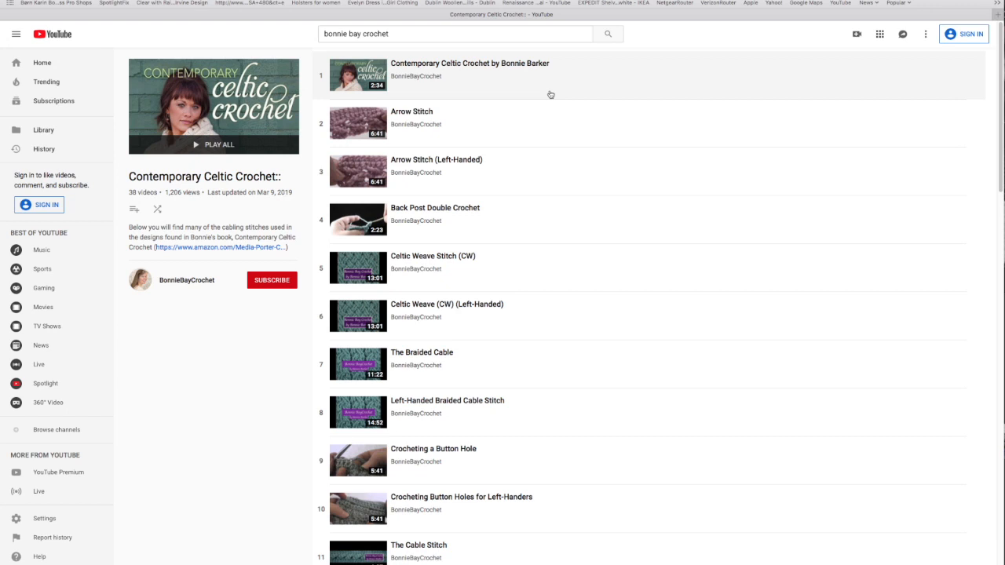
mouse_move(542, 130)
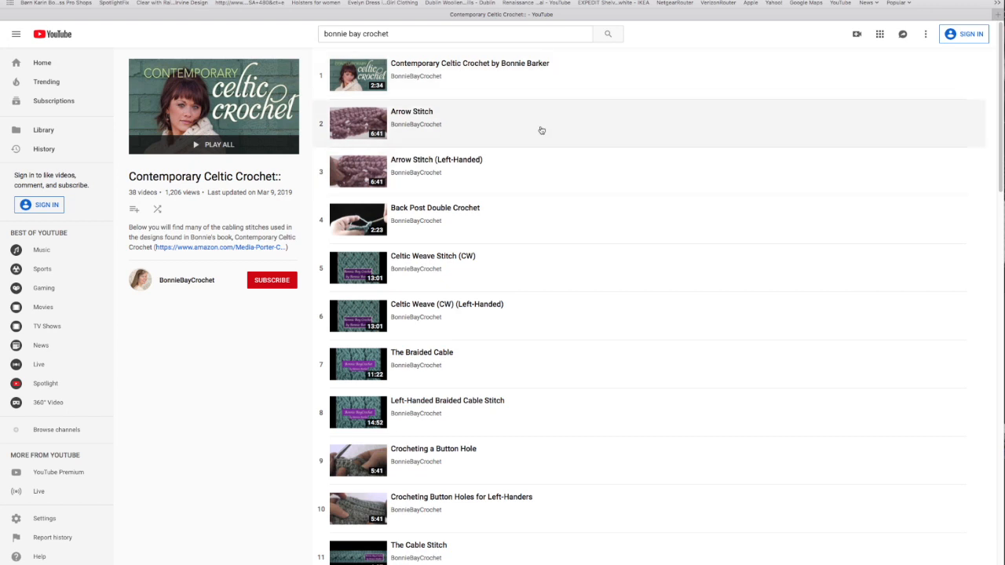
mouse_move(538, 319)
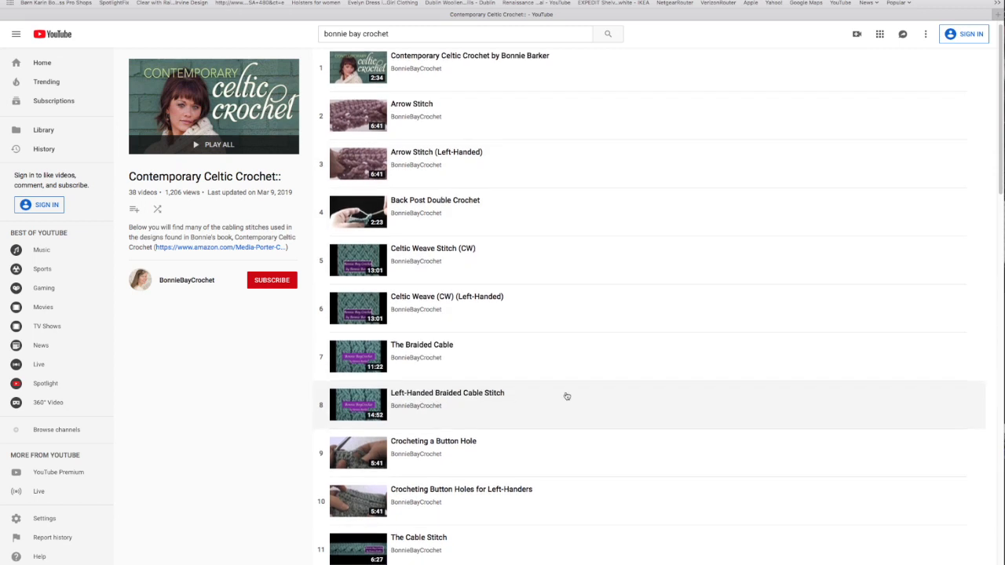
scroll("down", 3)
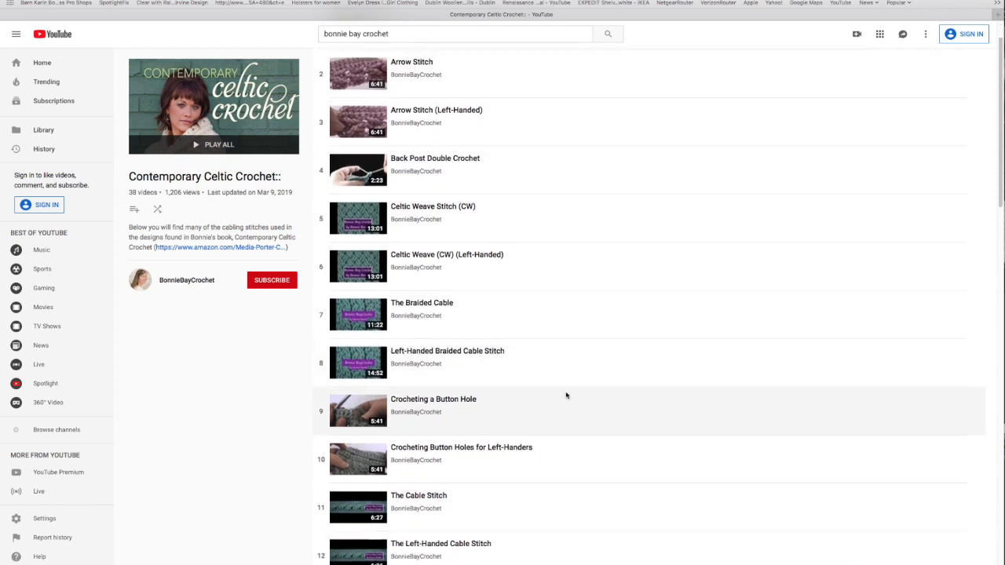
scroll("down", 3)
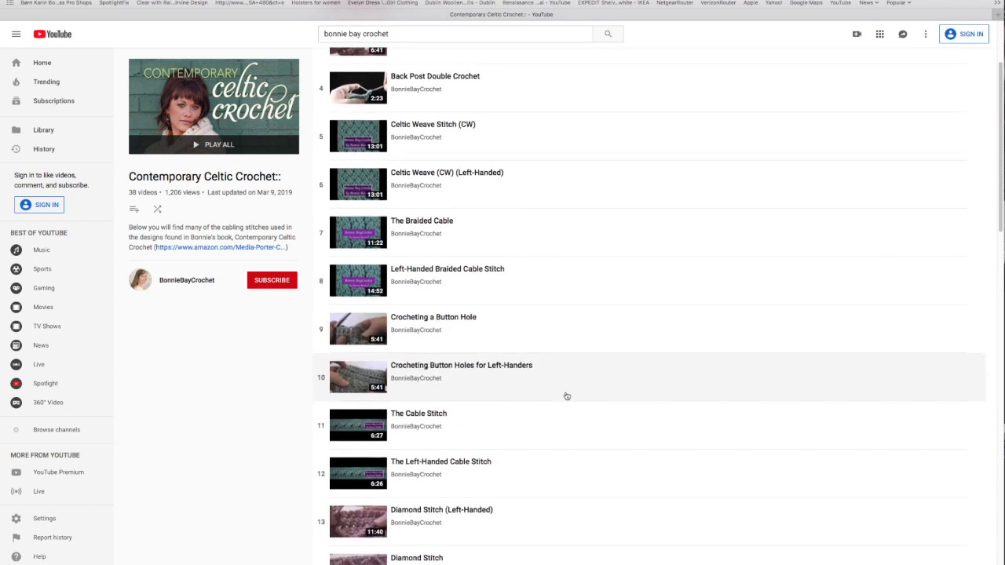
scroll("down", 3)
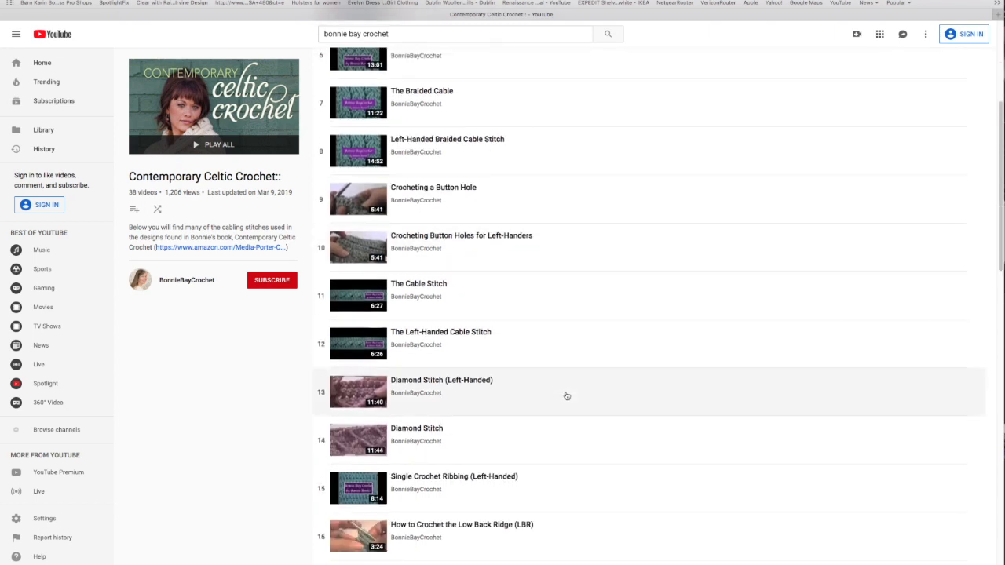
scroll("down", 3)
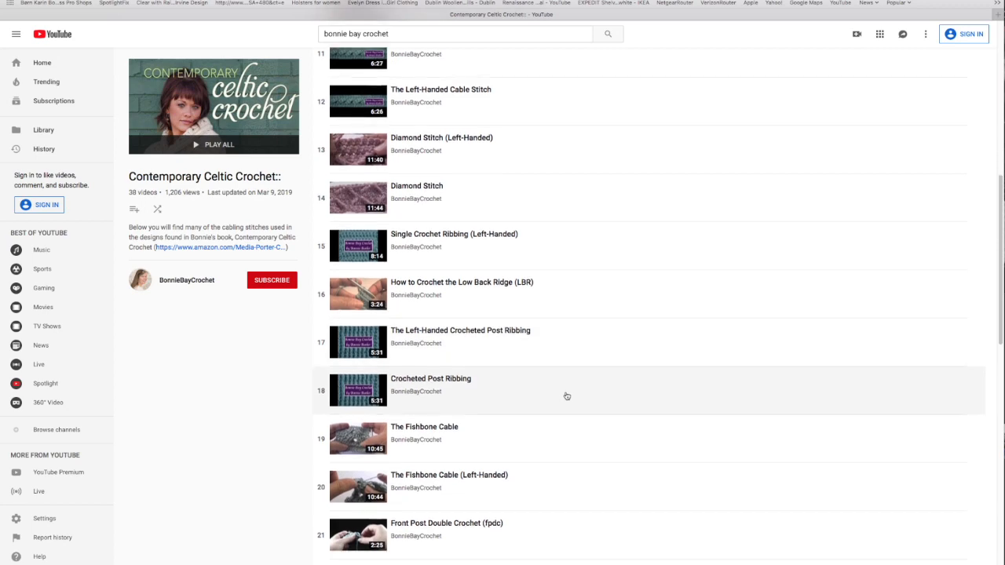
scroll("down", 3)
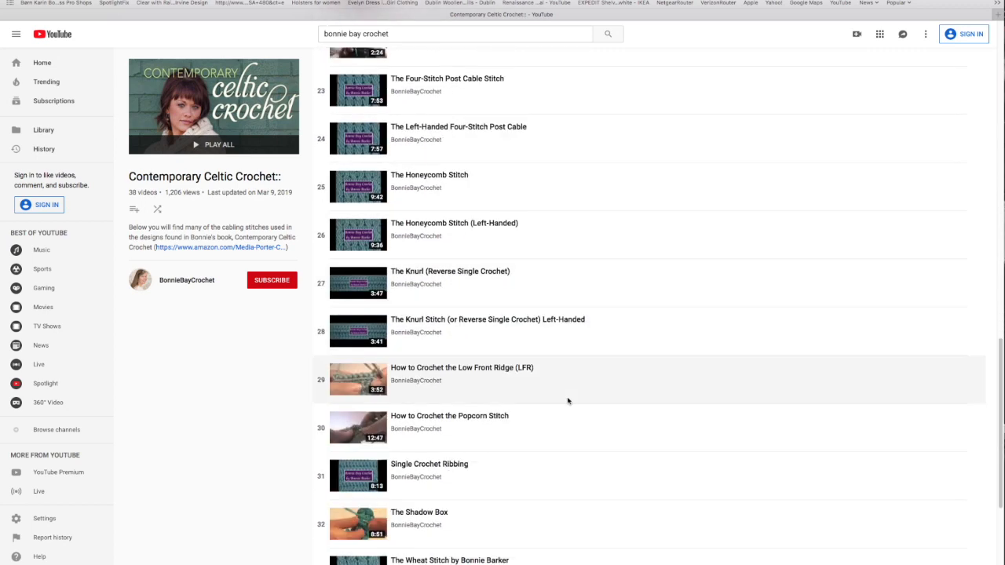
scroll("down", 3)
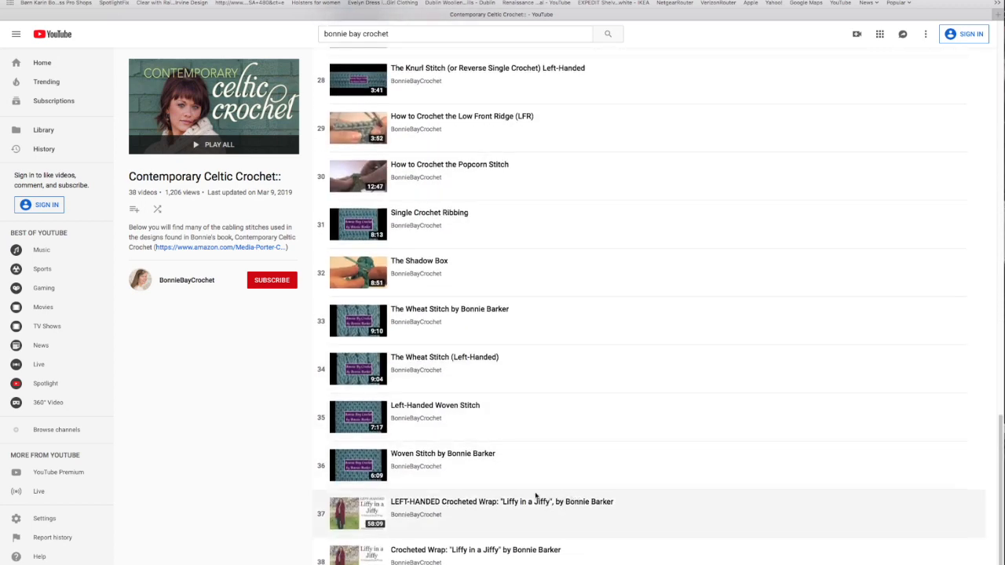
mouse_move(584, 483)
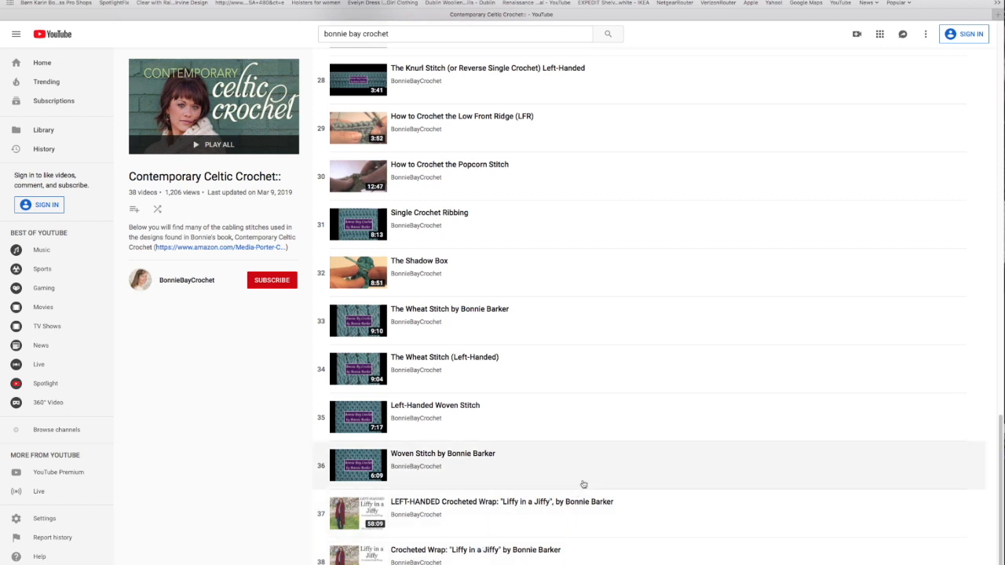
mouse_move(604, 446)
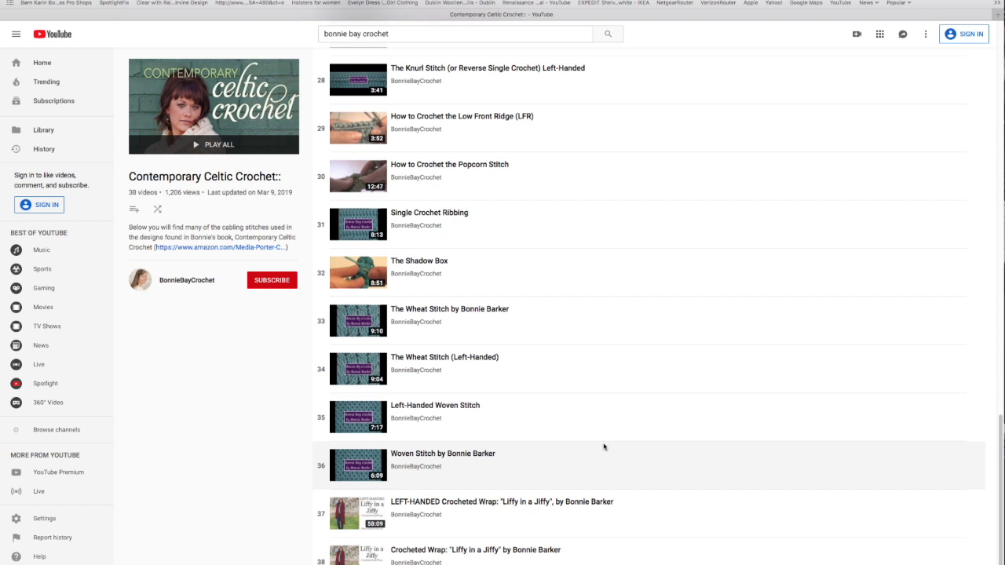
mouse_move(604, 447)
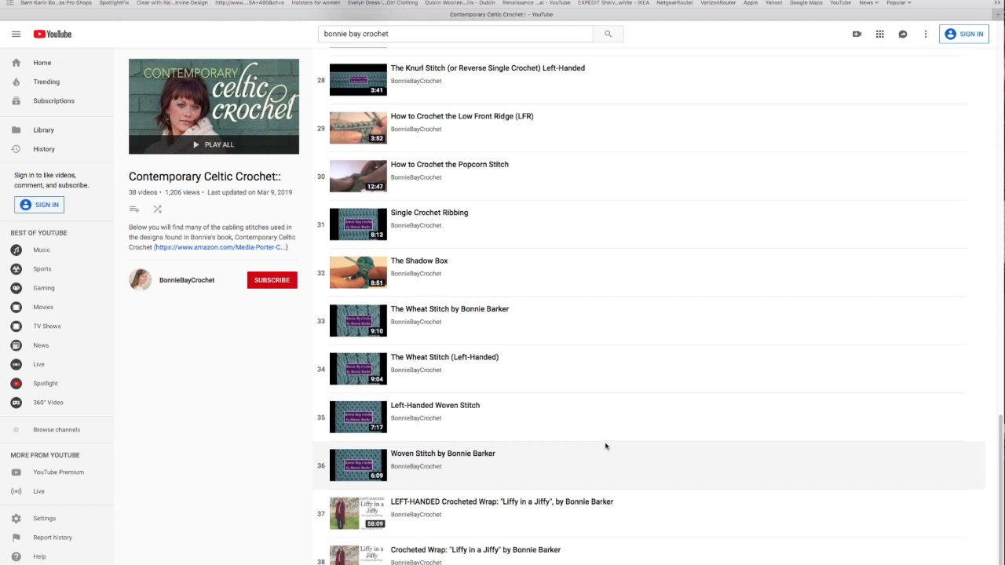
mouse_move(262, 132)
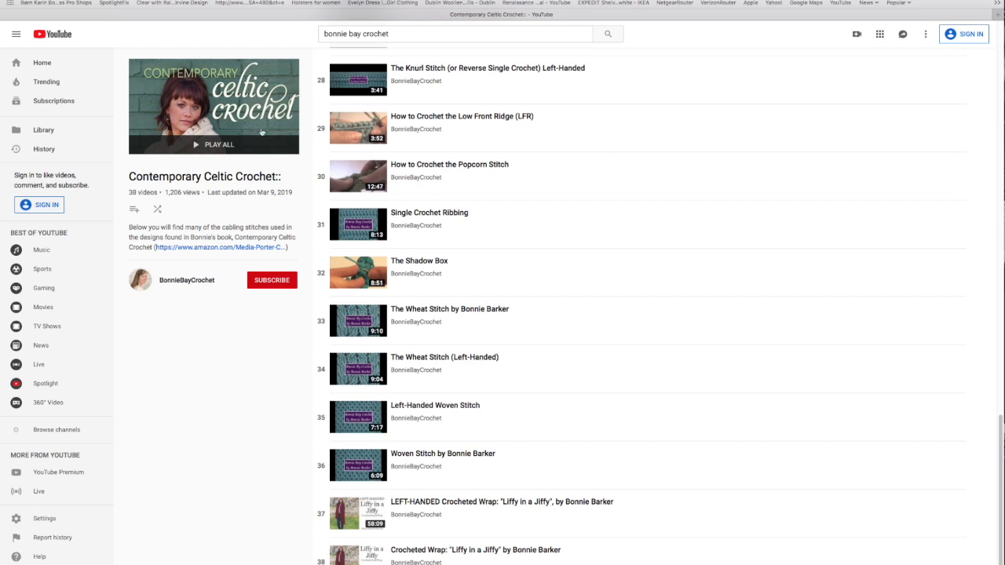
mouse_move(261, 132)
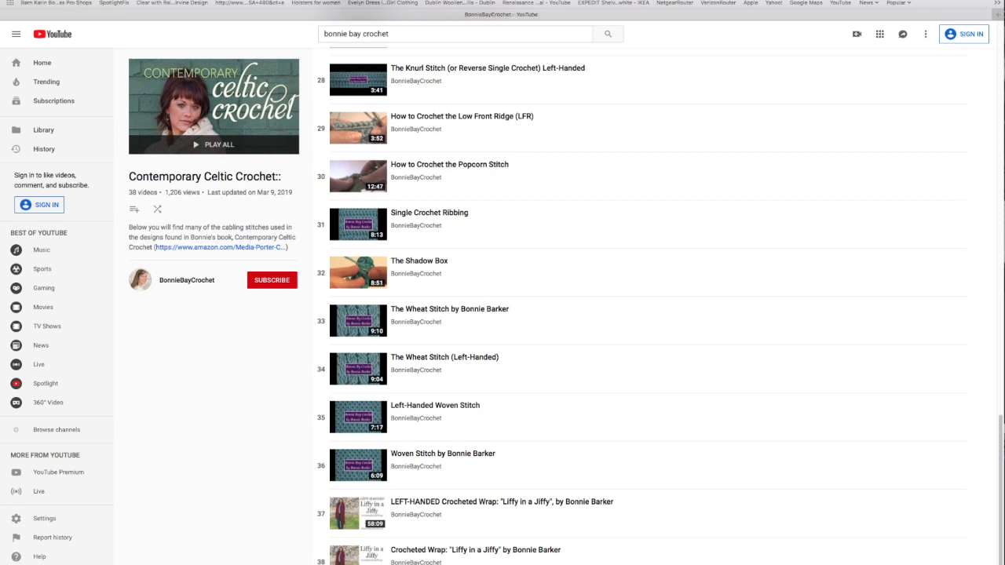
Navigate back to the BonnieBayCrochet Playlists grid
left_click(383, 57)
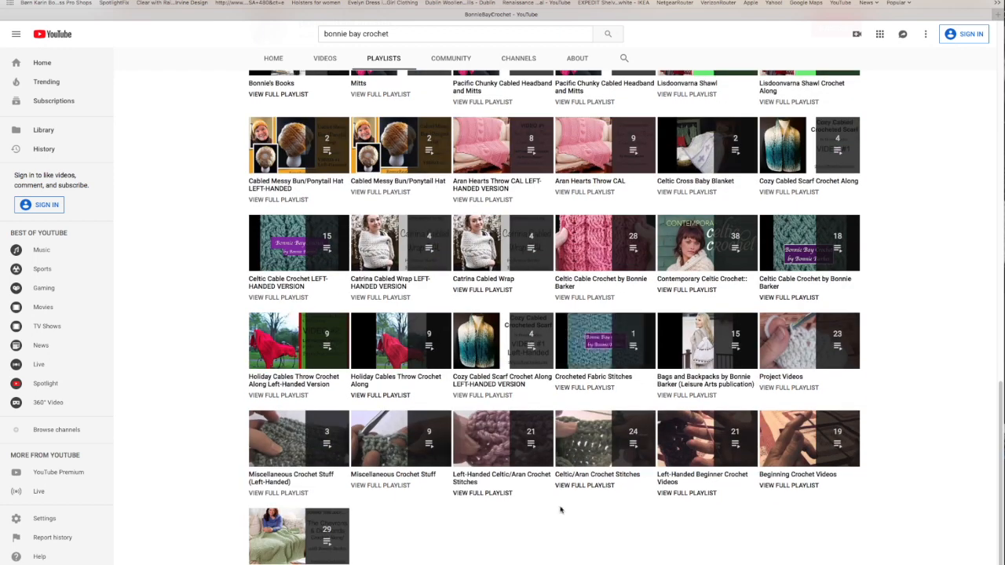
mouse_move(493, 531)
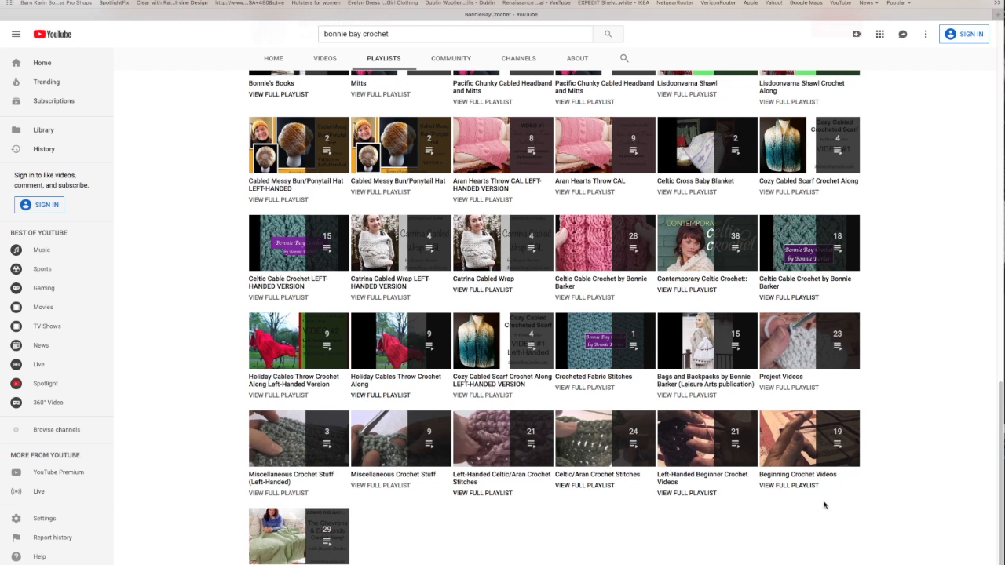
mouse_move(810, 503)
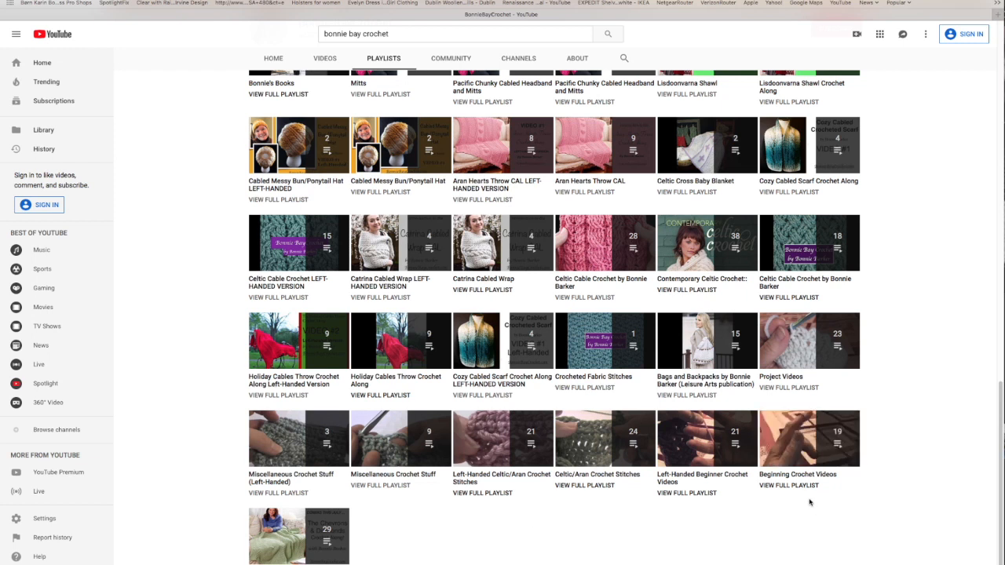
mouse_move(809, 438)
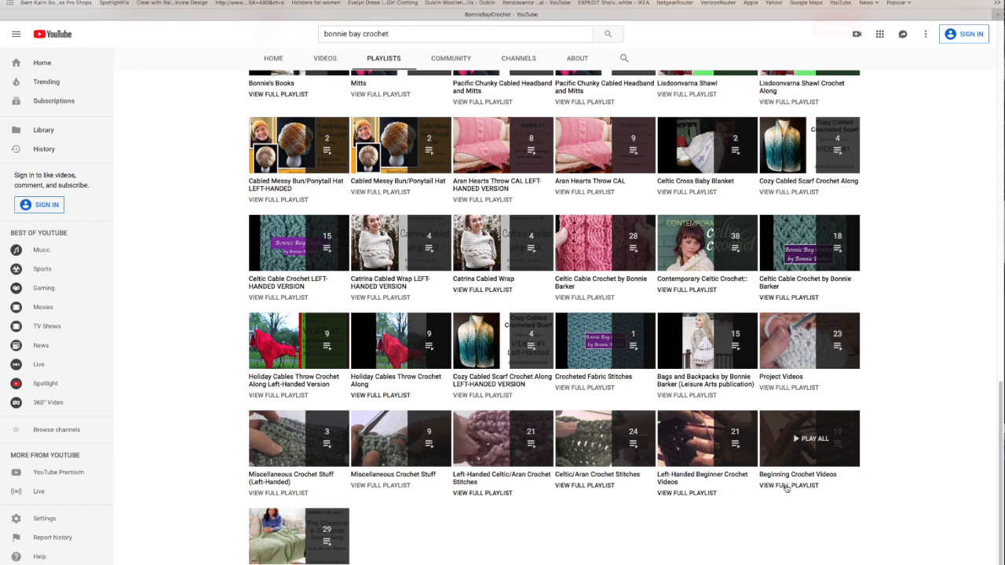
Open Beginning Crochet Videos via VIEW FULL PLAYLIST and scroll through all 19 videos
left_click(797, 474)
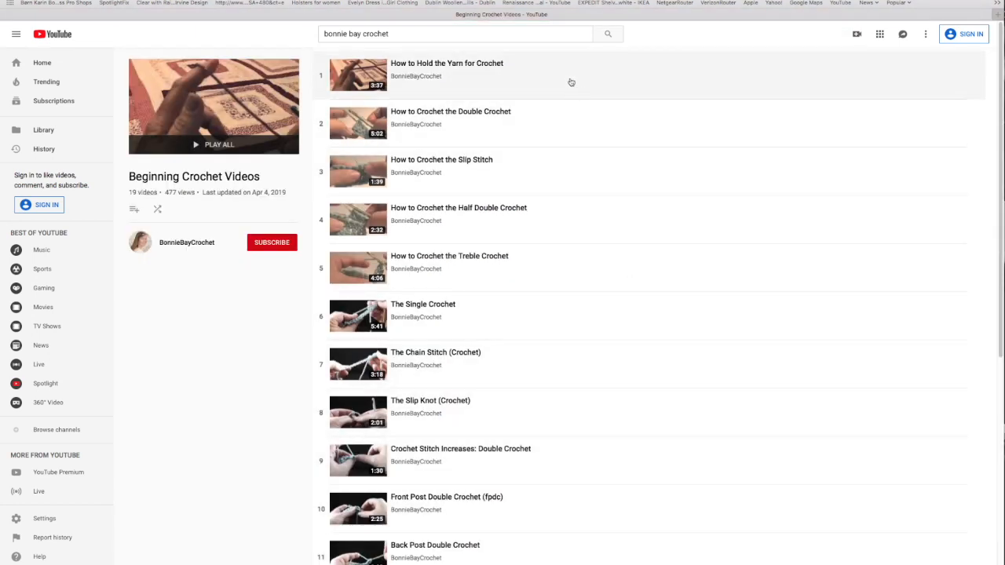
mouse_move(564, 168)
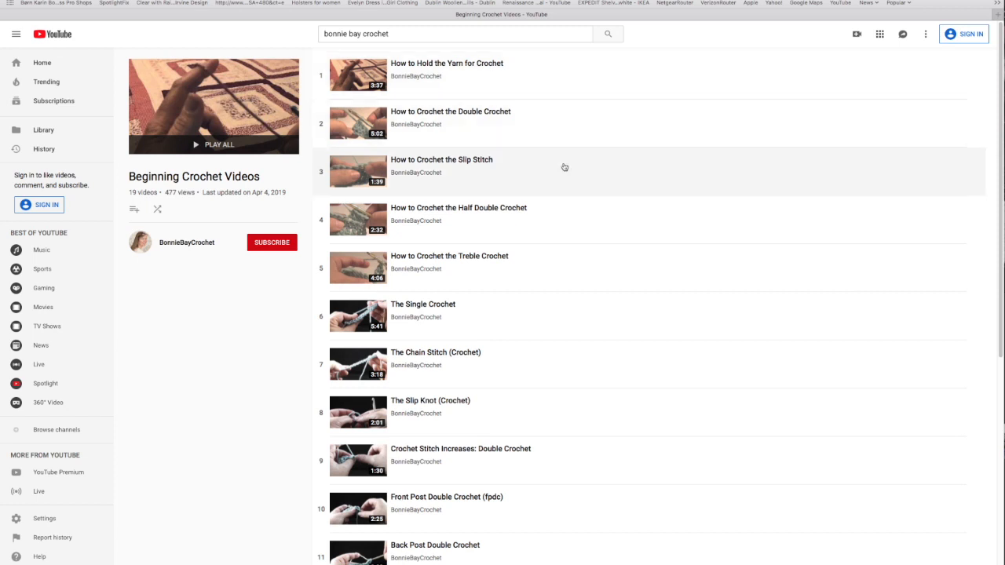
scroll("down", 3)
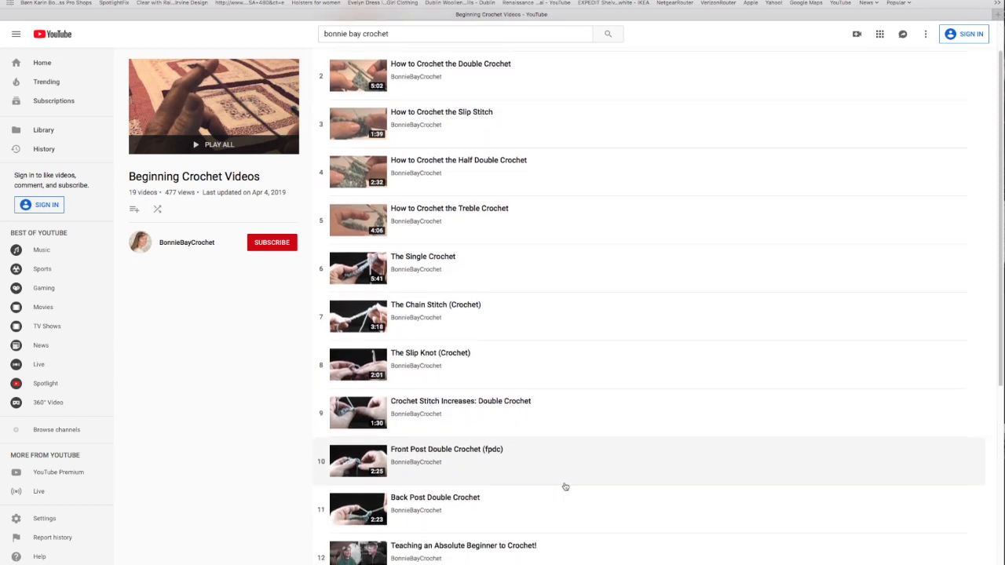
scroll("down", 3)
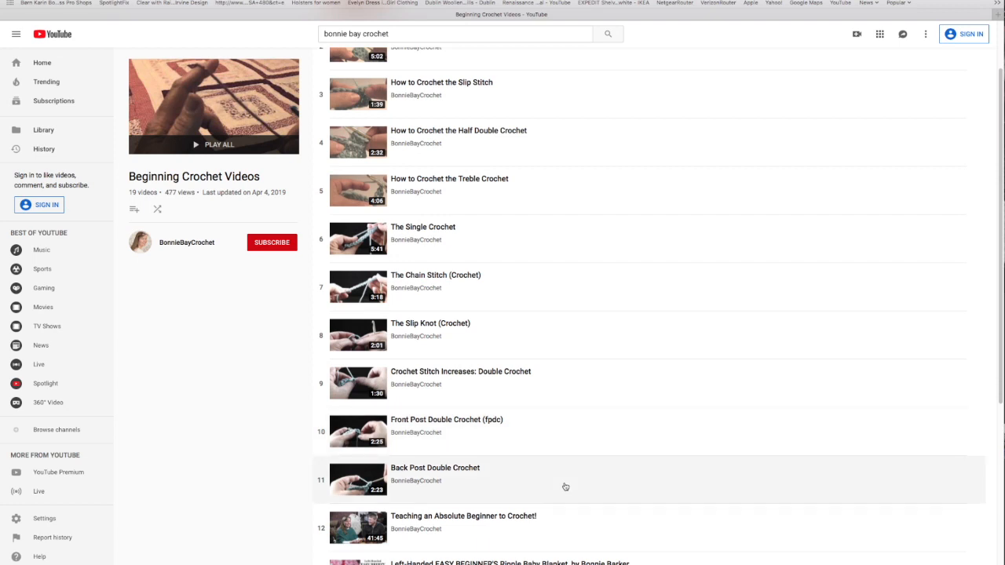
scroll("down", 3)
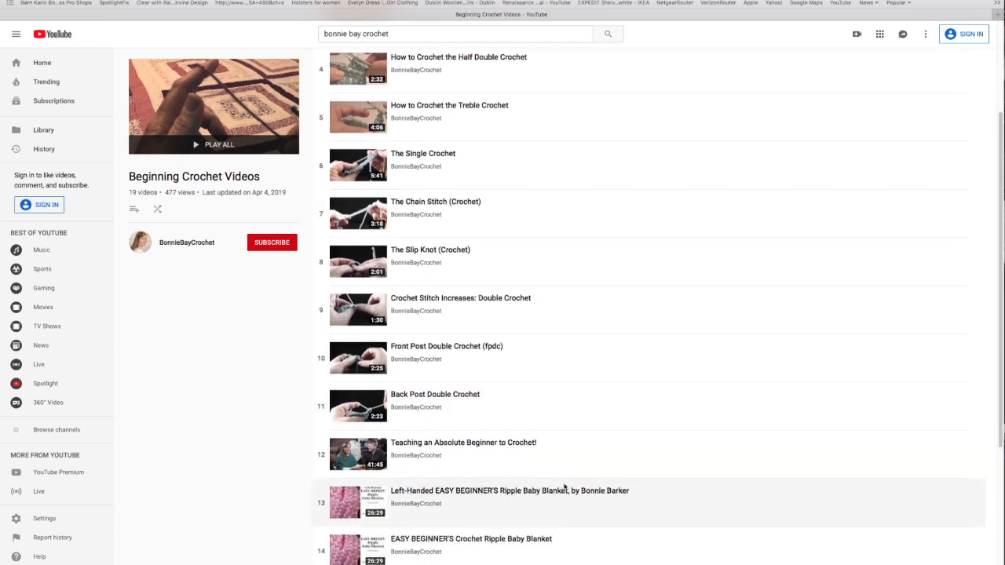
scroll("down", 3)
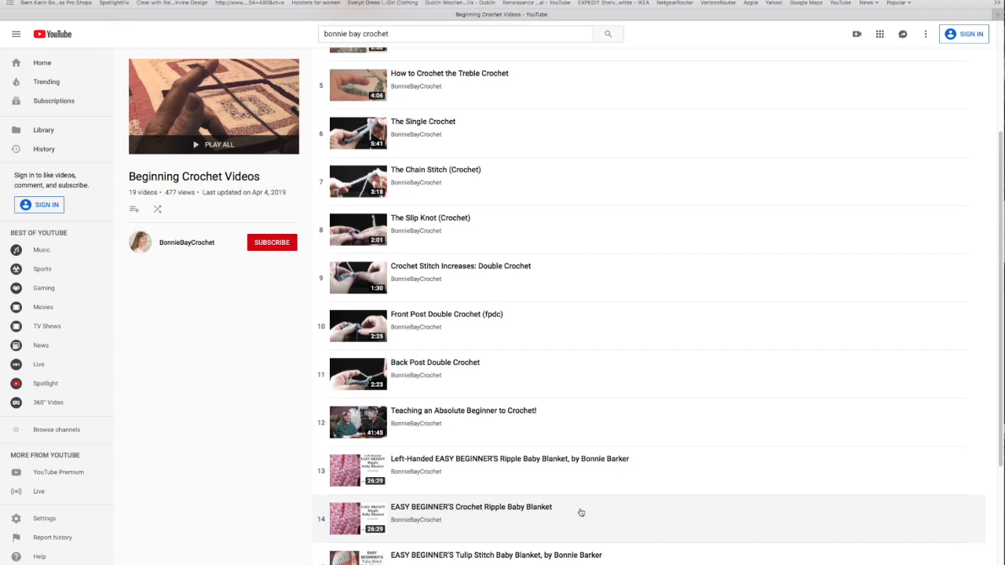
scroll("down", 3)
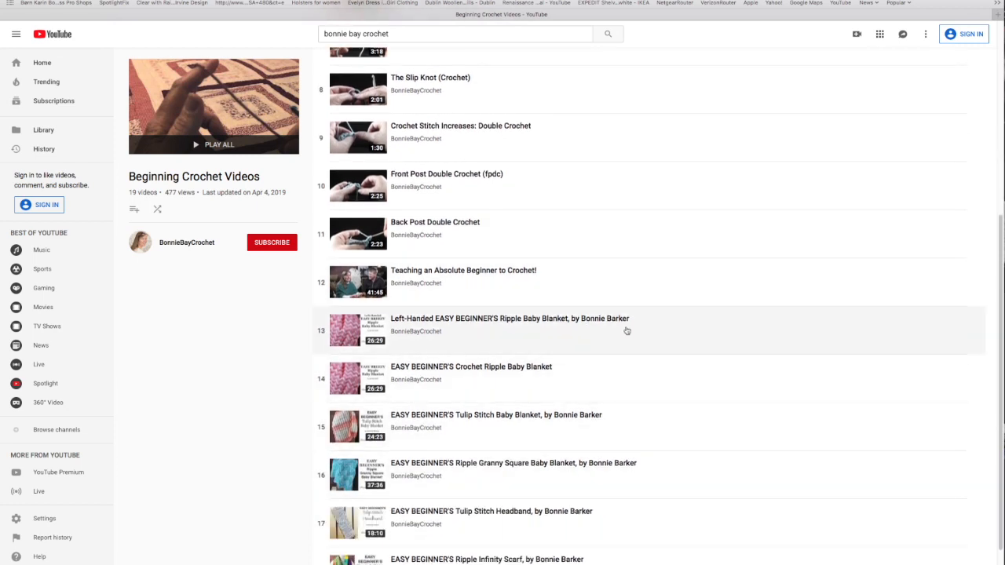
mouse_move(642, 535)
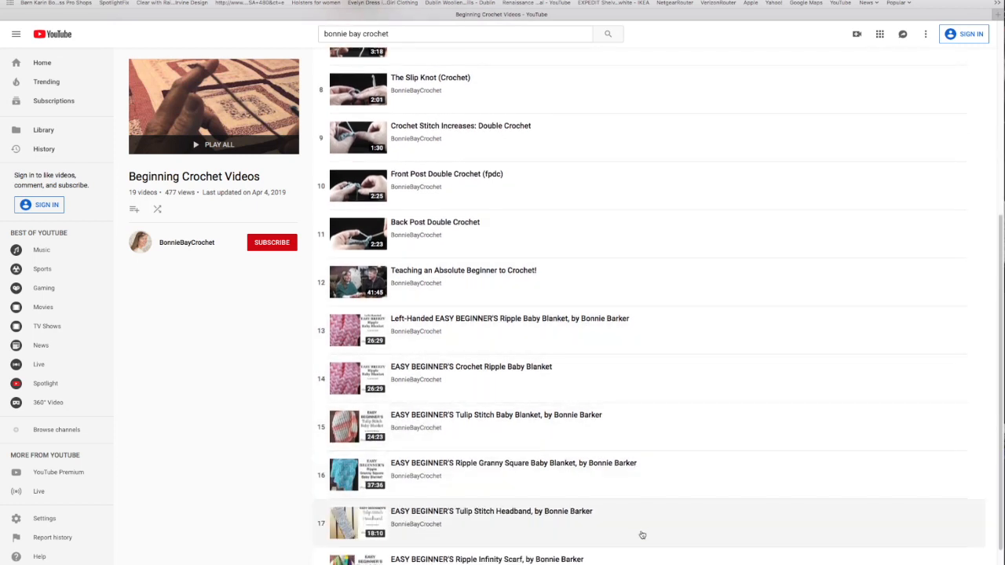
scroll("down", 3)
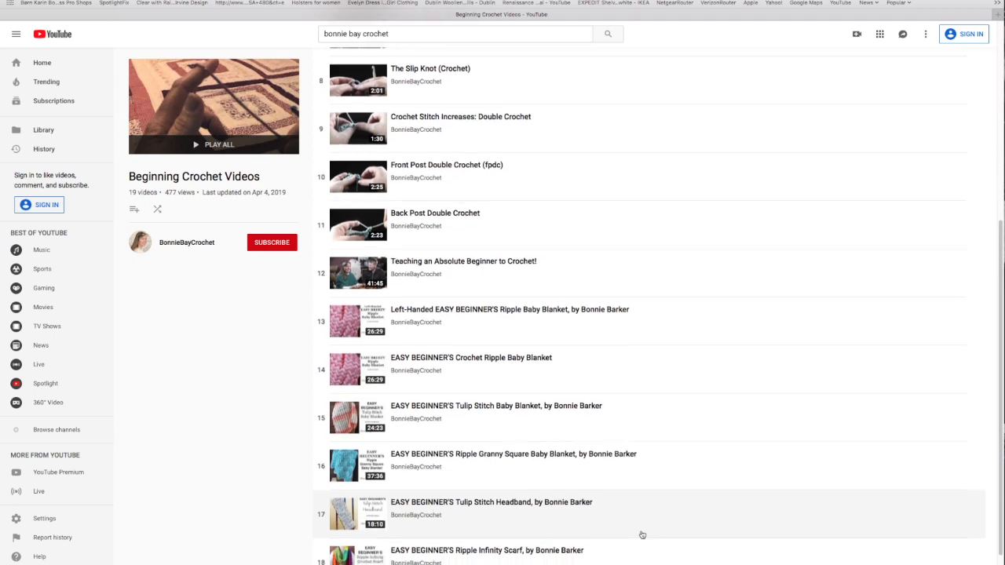
scroll("down", 3)
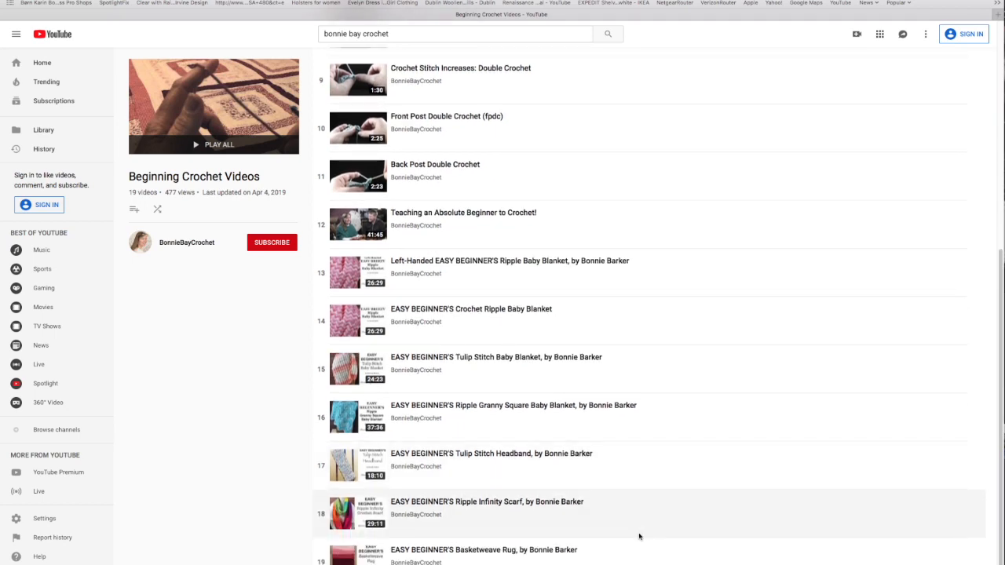
scroll("up", 3)
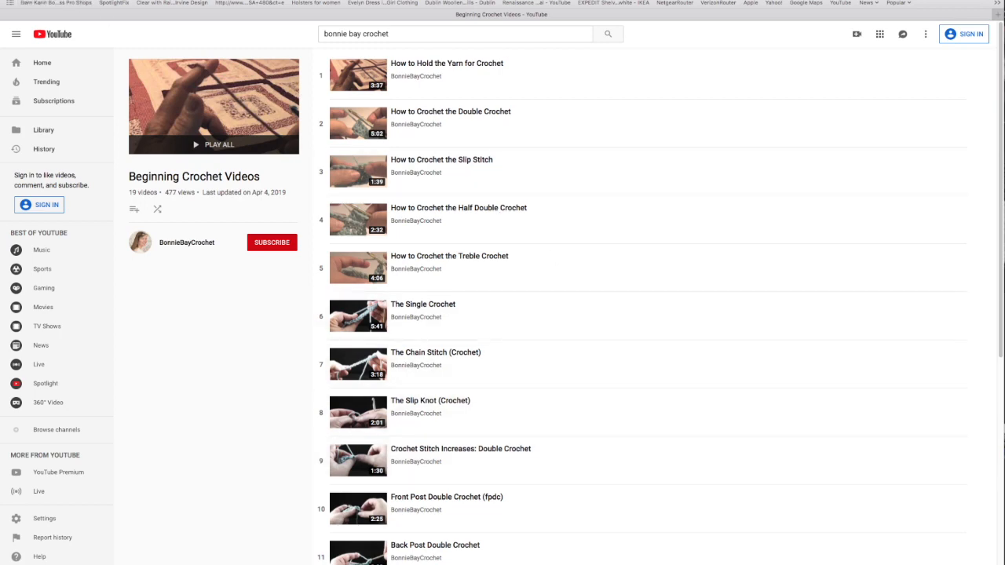
Navigate back to the Playlists grid showing Beginning Crochet Videos
left_click(383, 59)
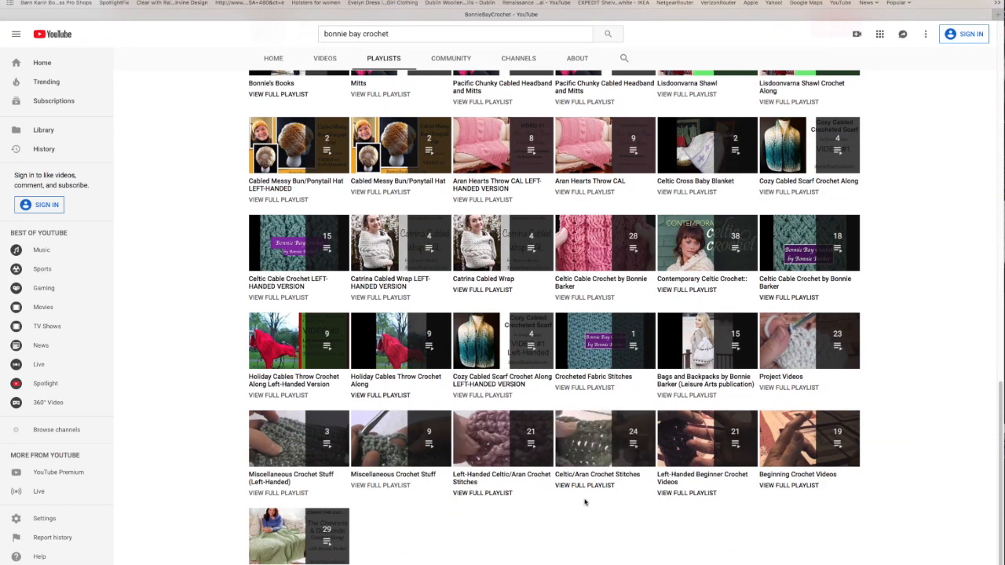
mouse_move(707, 438)
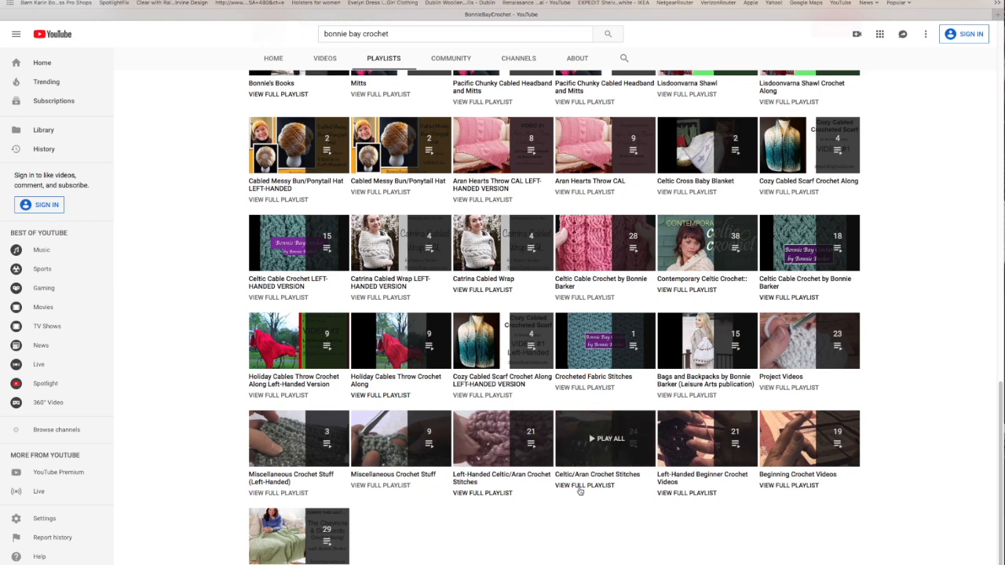
mouse_move(576, 502)
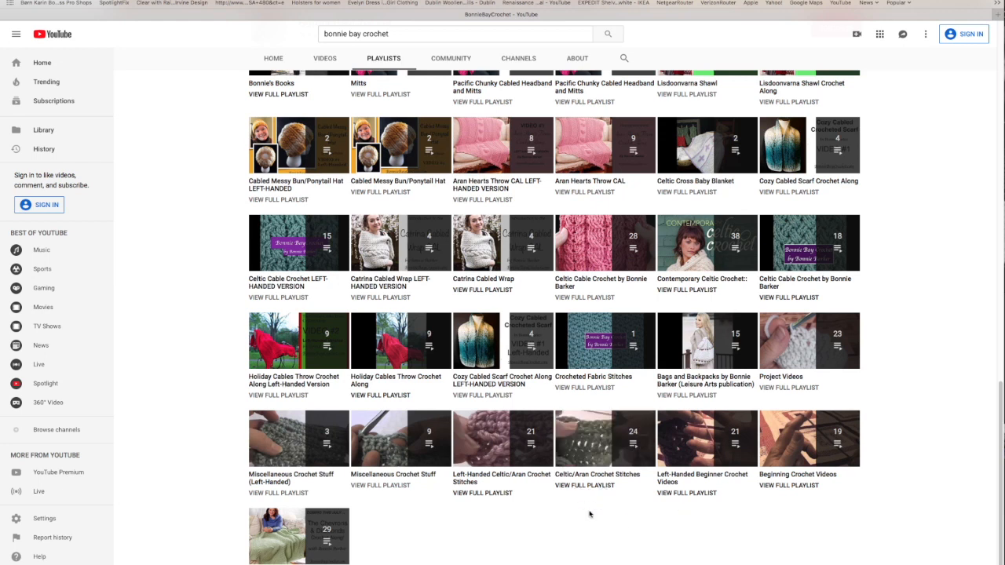
mouse_move(604, 438)
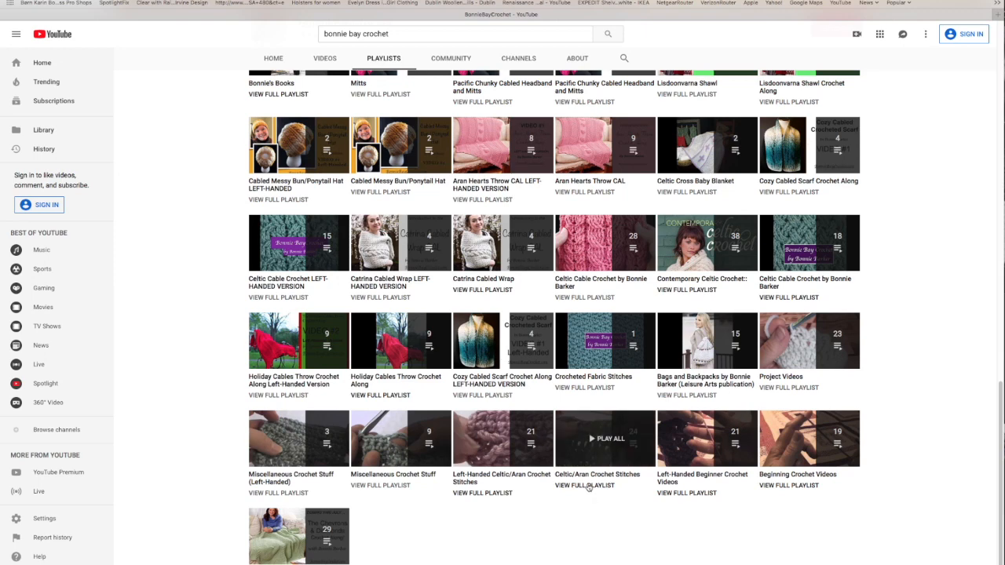
left_click(605, 438)
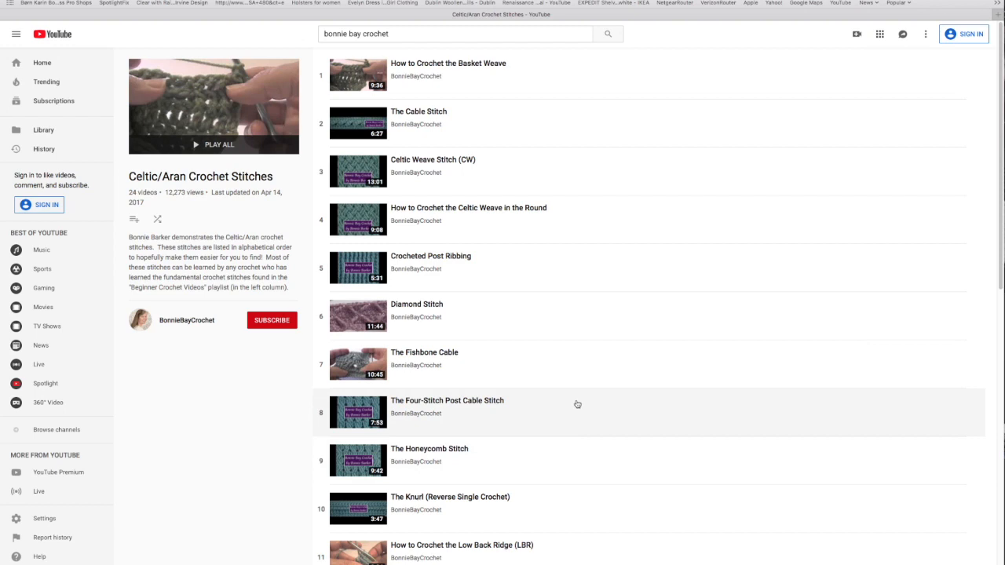
mouse_move(580, 324)
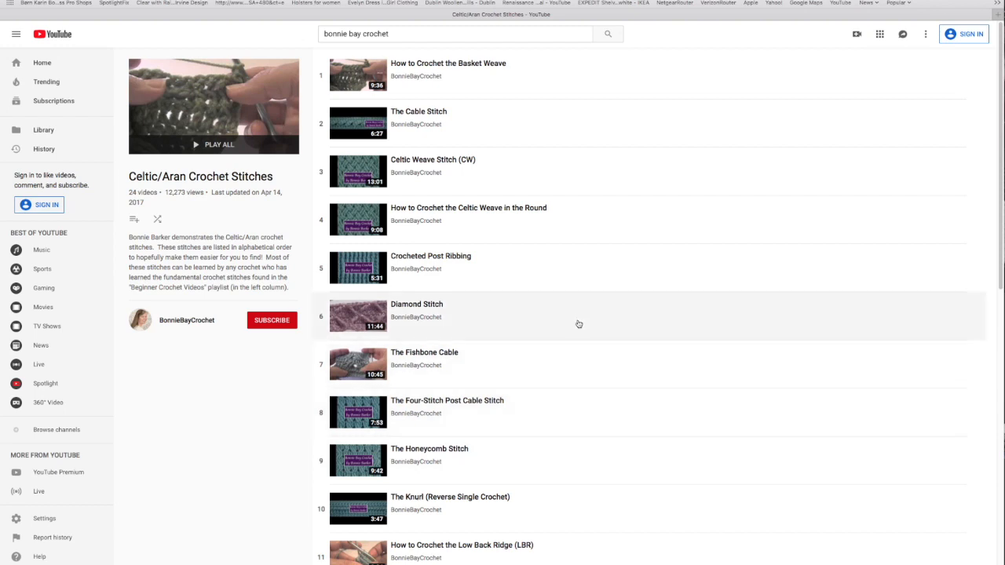
scroll("down", 3)
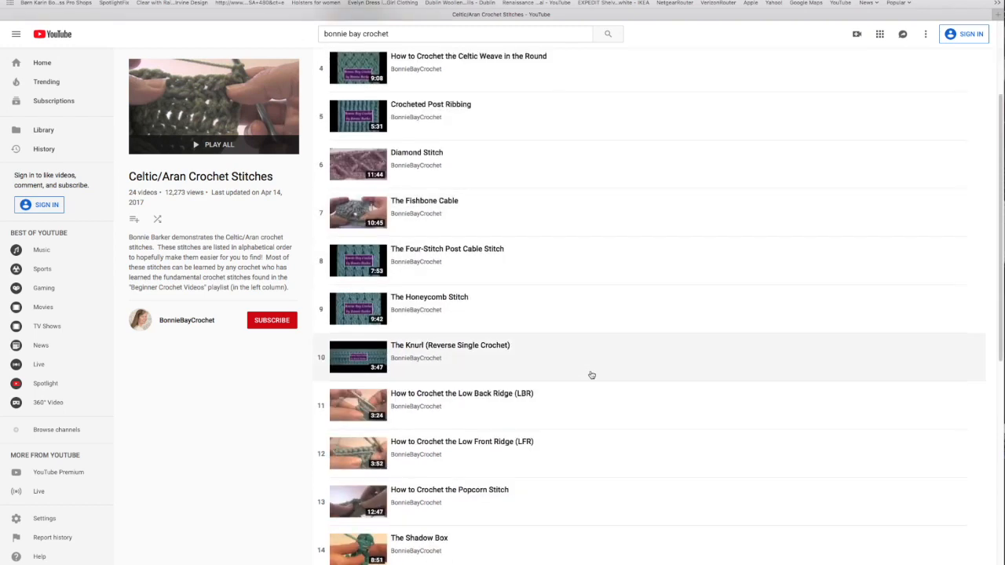
scroll("down", 3)
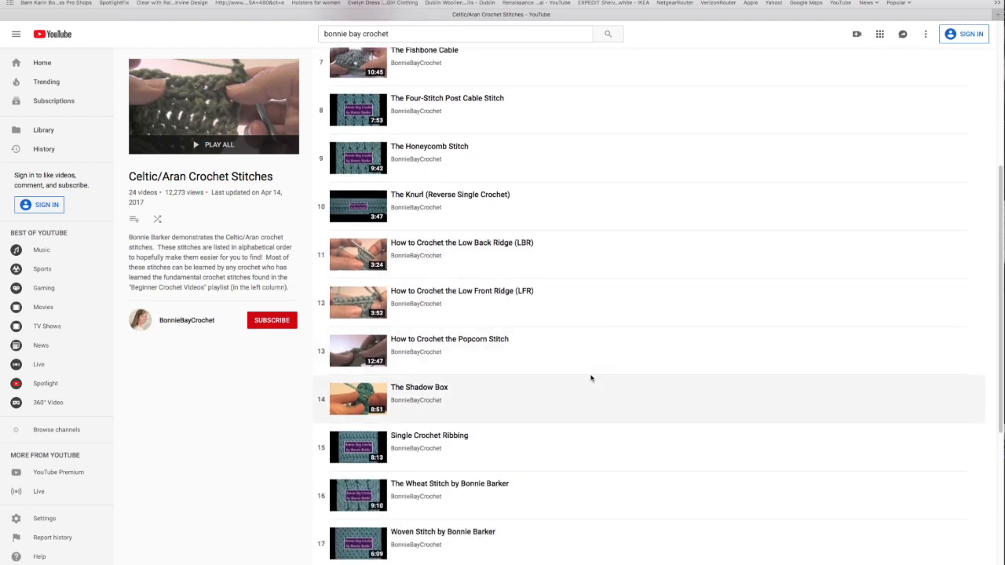
scroll("down", 3)
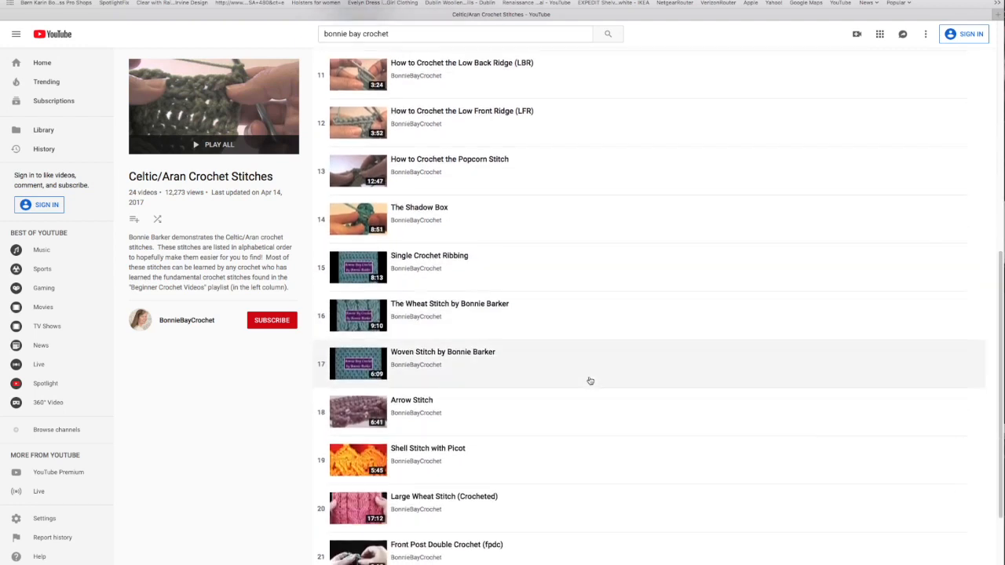
scroll("down", 3)
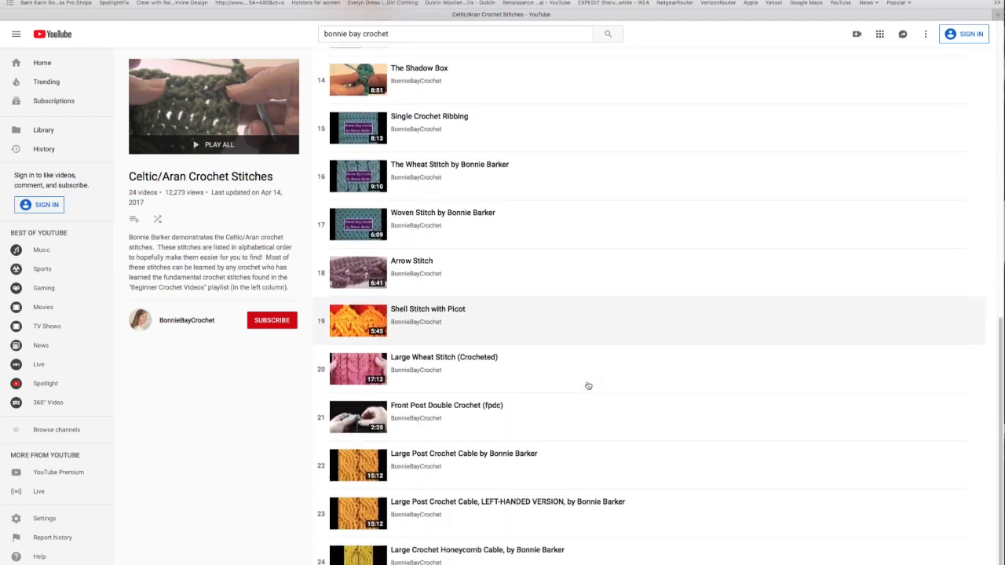
mouse_move(588, 388)
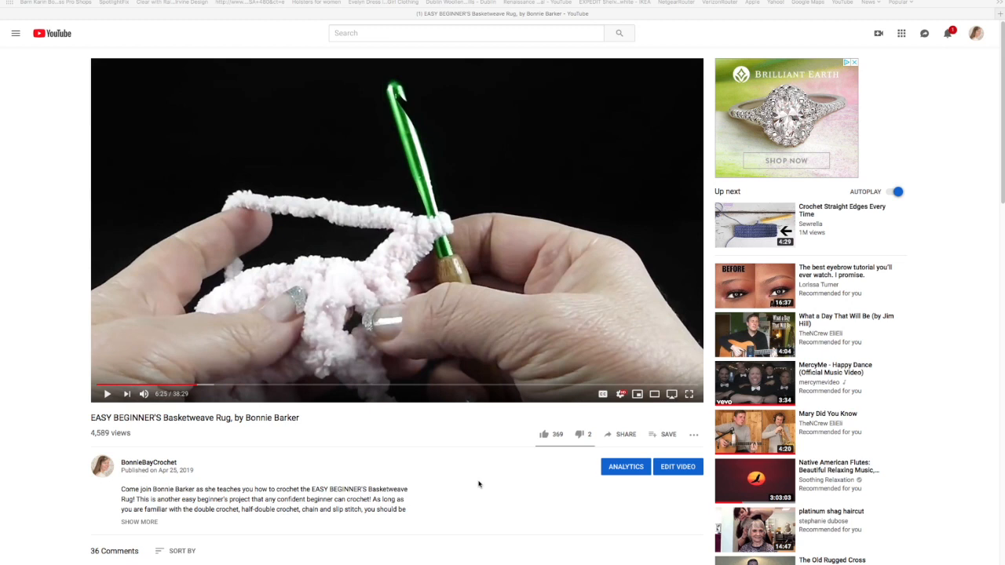
mouse_move(416, 446)
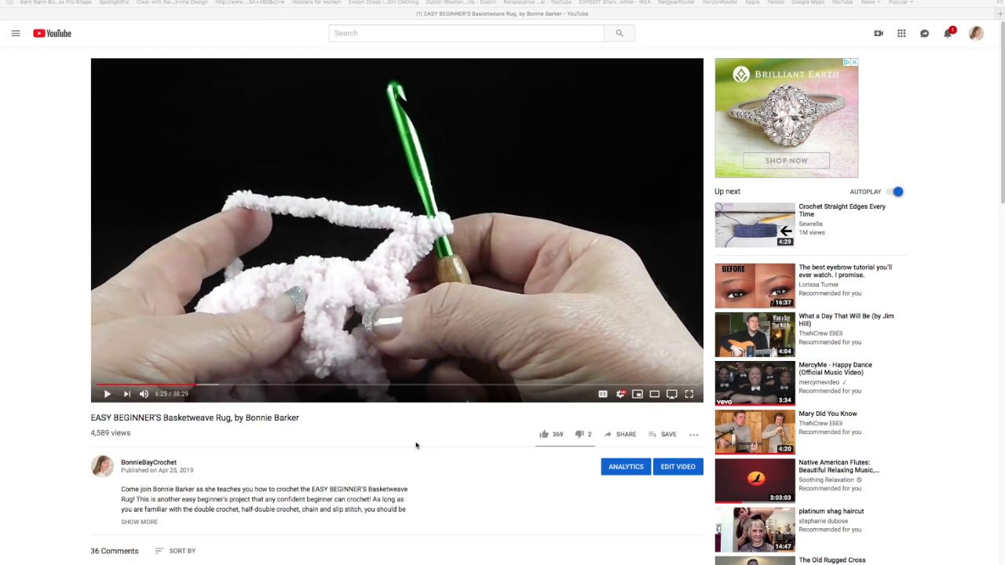
mouse_move(575, 416)
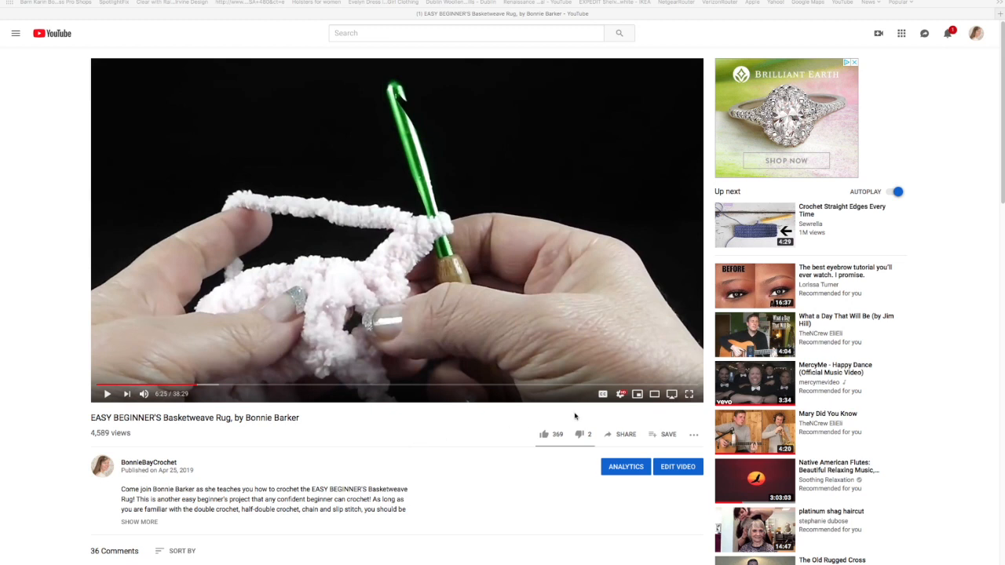
mouse_move(621, 394)
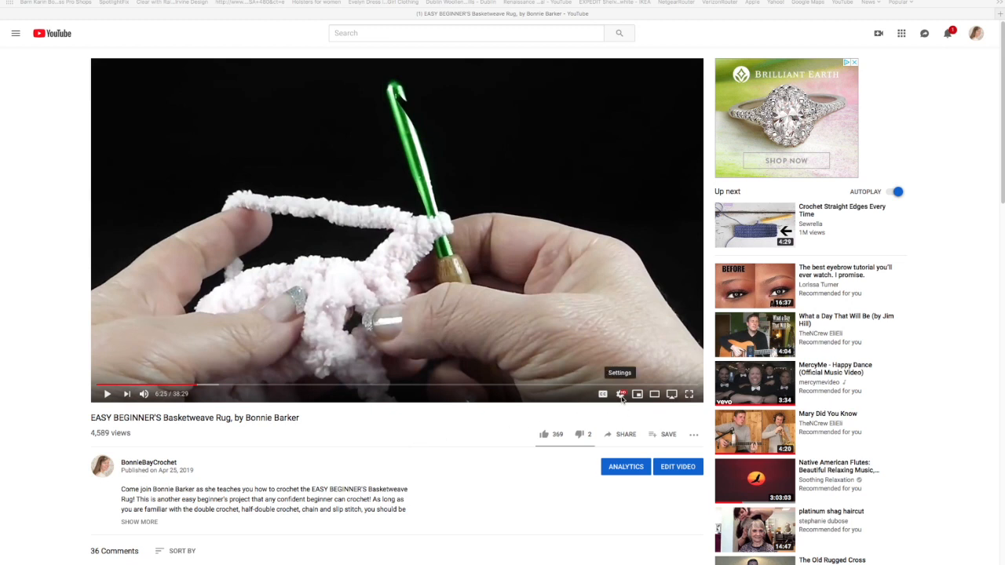
mouse_move(621, 394)
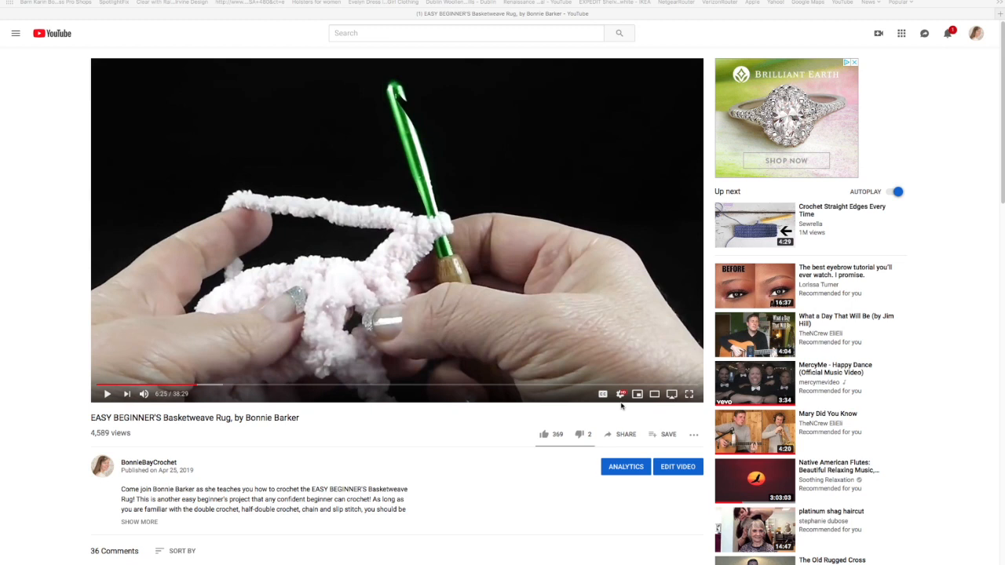
mouse_move(621, 393)
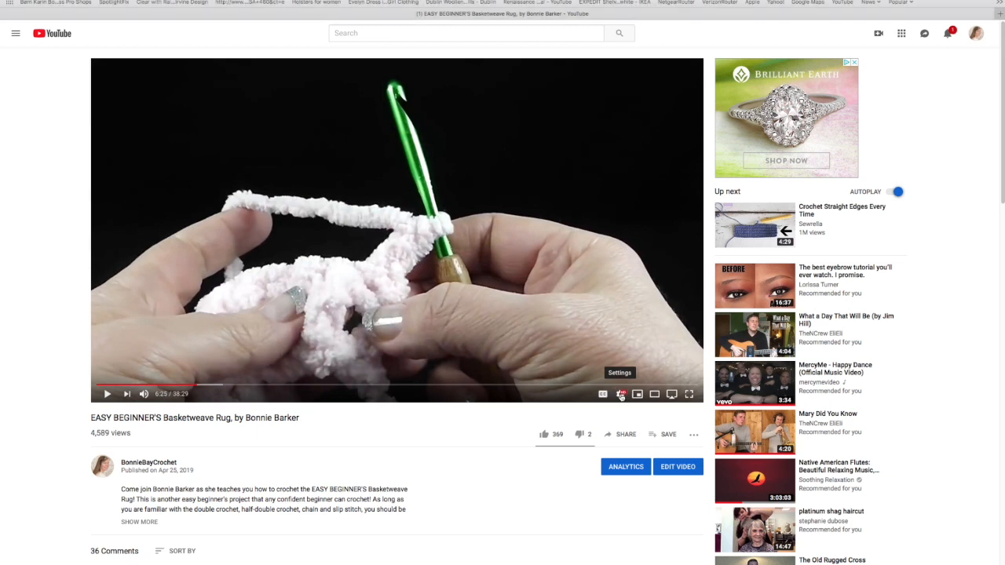
Set the Basketweave Rug video's playback speed to 1.5 from the settings gear
left_click(620, 393)
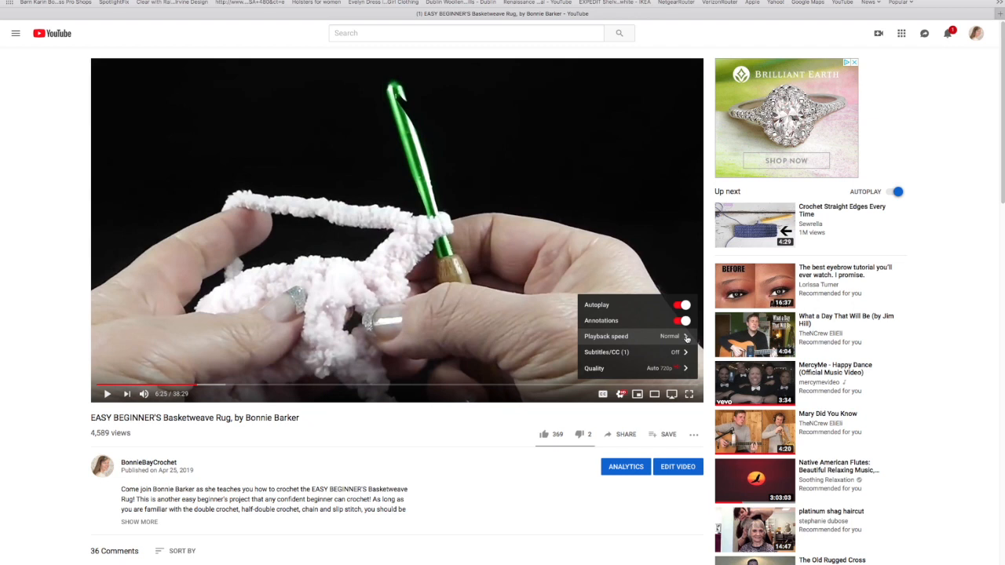
mouse_move(685, 336)
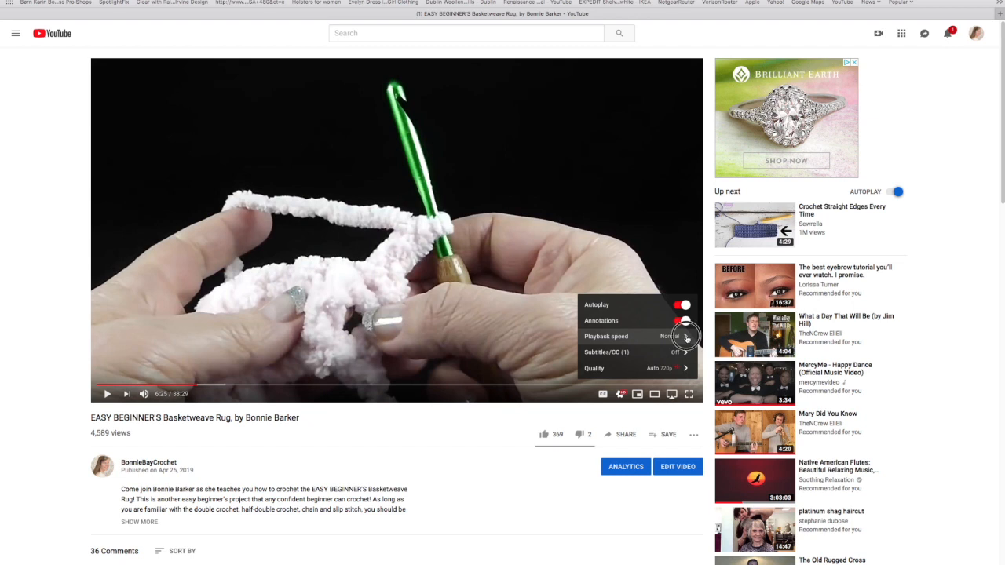
left_click(606, 336)
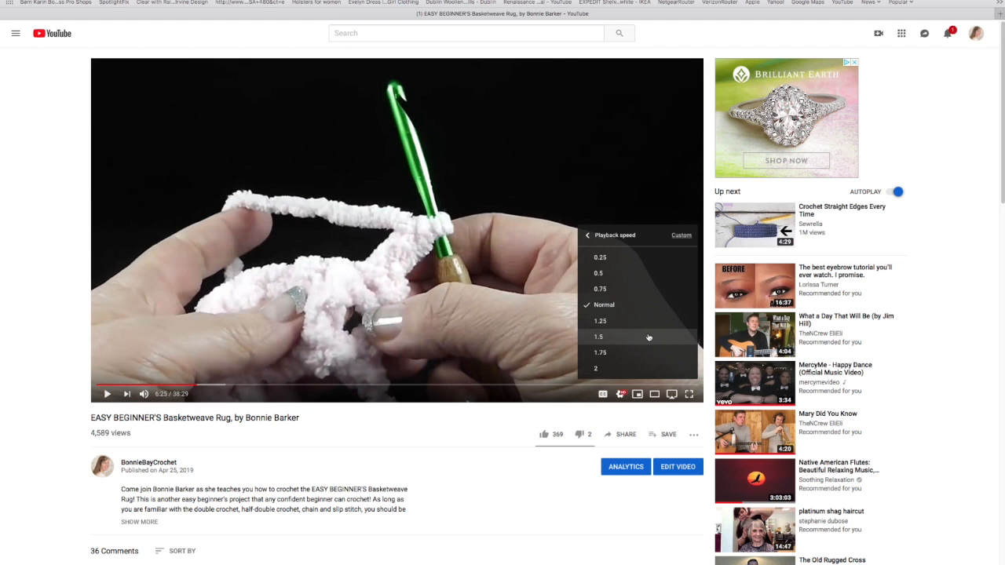
mouse_move(604, 289)
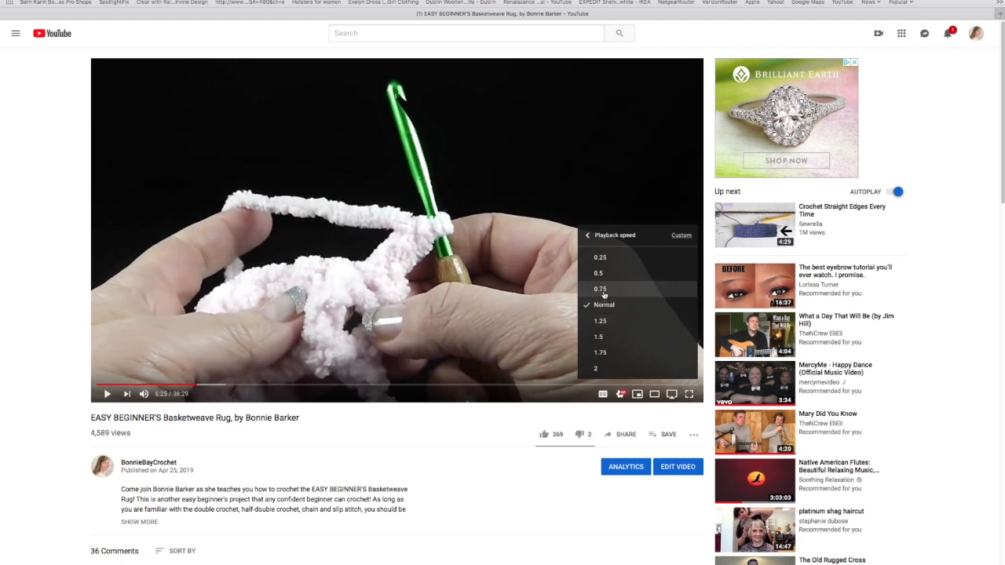
mouse_move(599, 273)
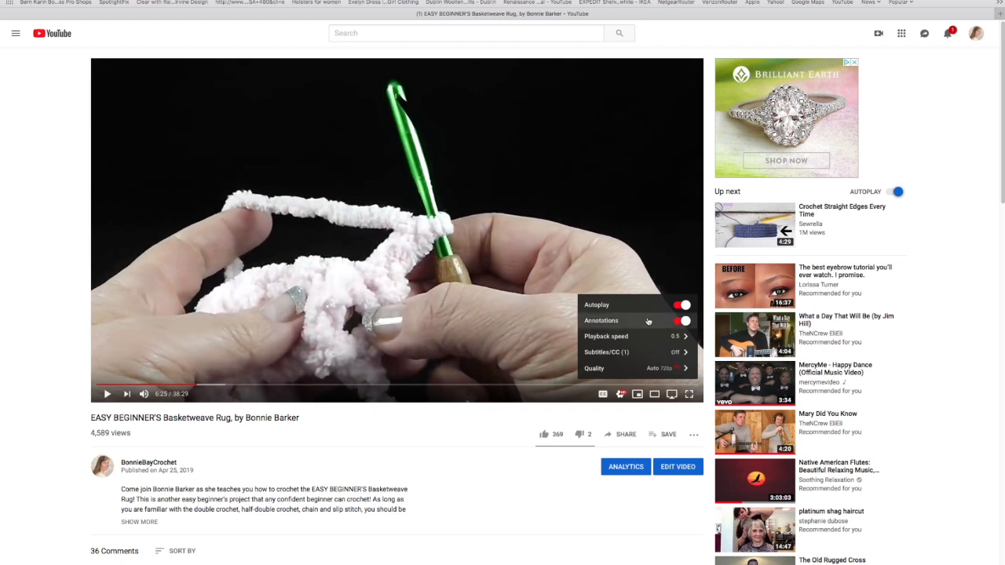
mouse_move(671, 336)
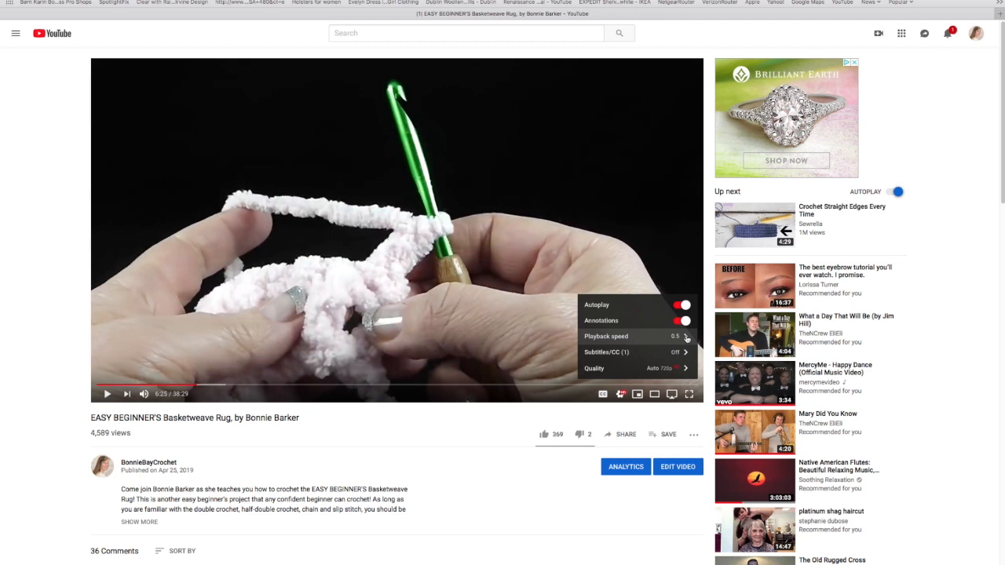
left_click(606, 336)
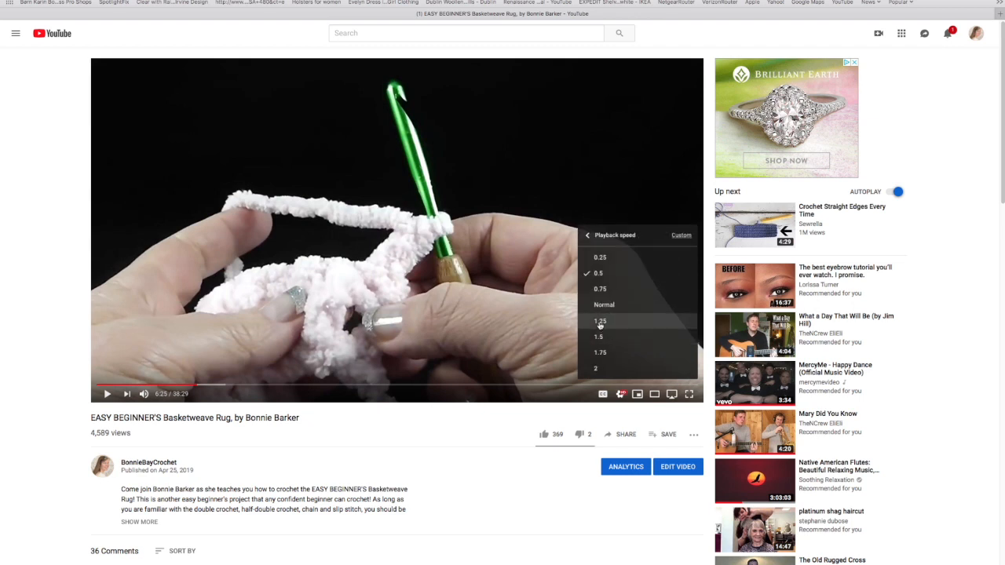
mouse_move(597, 336)
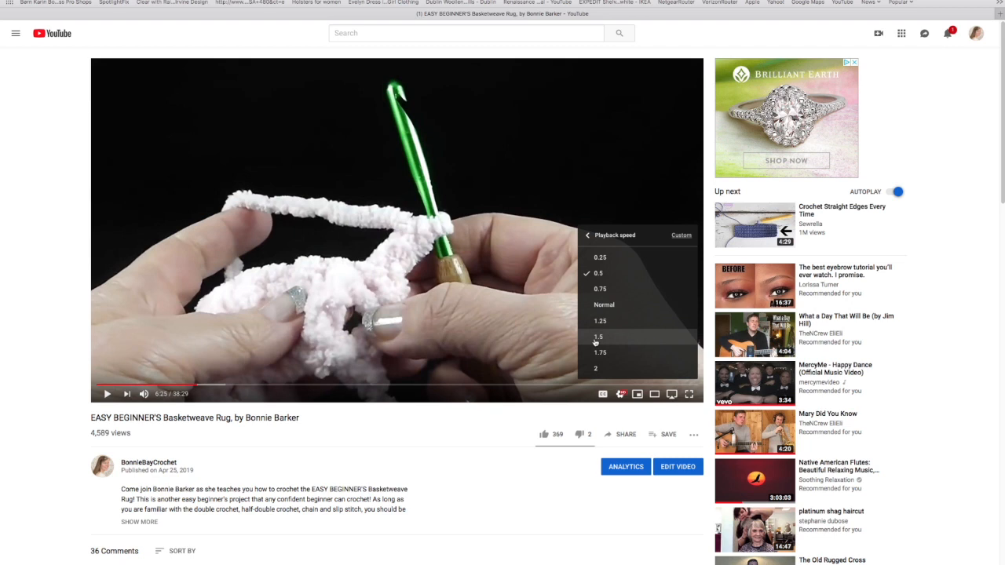
left_click(598, 336)
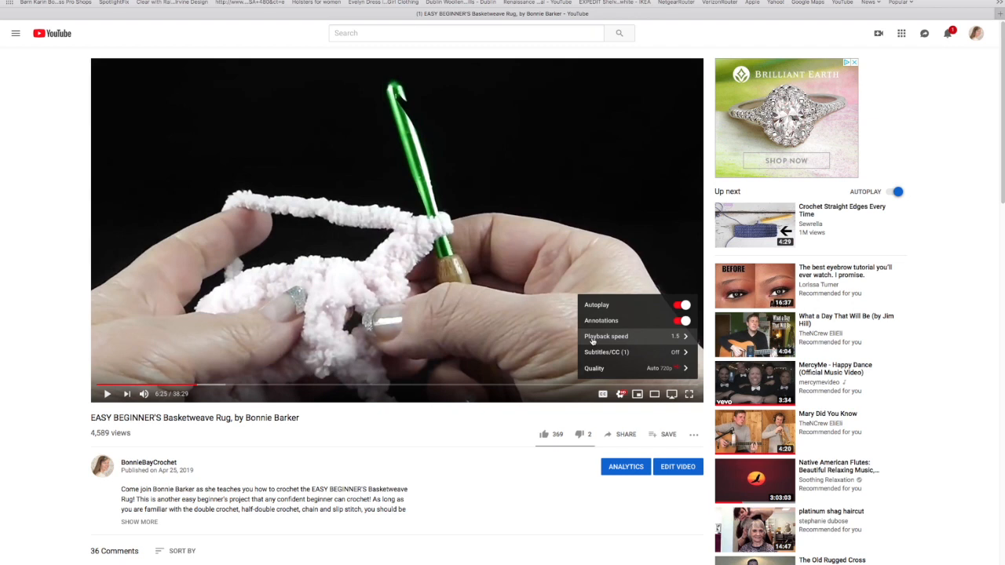
mouse_move(619, 398)
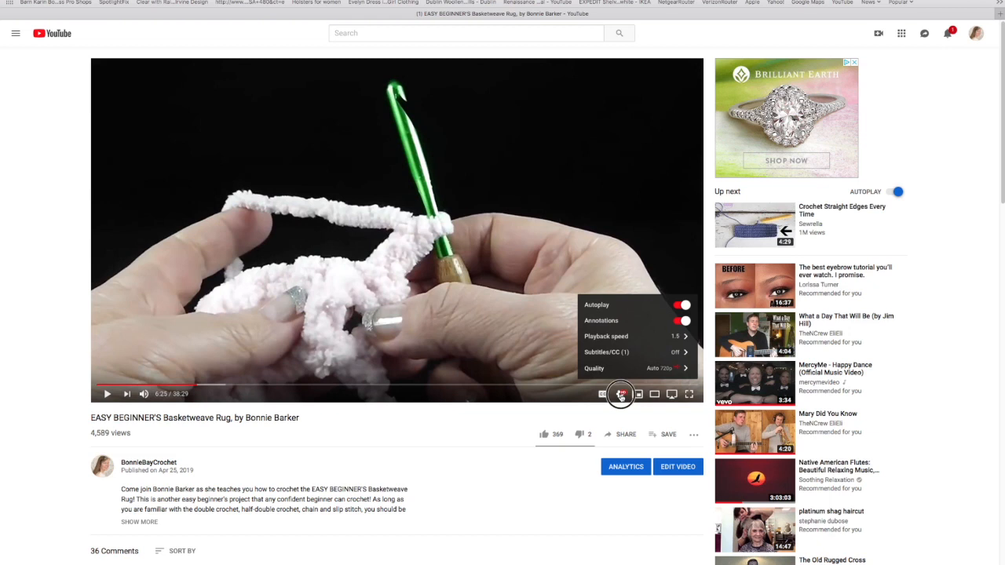
left_click(621, 393)
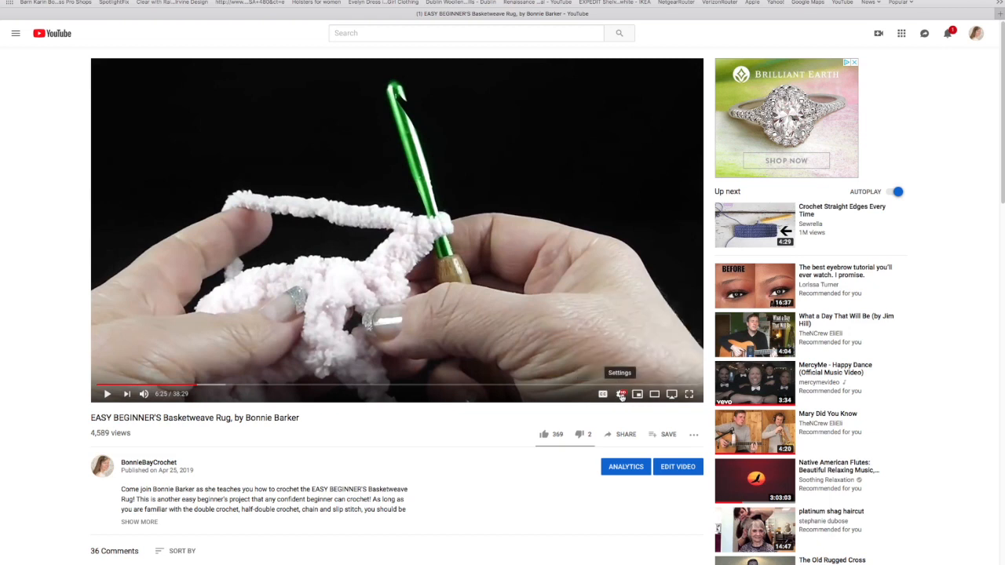
mouse_move(620, 412)
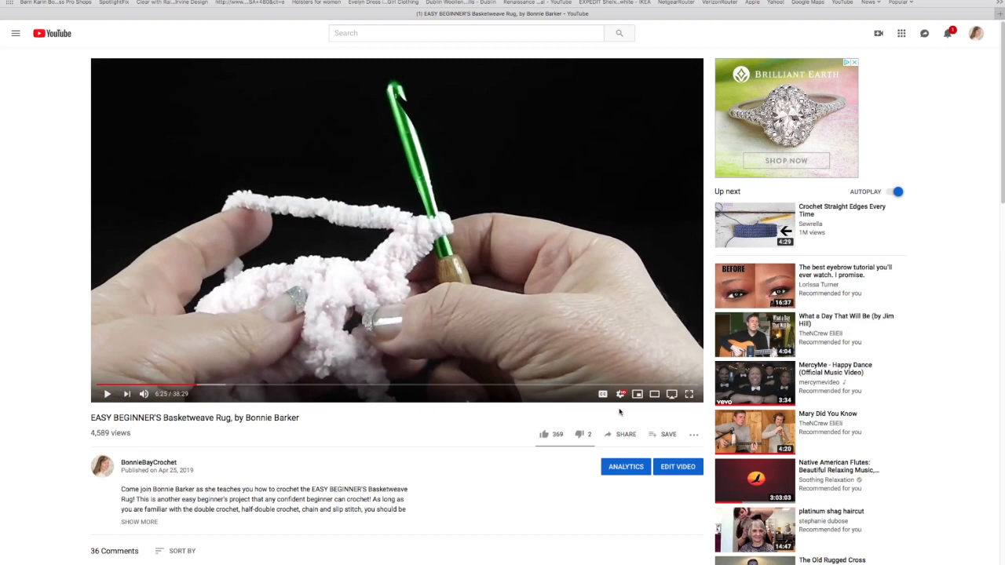
mouse_move(467, 432)
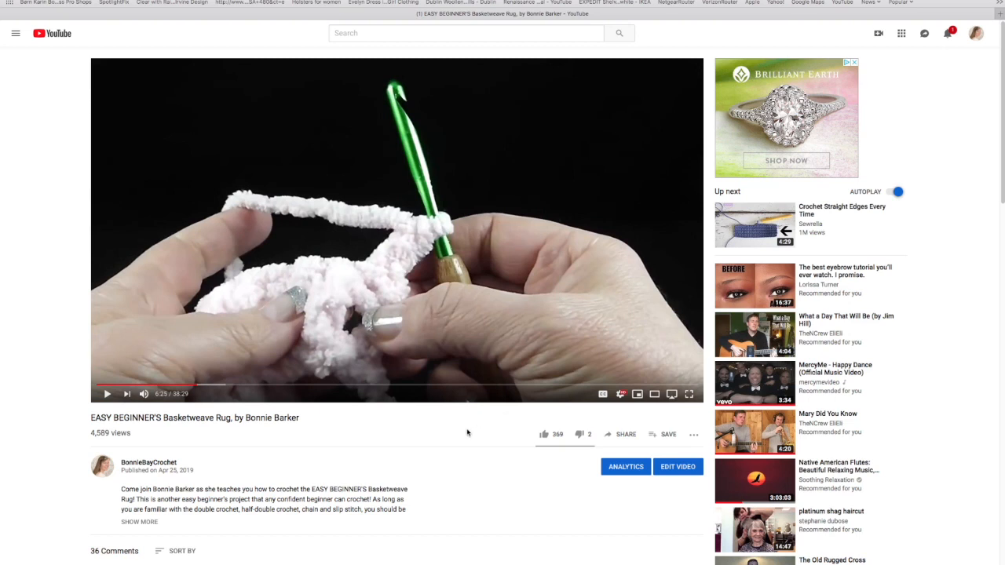
mouse_move(426, 438)
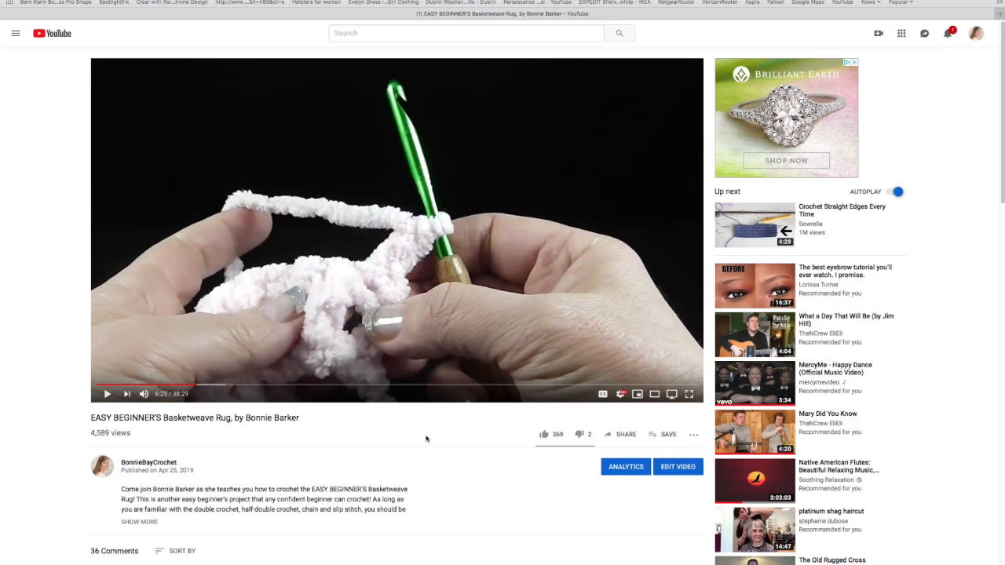